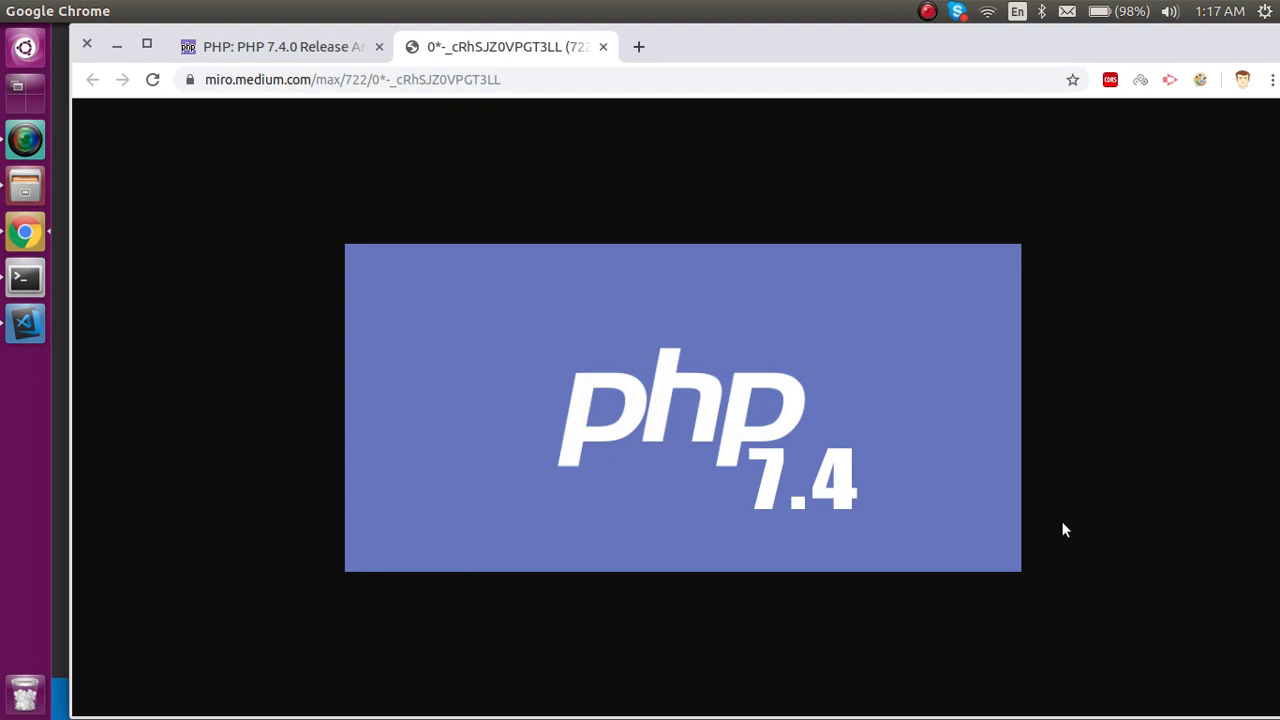
Step: Switch to the PHP 7.4.0 Release Announcement tab on php.net
click(280, 46)
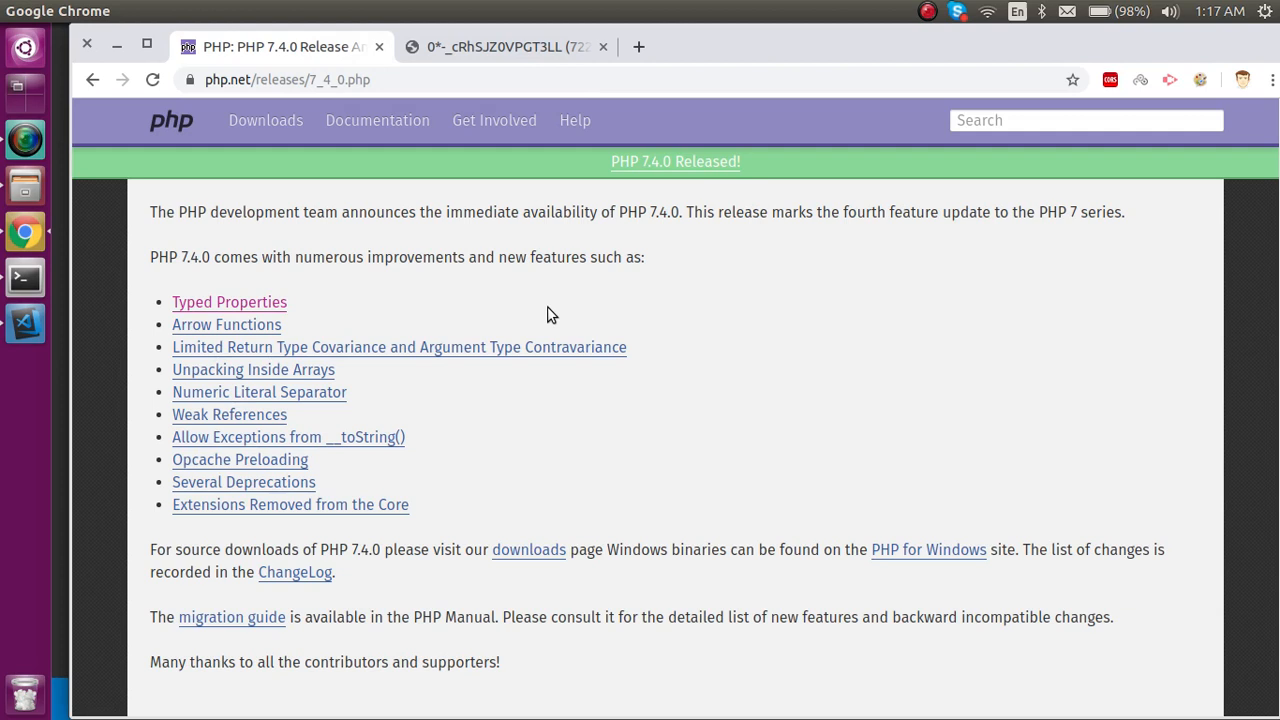
mouse_move(490, 312)
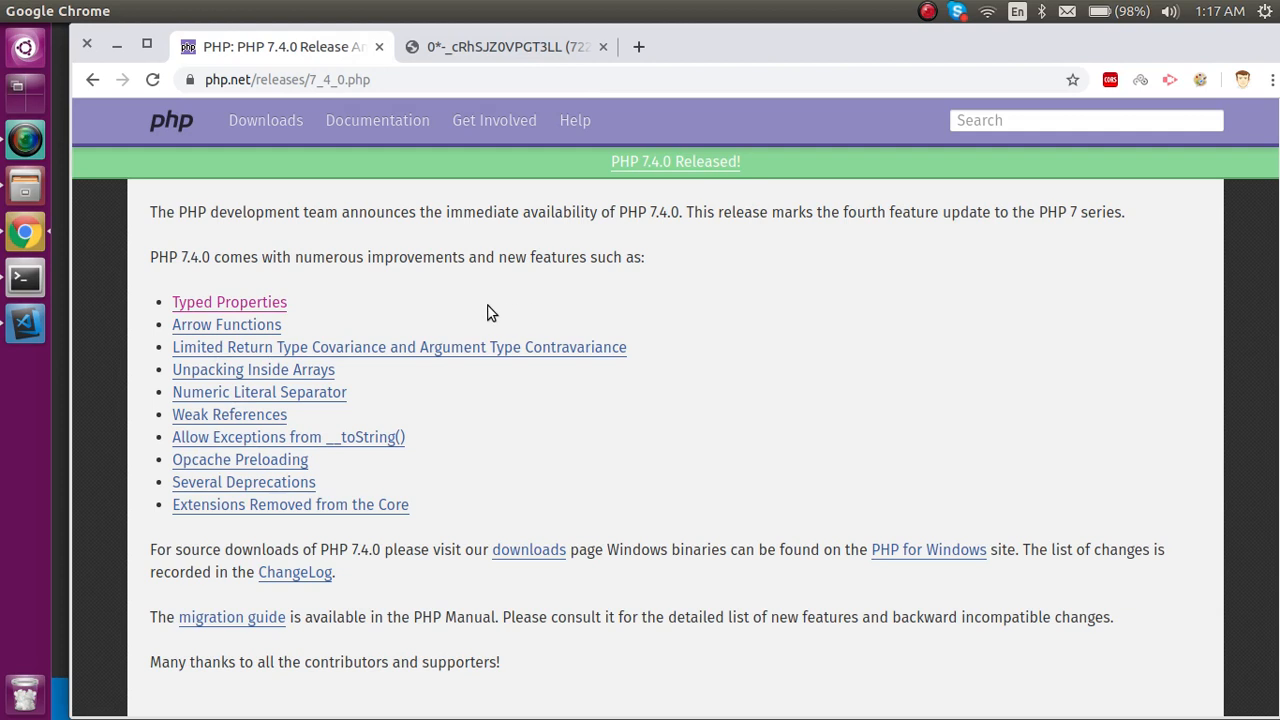
mouse_move(308, 290)
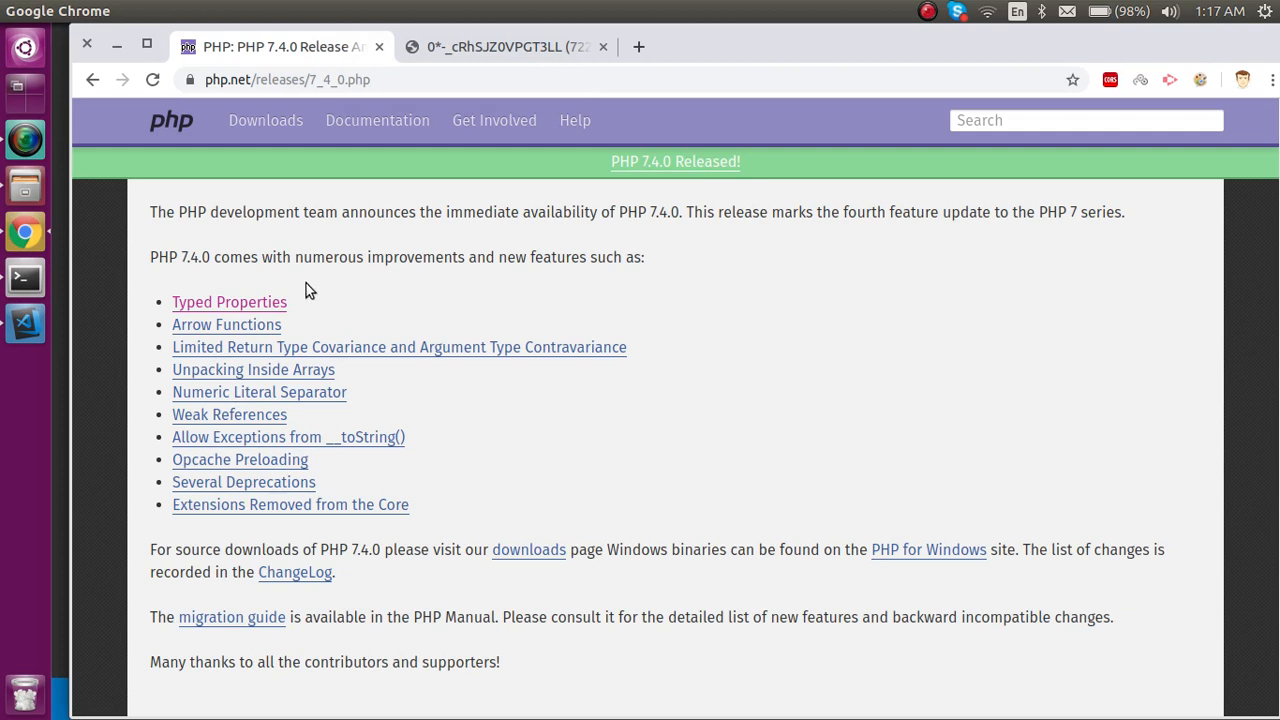
mouse_move(290, 316)
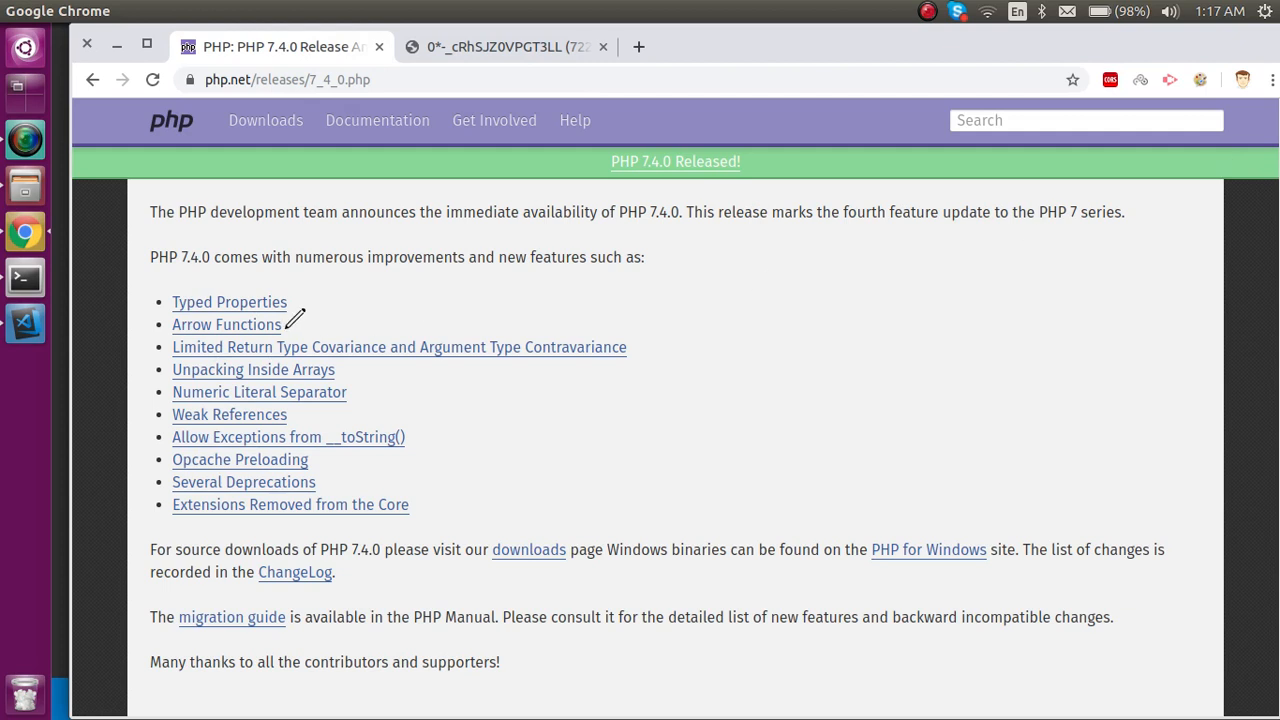
mouse_move(312, 290)
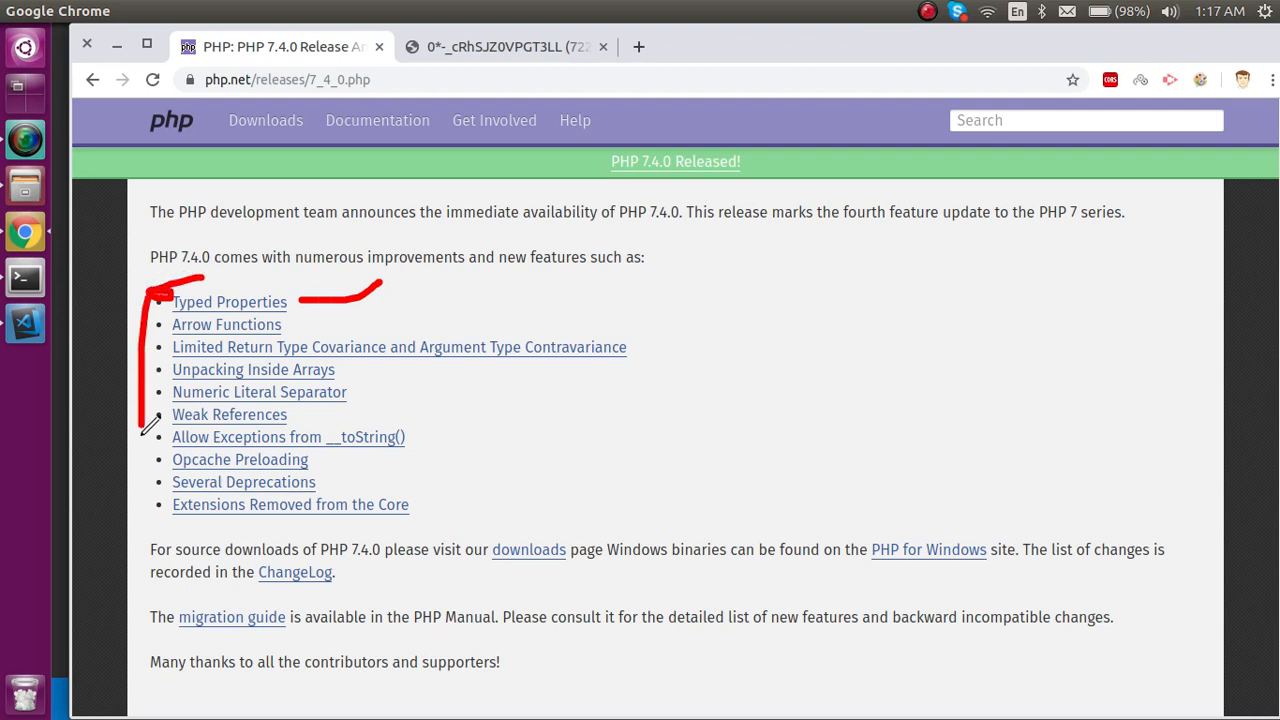
Step: Bracket the feature list in red, underline Numeric Literal Separator and mark Several Deprecations and Extensions Removed
drag(144, 414, 152, 504)
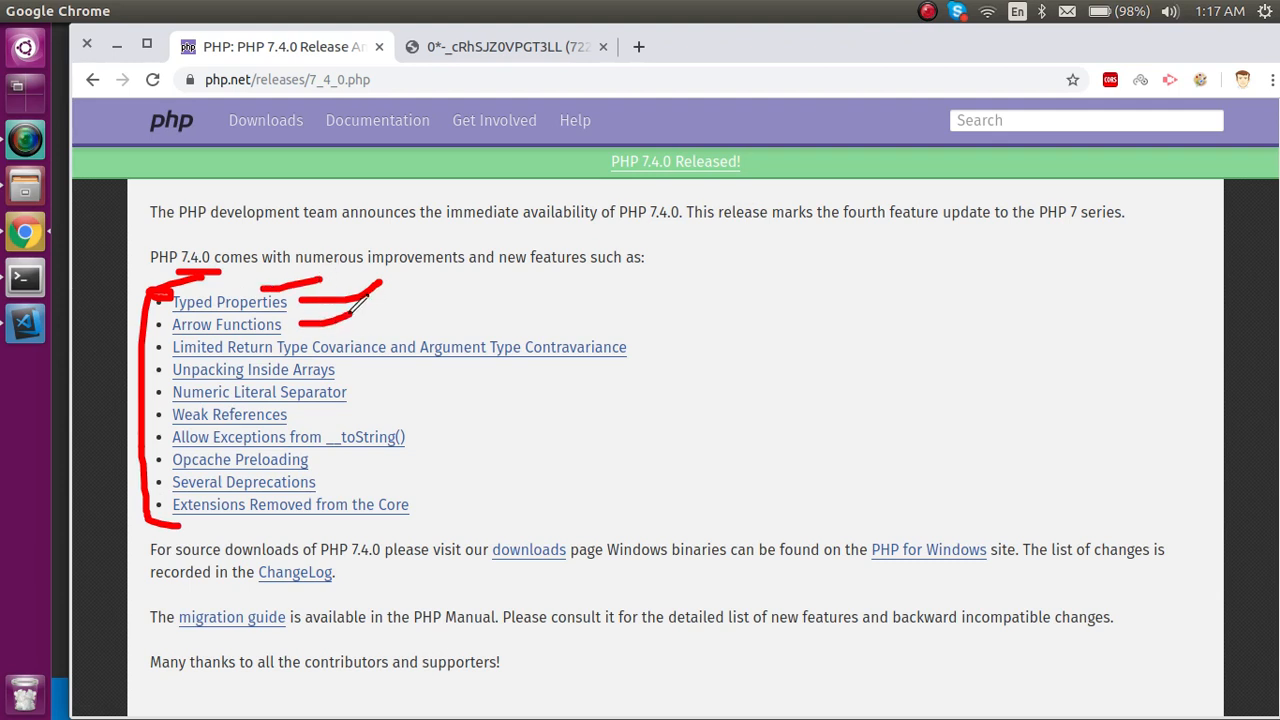
drag(350, 392, 424, 376)
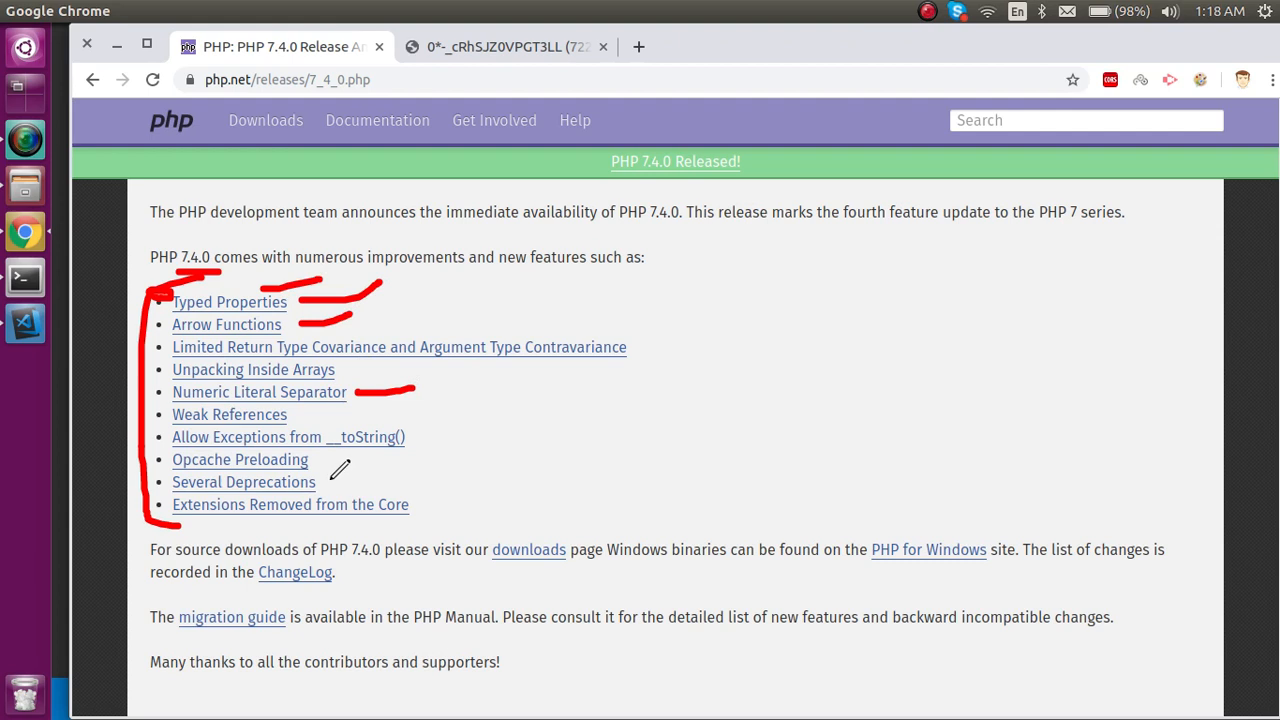
drag(336, 480, 510, 516)
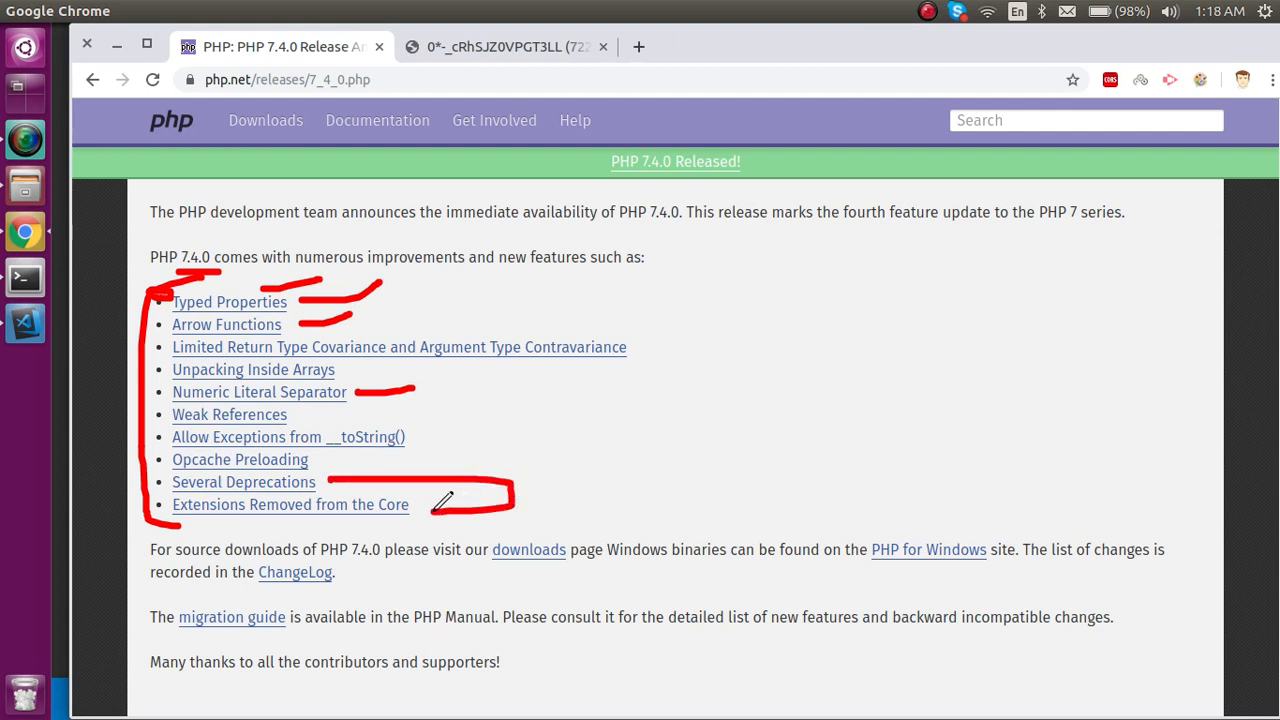
mouse_move(448, 436)
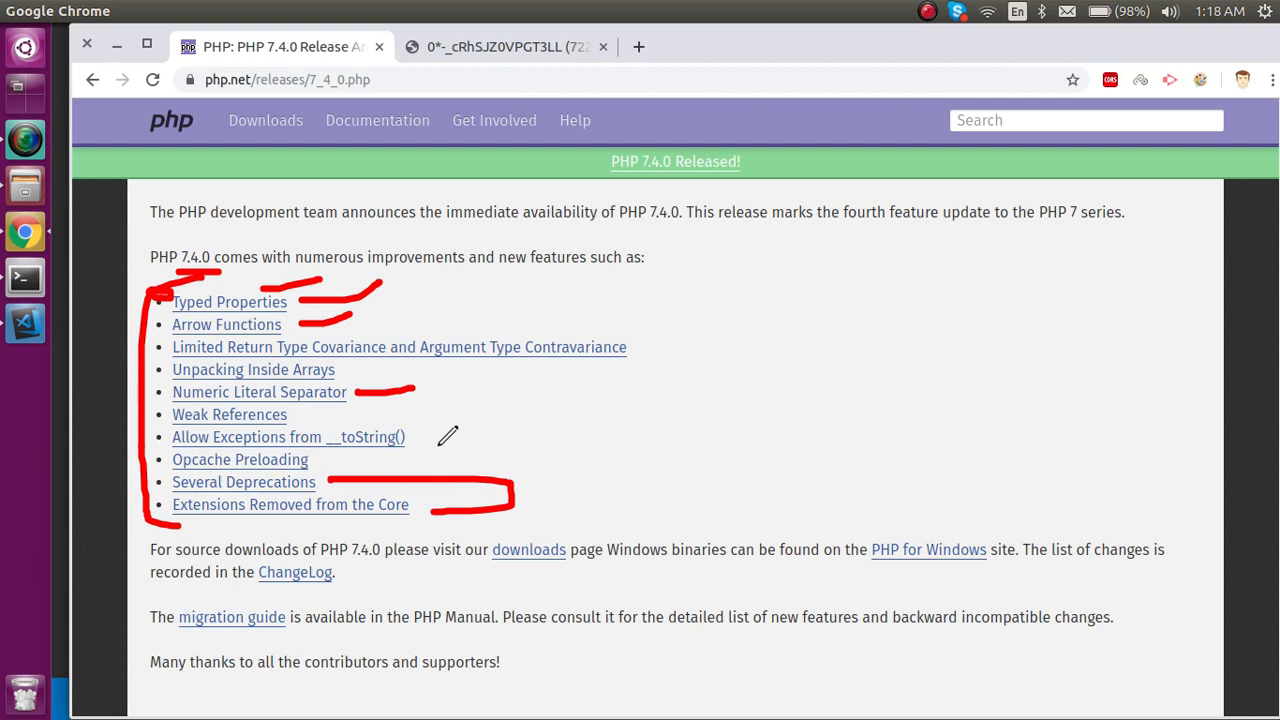
mouse_move(1210, 94)
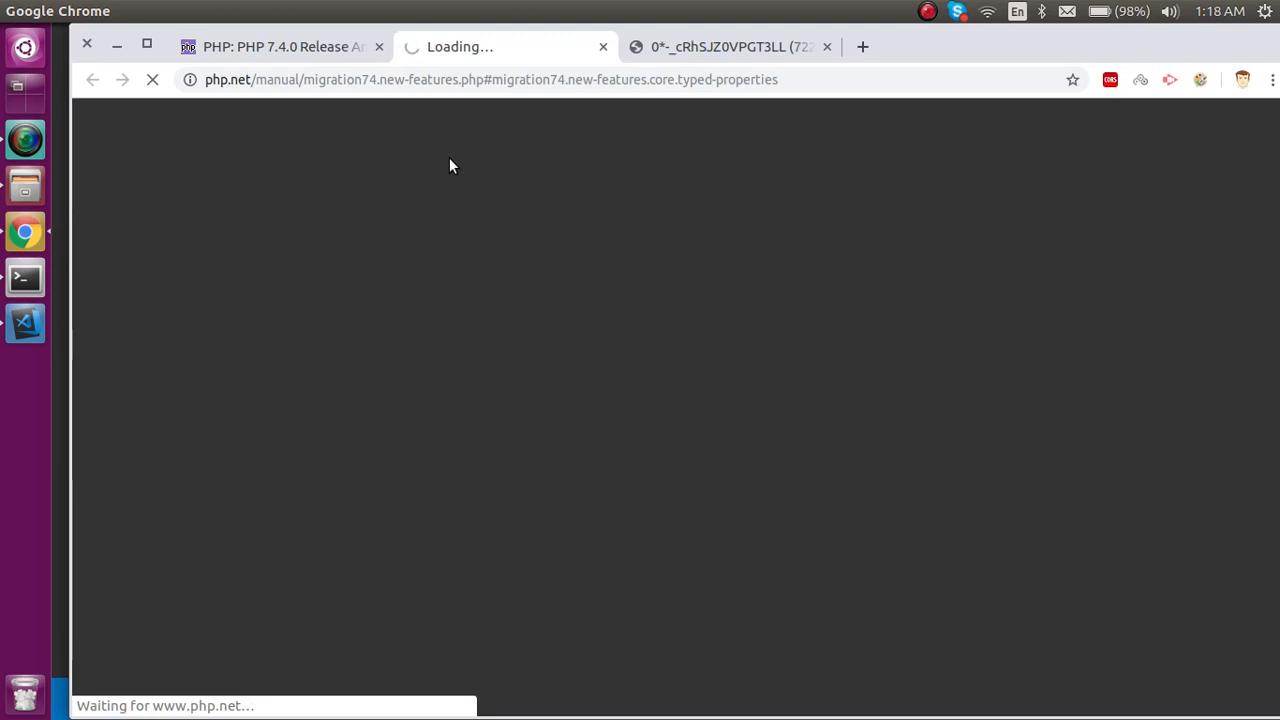
mouse_move(336, 62)
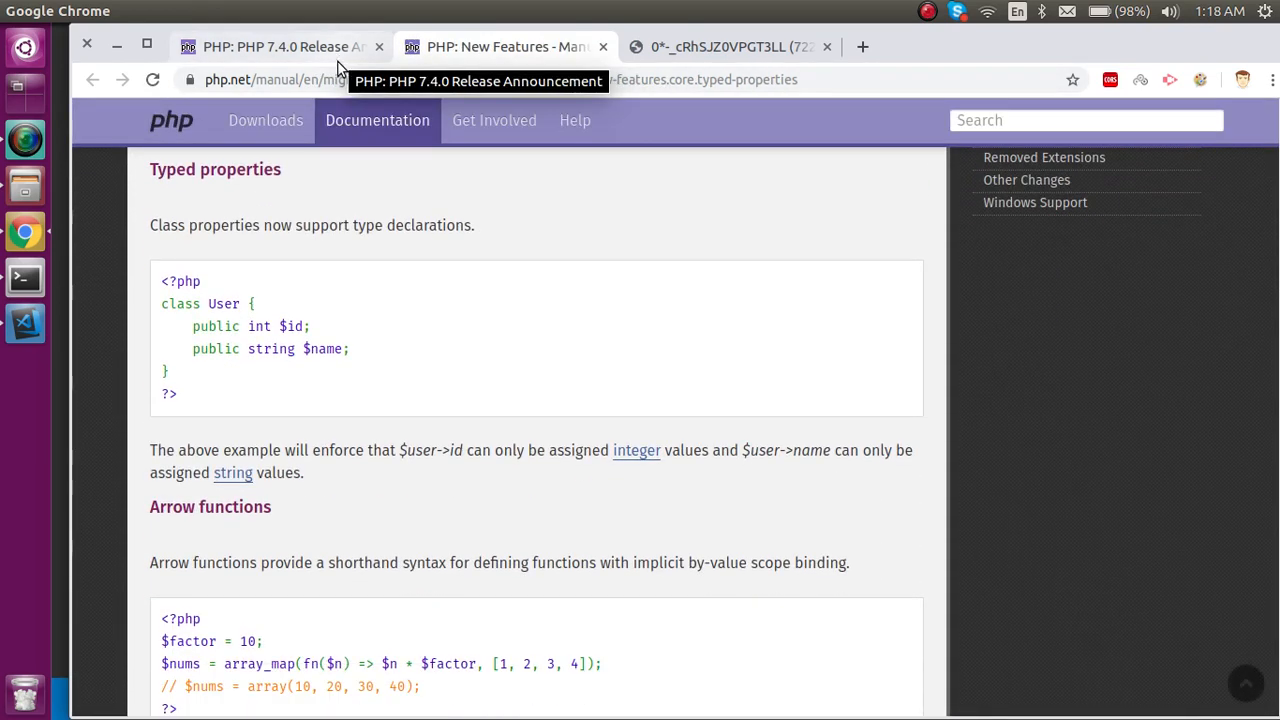
Step: Follow a feature link to the migration74 New Features manual page showing Typed properties
scroll(down, 3)
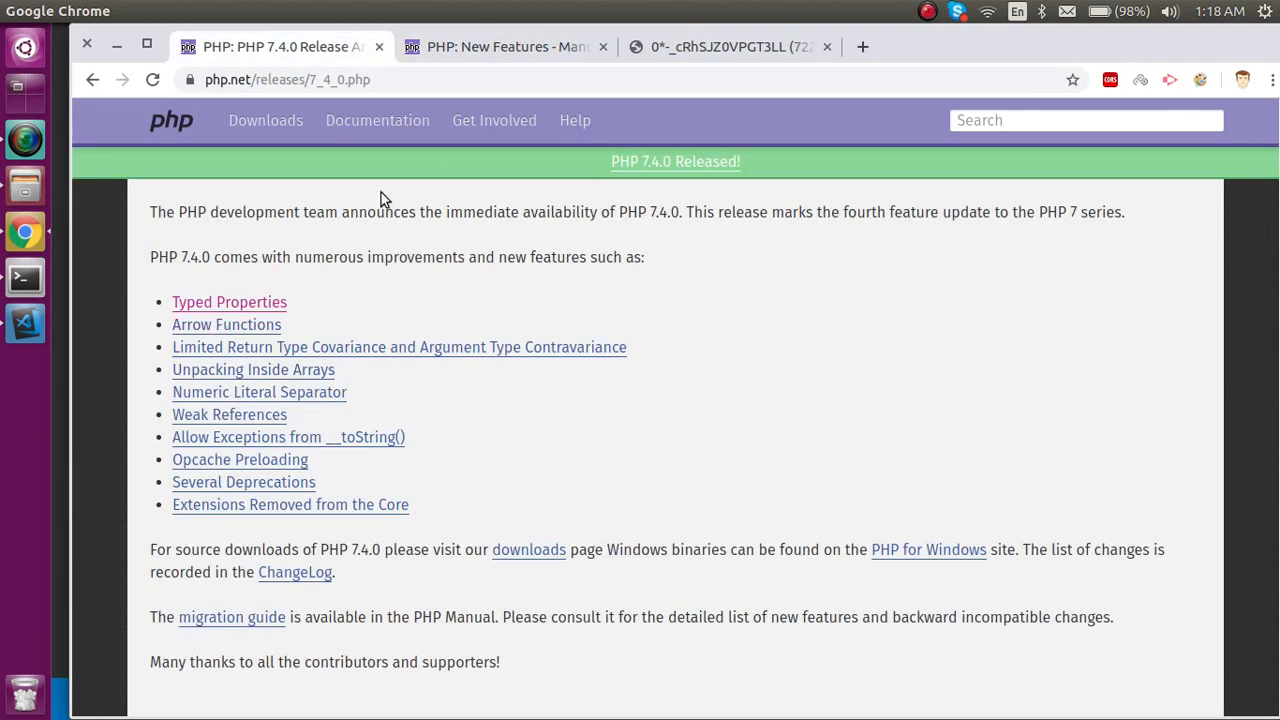
mouse_move(308, 360)
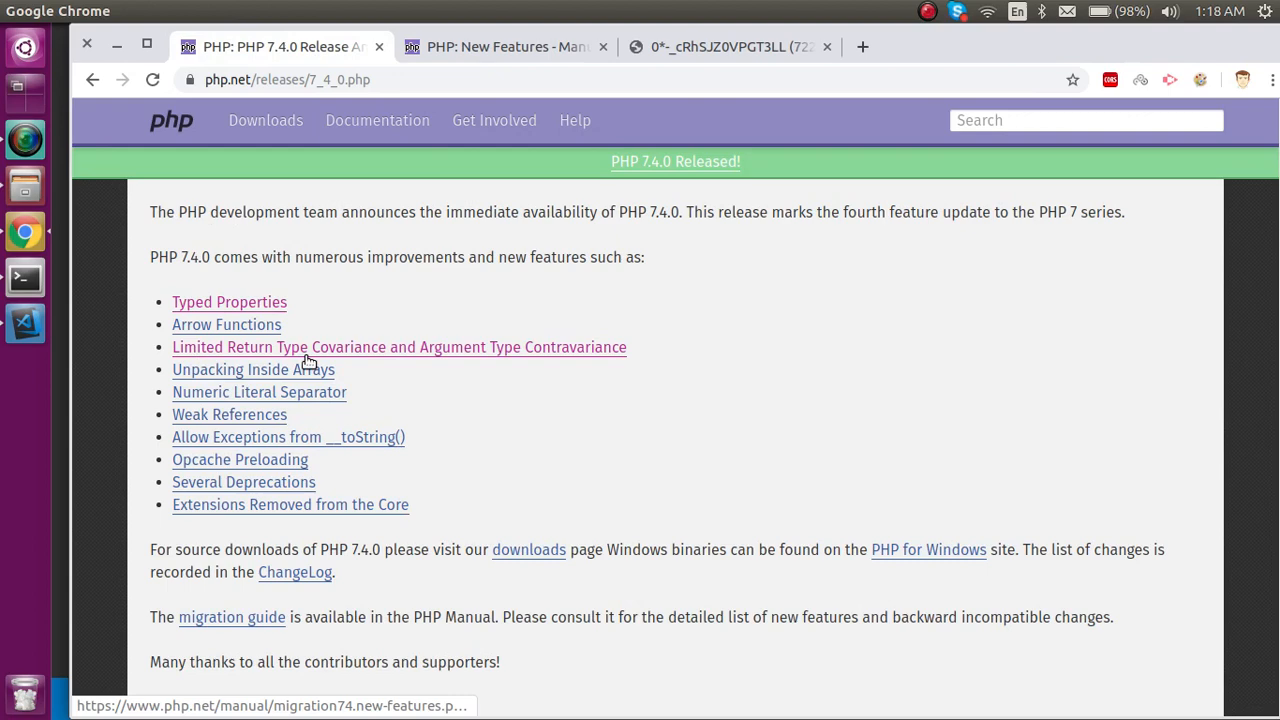
click(228, 302)
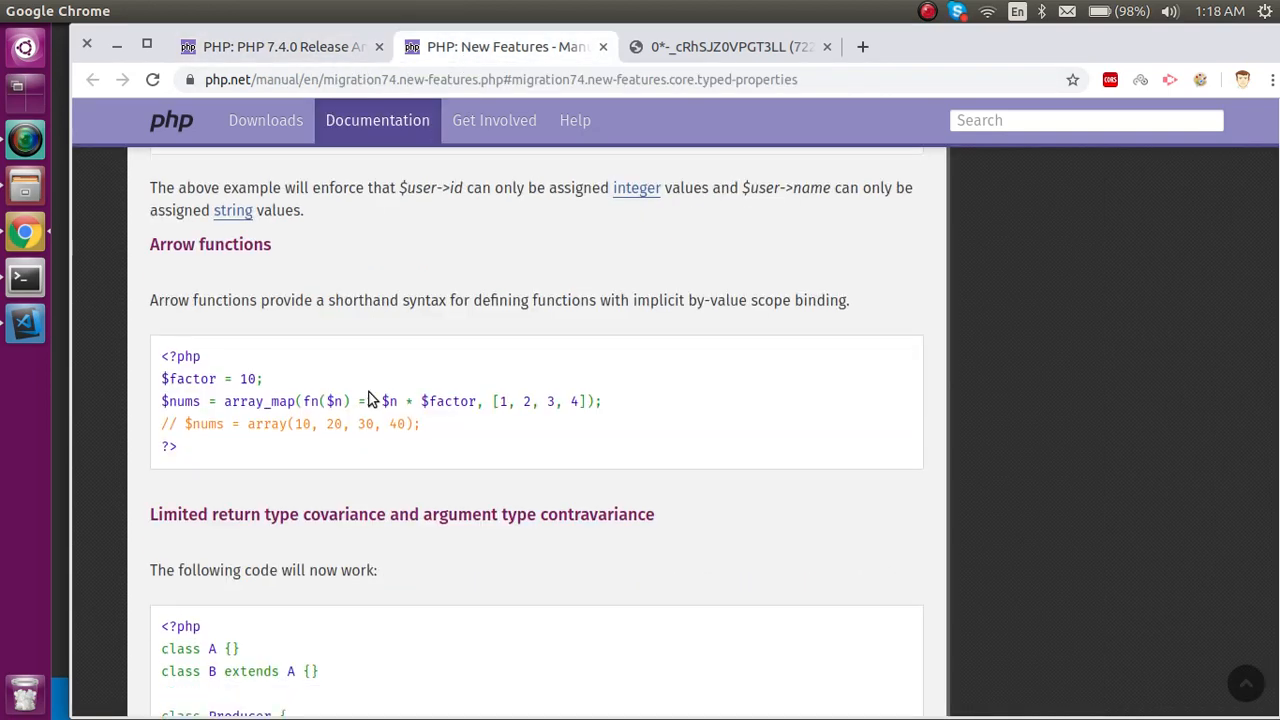
scroll(up, 3)
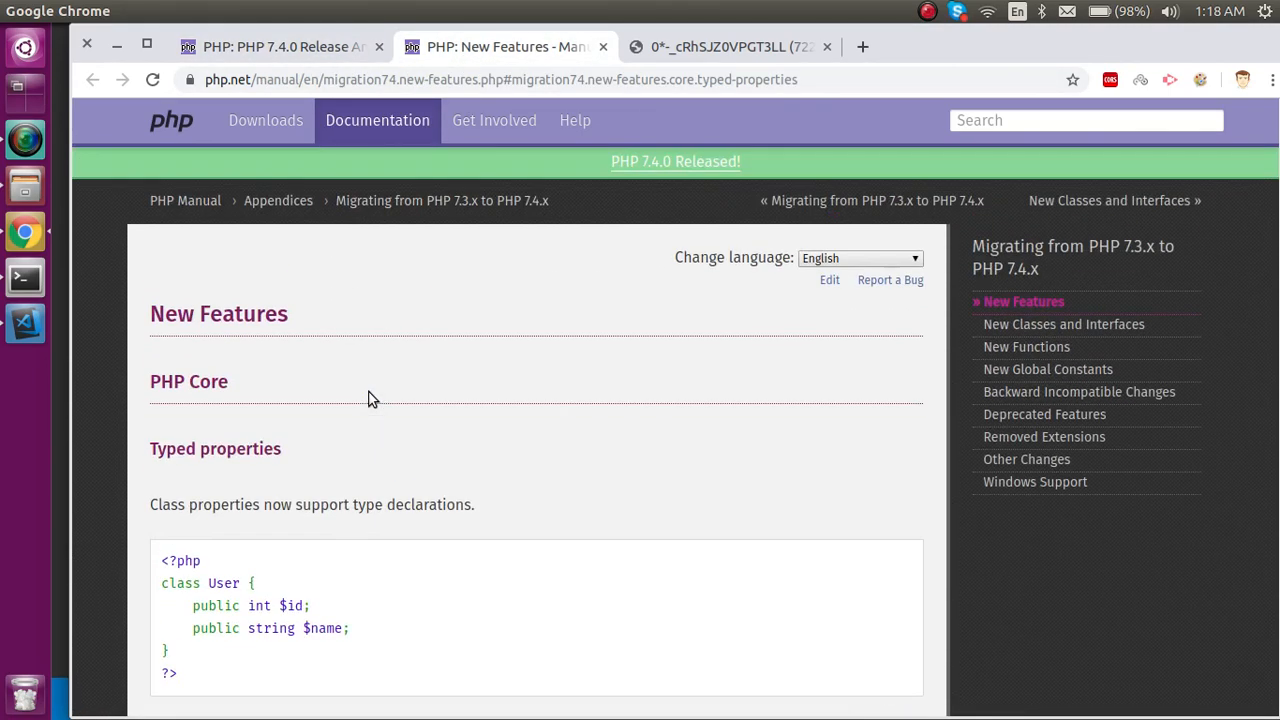
Step: Highlight 'int' in the typed properties User class and 'fn' in the arrow functions example
scroll(down, 3)
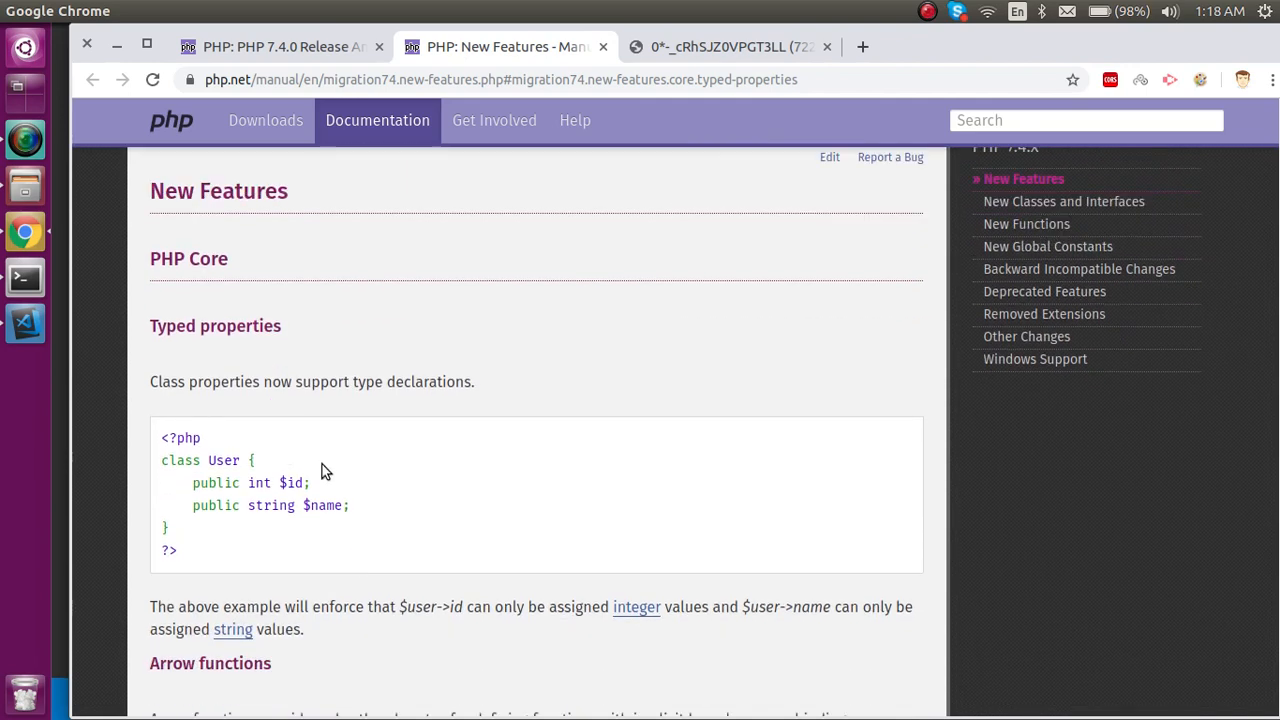
mouse_move(324, 390)
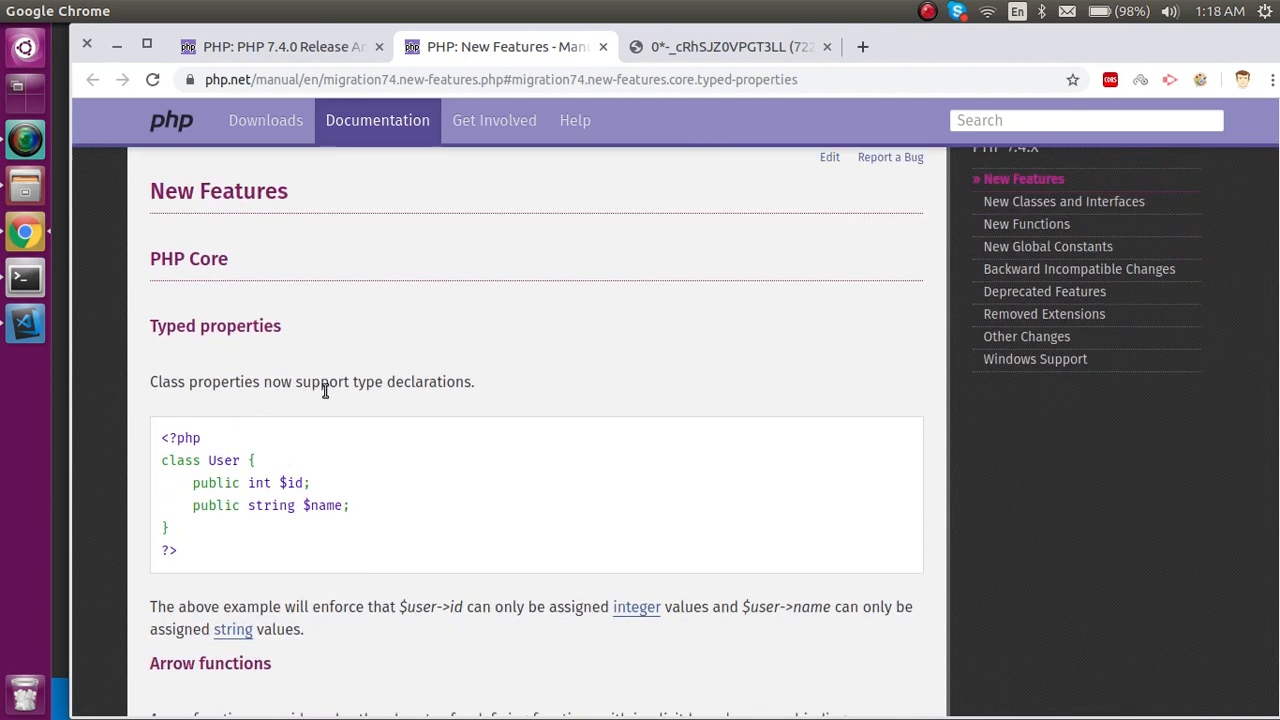
mouse_move(292, 482)
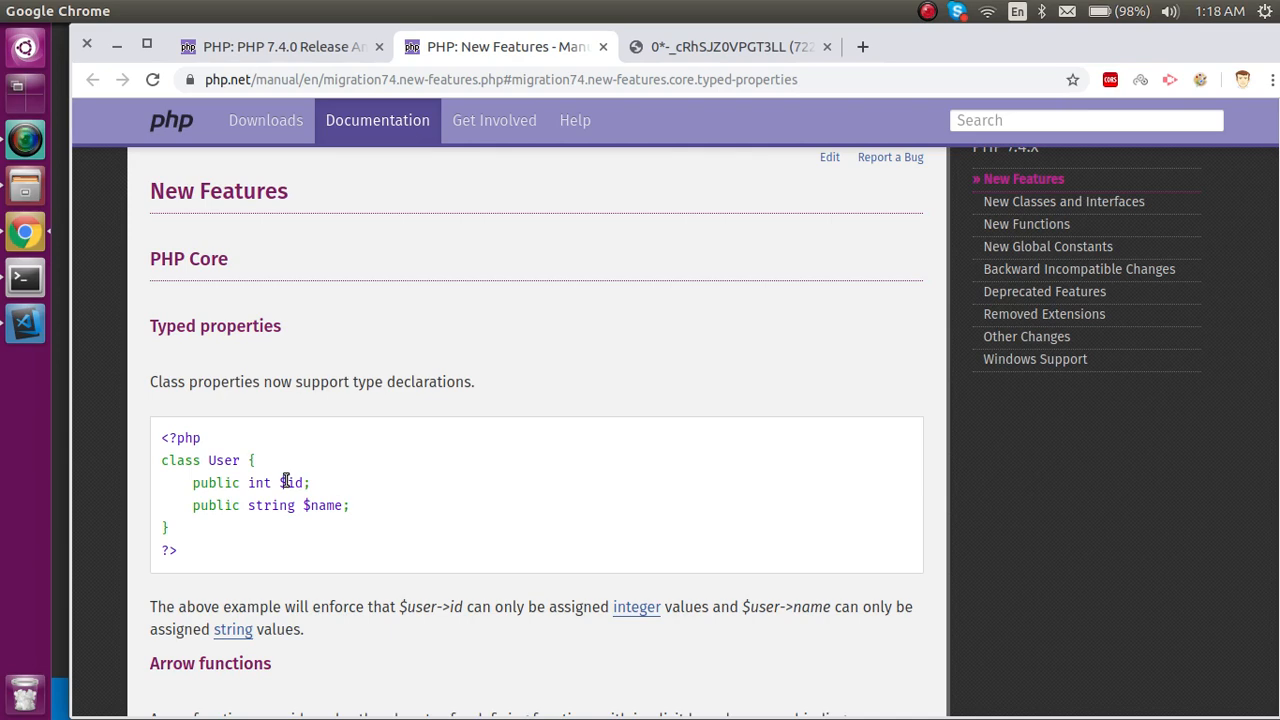
double_click(260, 482)
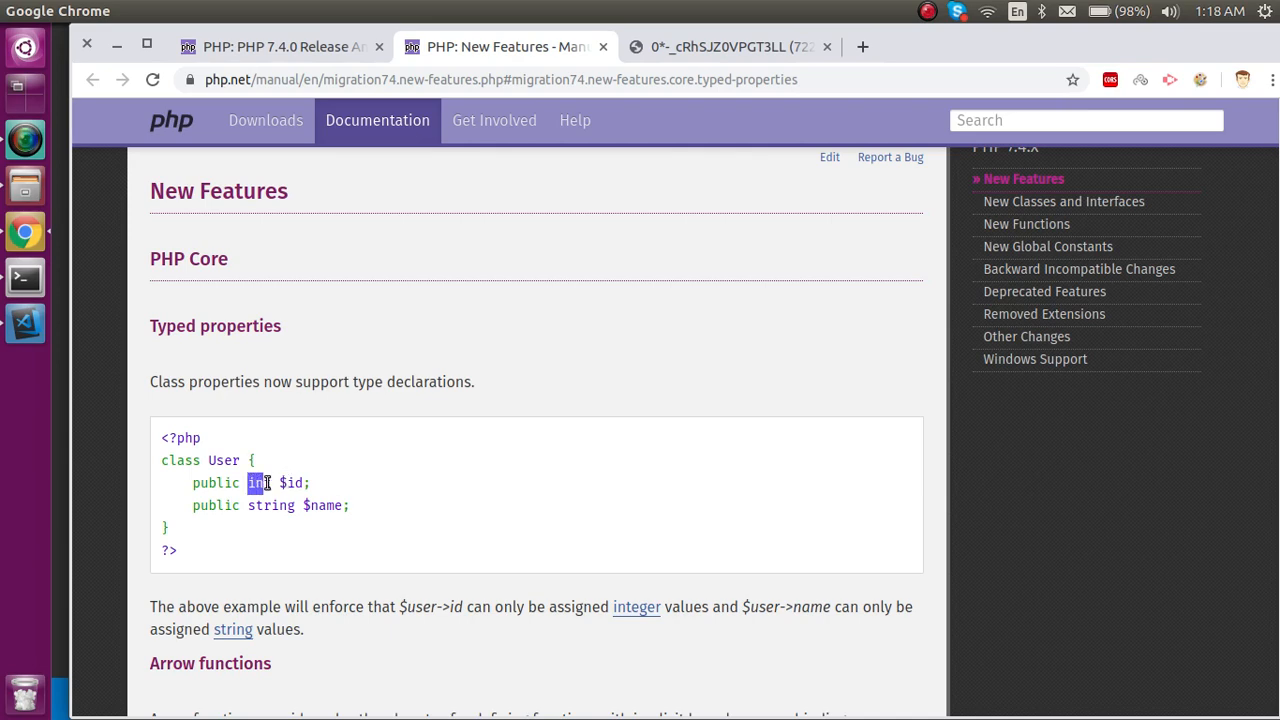
scroll(down, 3)
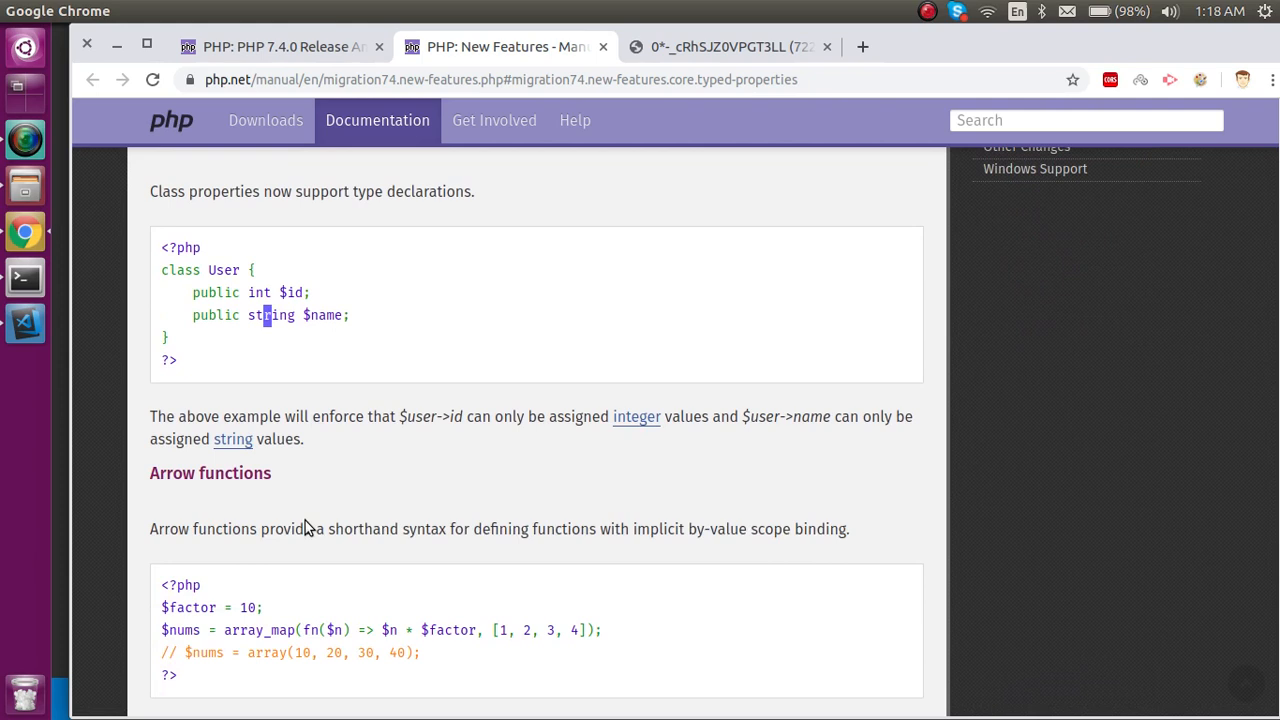
scroll(down, 3)
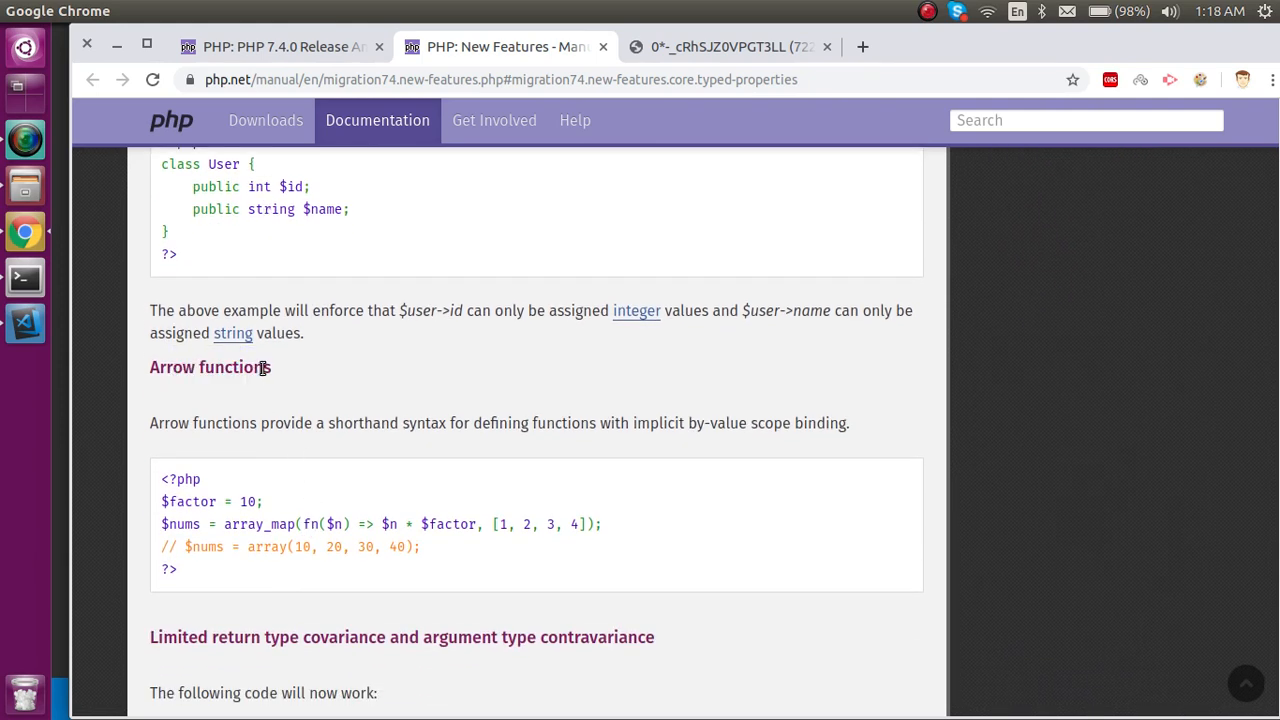
mouse_move(324, 524)
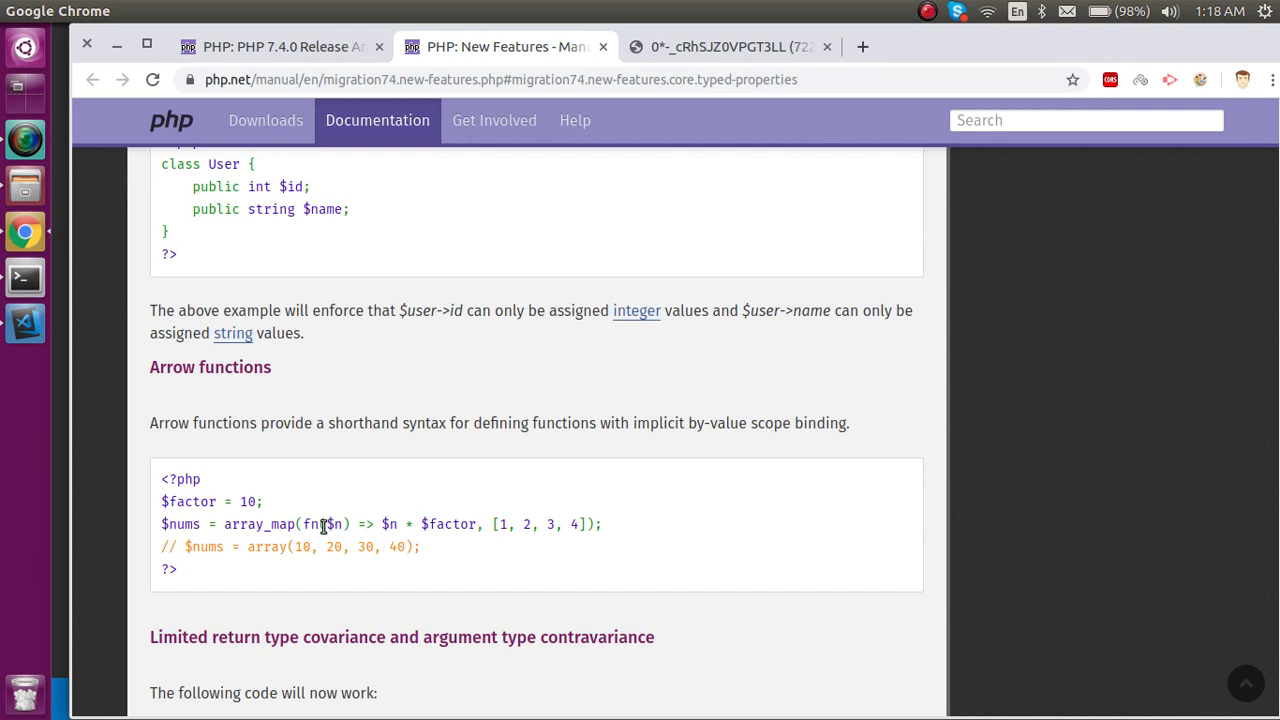
double_click(336, 524)
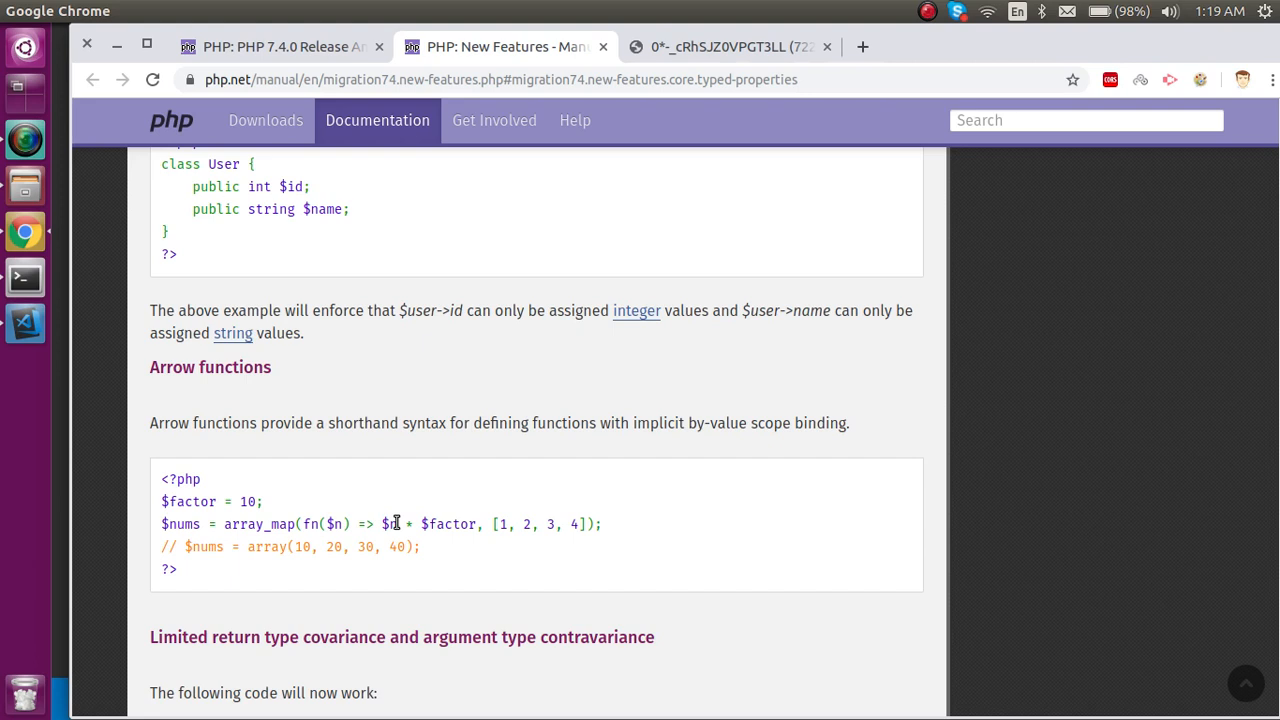
scroll(down, 3)
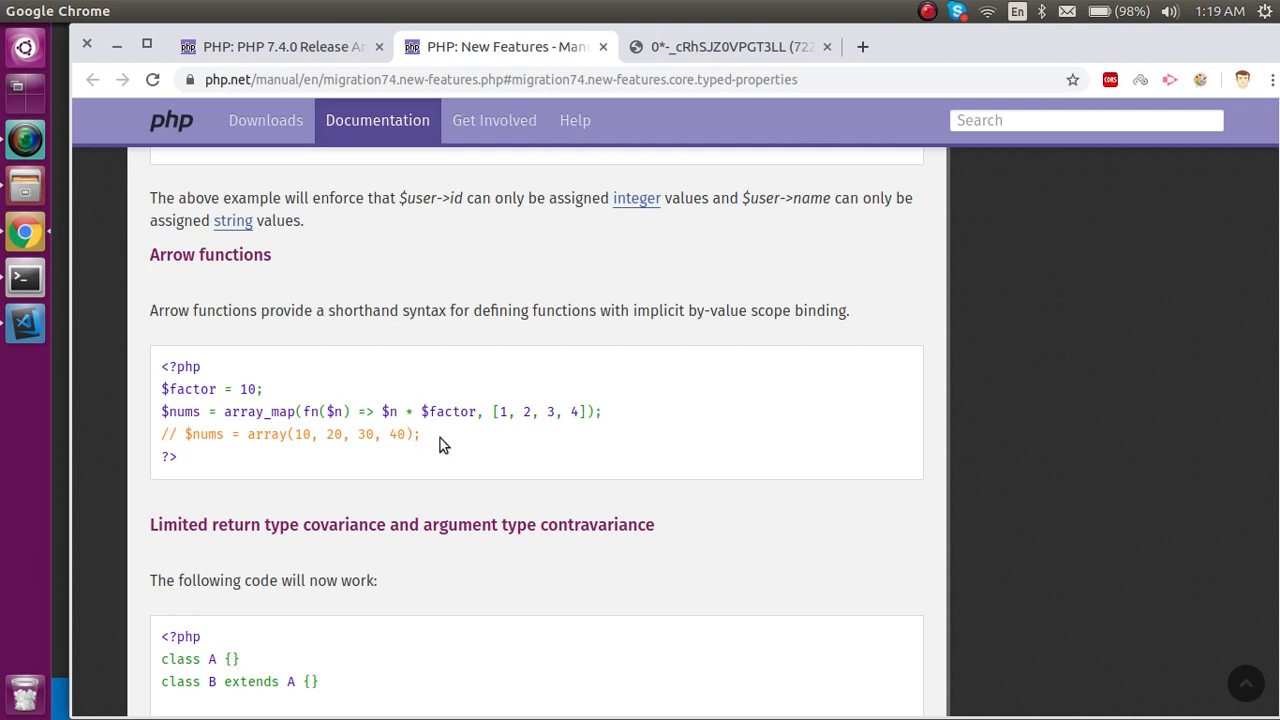
scroll(down, 3)
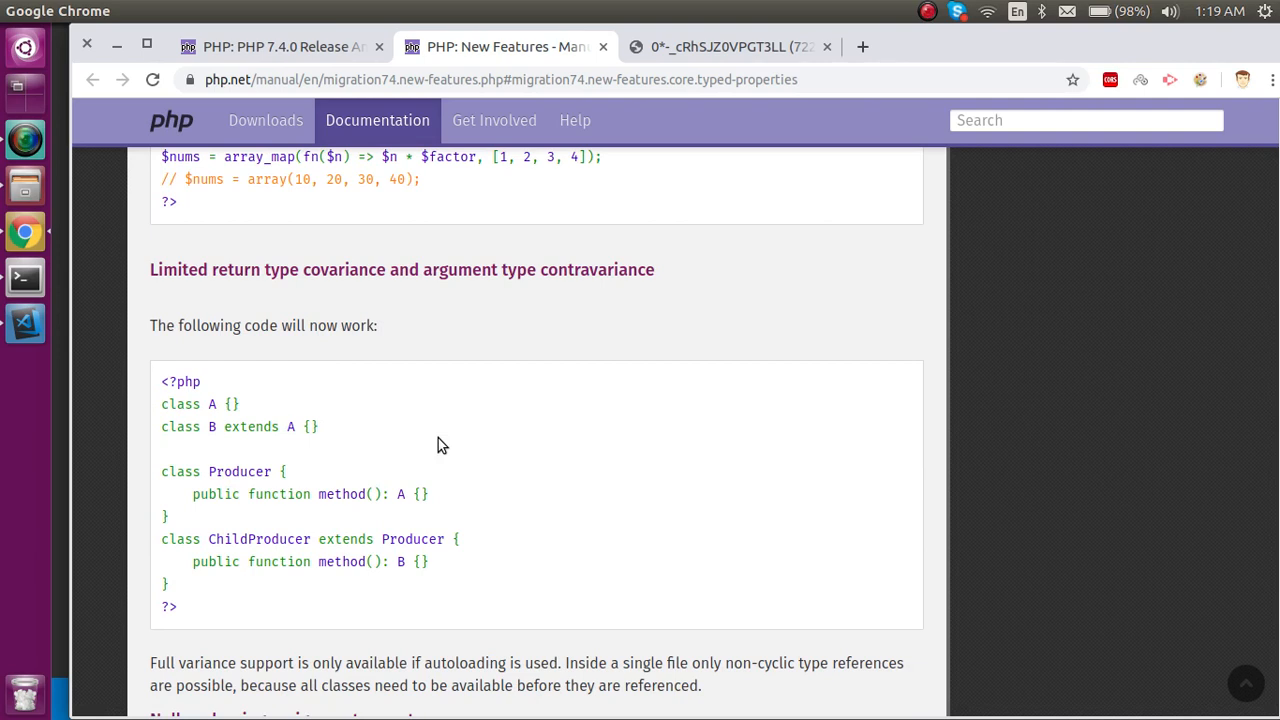
mouse_move(276, 272)
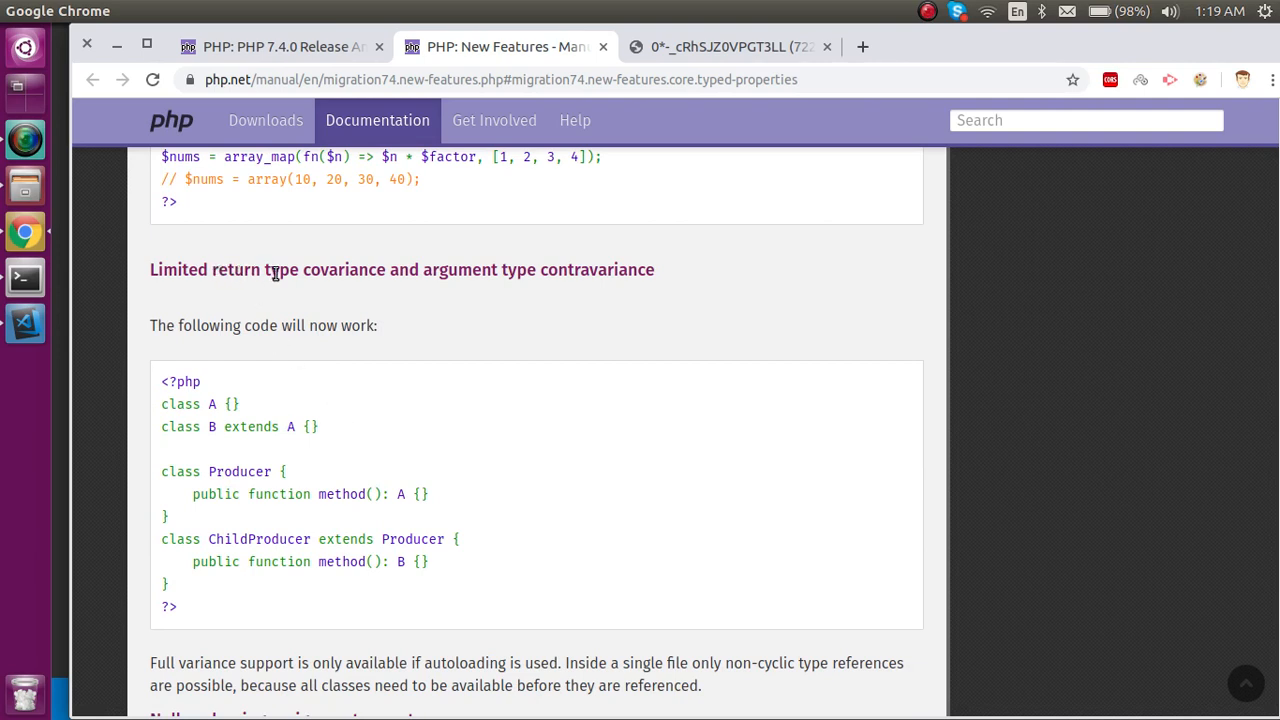
mouse_move(332, 290)
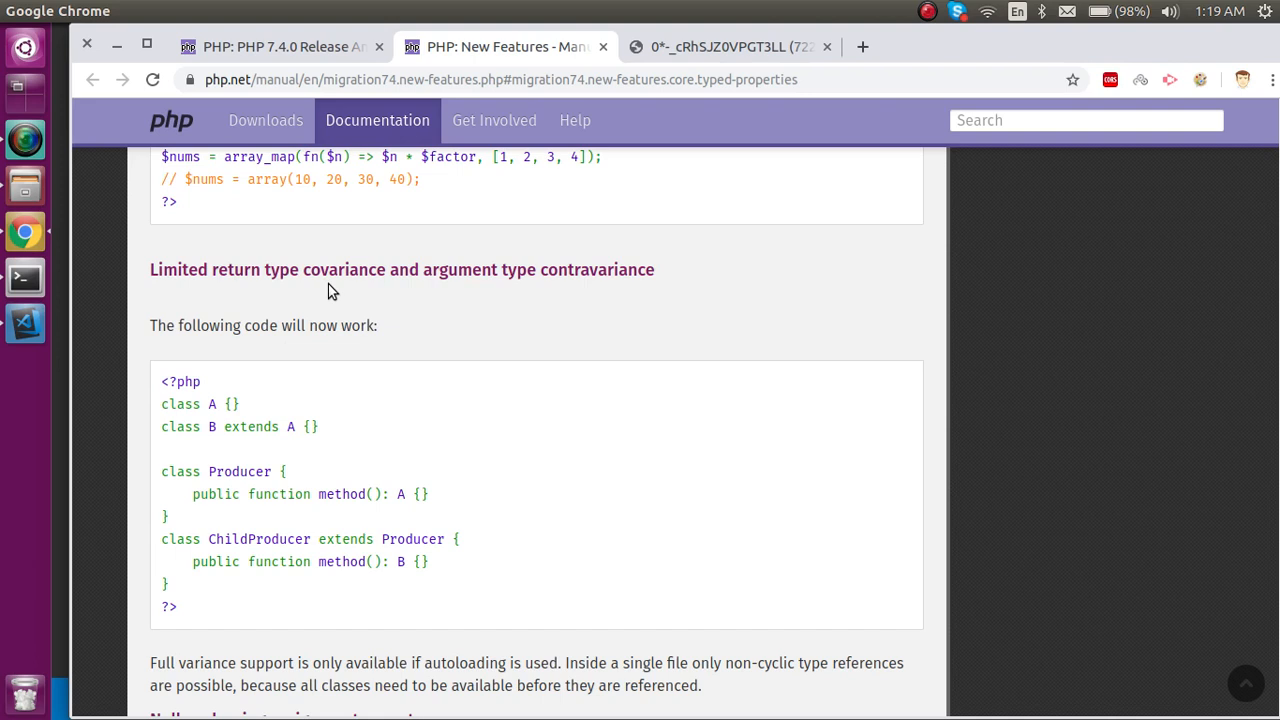
mouse_move(536, 280)
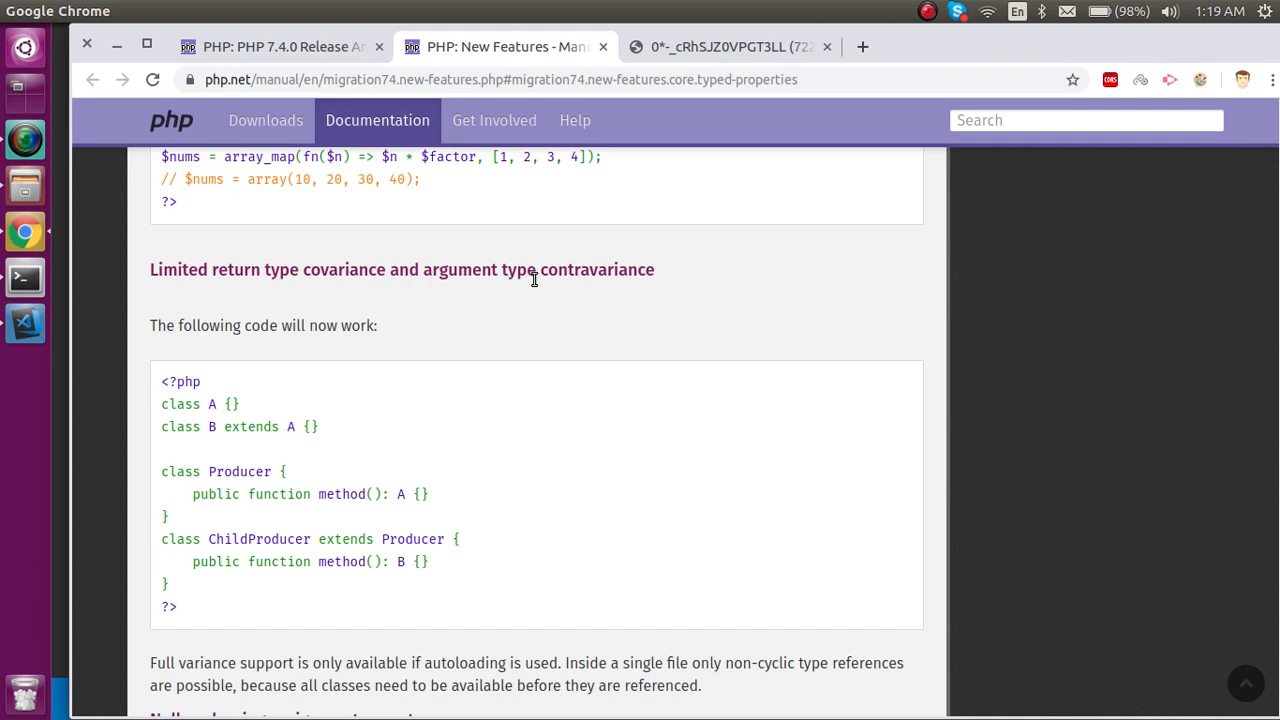
mouse_move(452, 398)
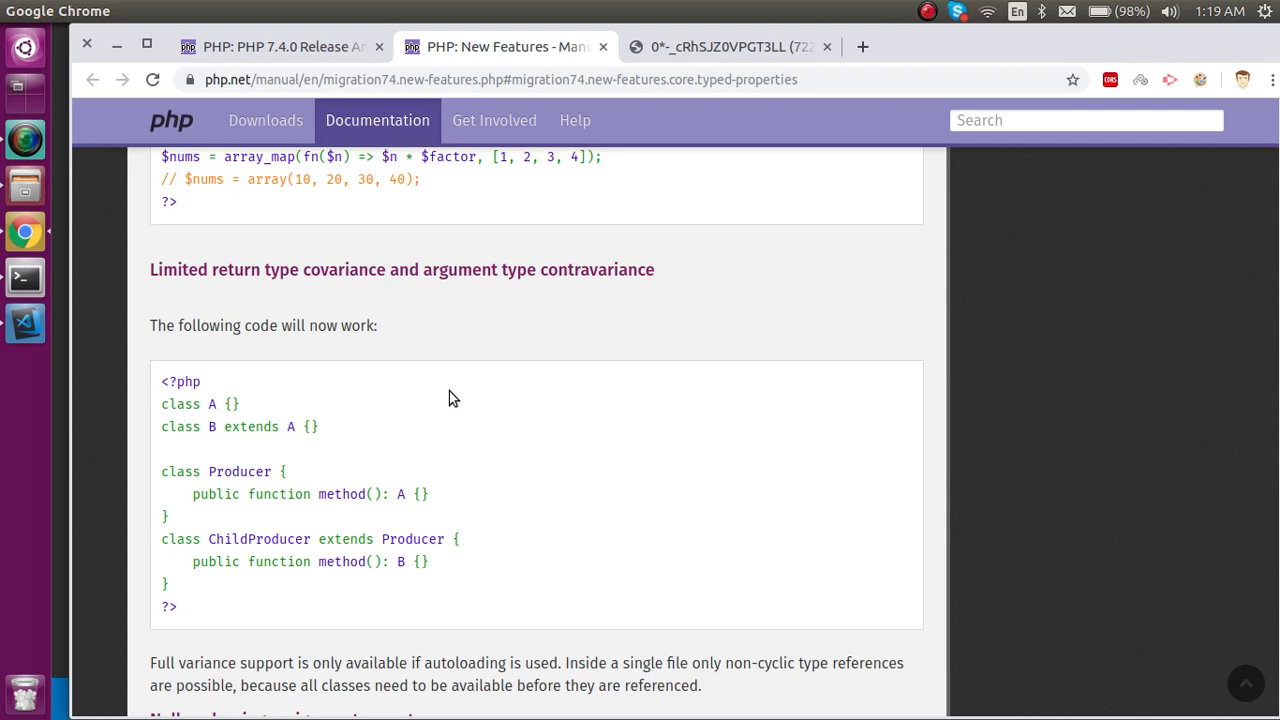
mouse_move(436, 458)
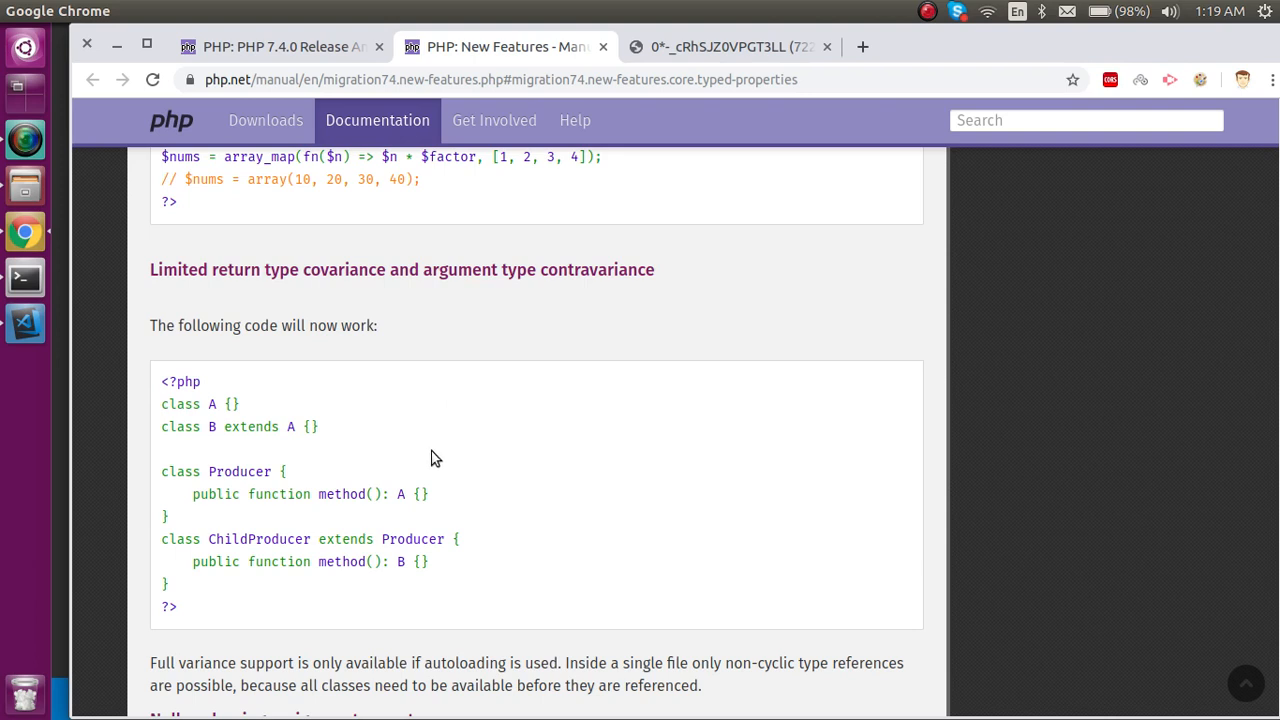
scroll(down, 3)
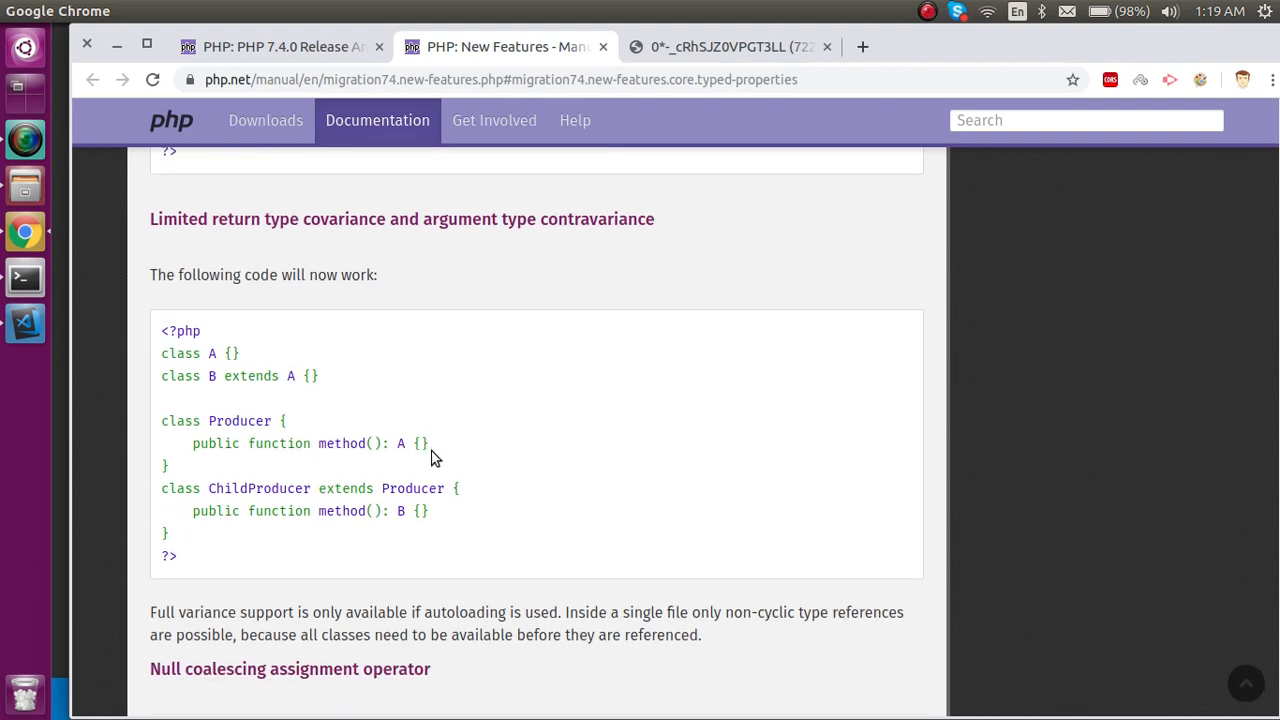
scroll(down, 3)
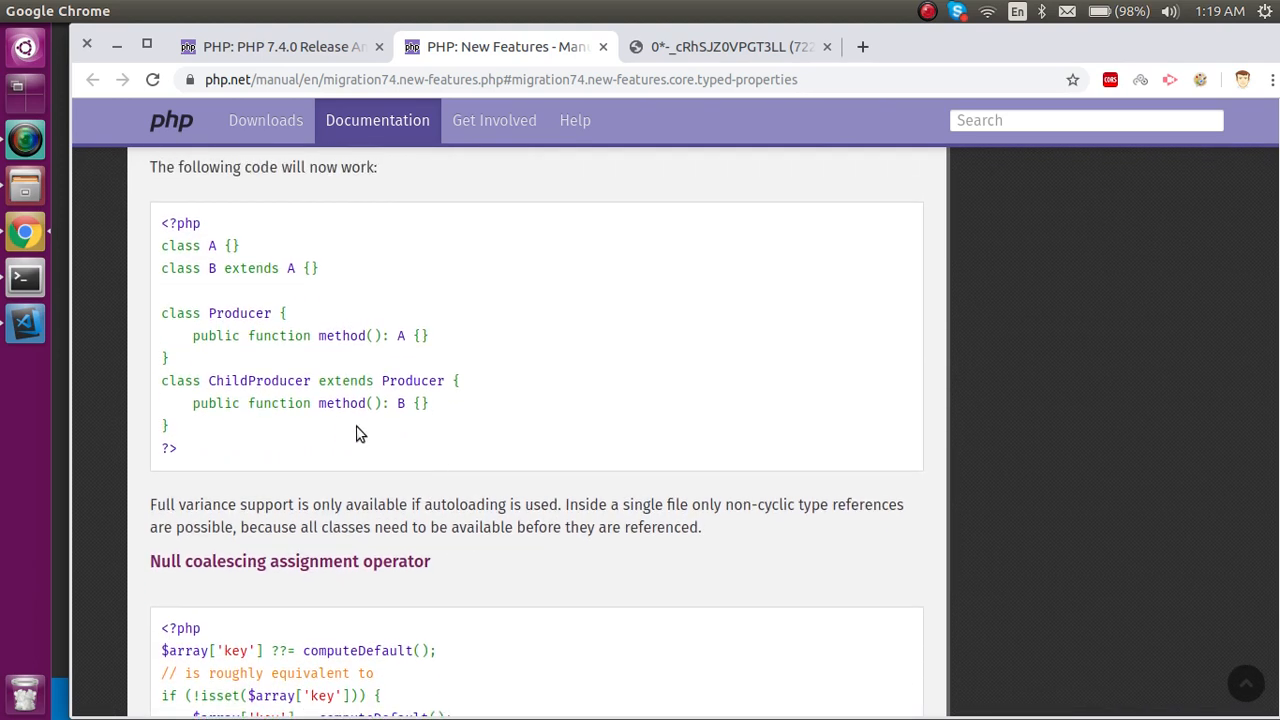
mouse_move(424, 498)
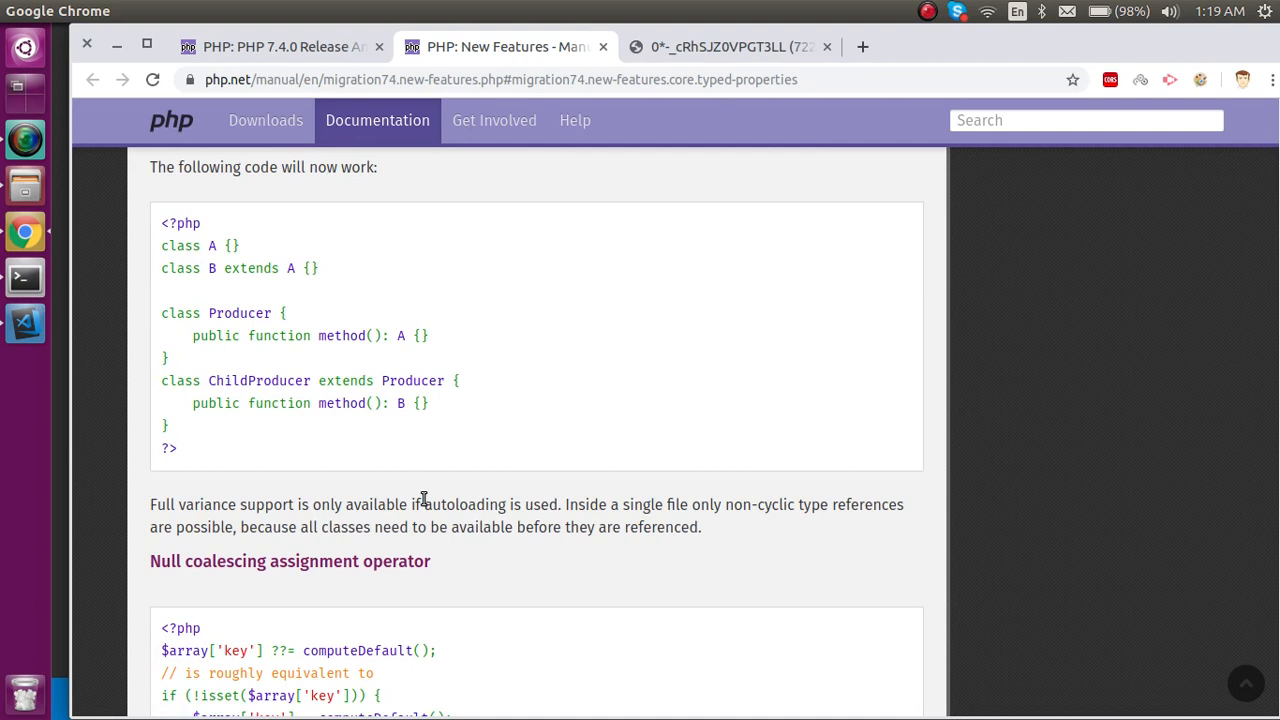
mouse_move(420, 504)
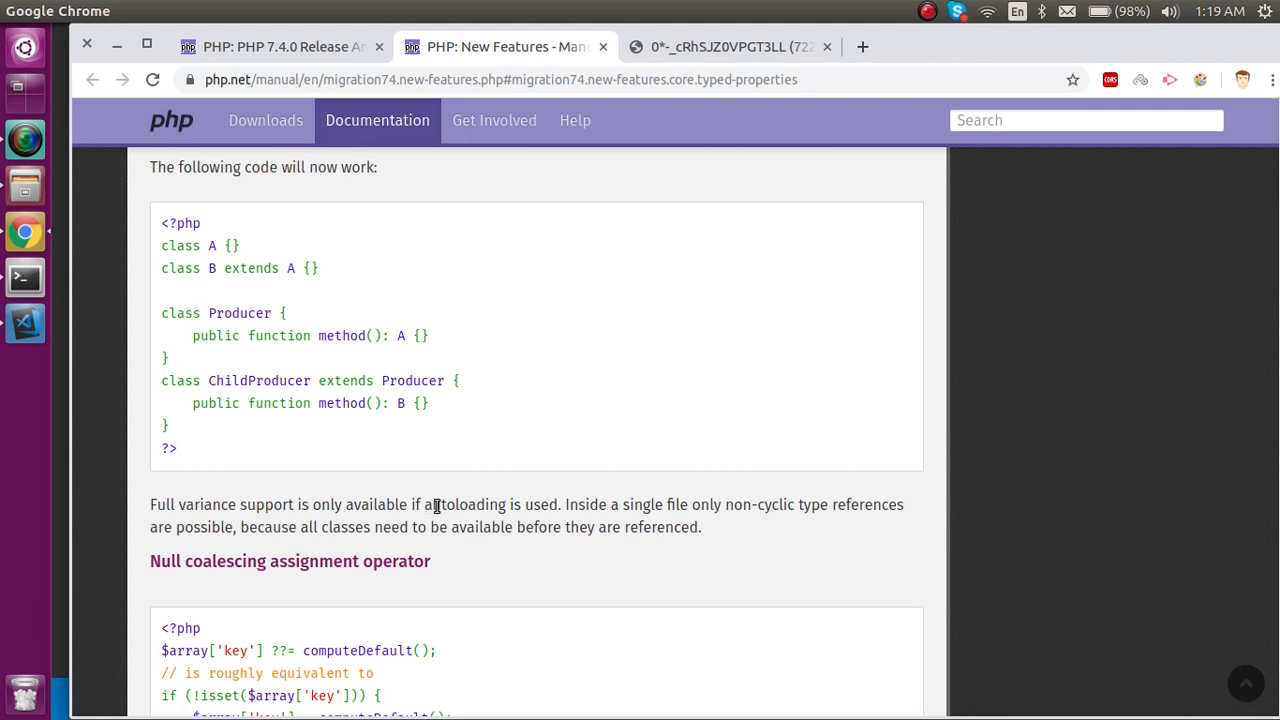
double_click(464, 504)
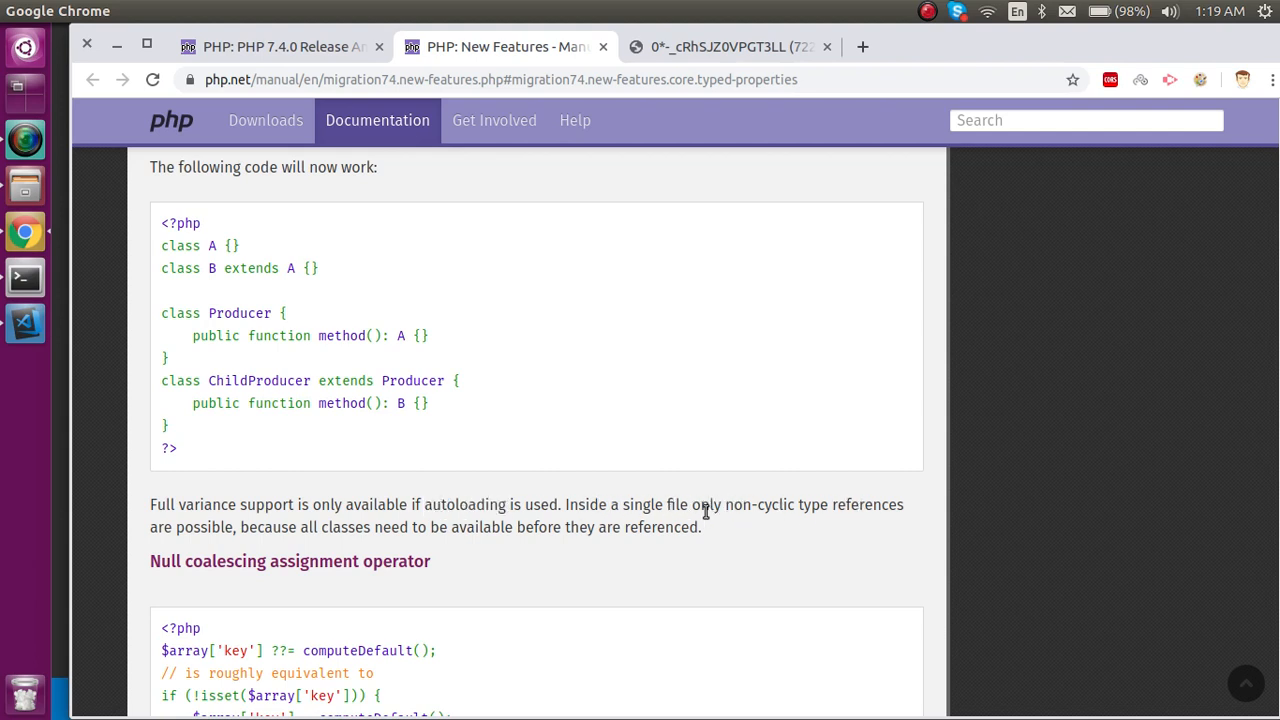
Step: Highlight the isset check and the ??= operator in the null coalescing assignment example, then clear the selection
scroll(down, 3)
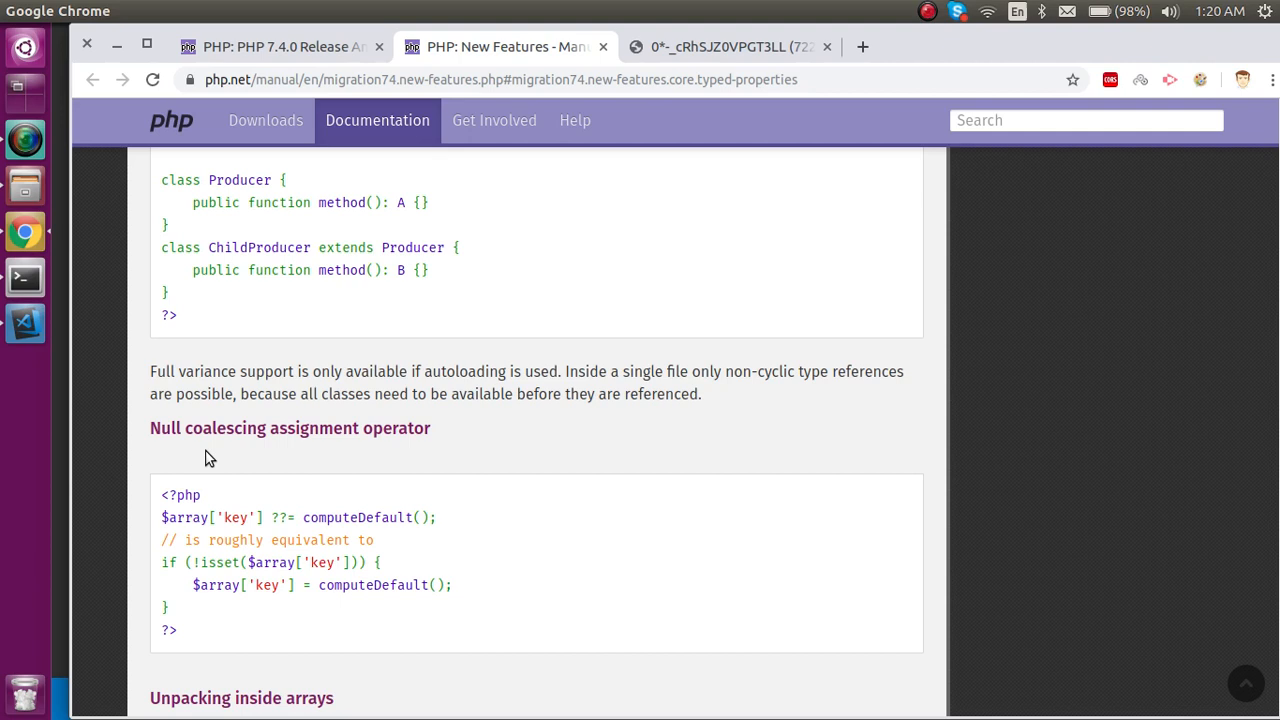
mouse_move(390, 448)
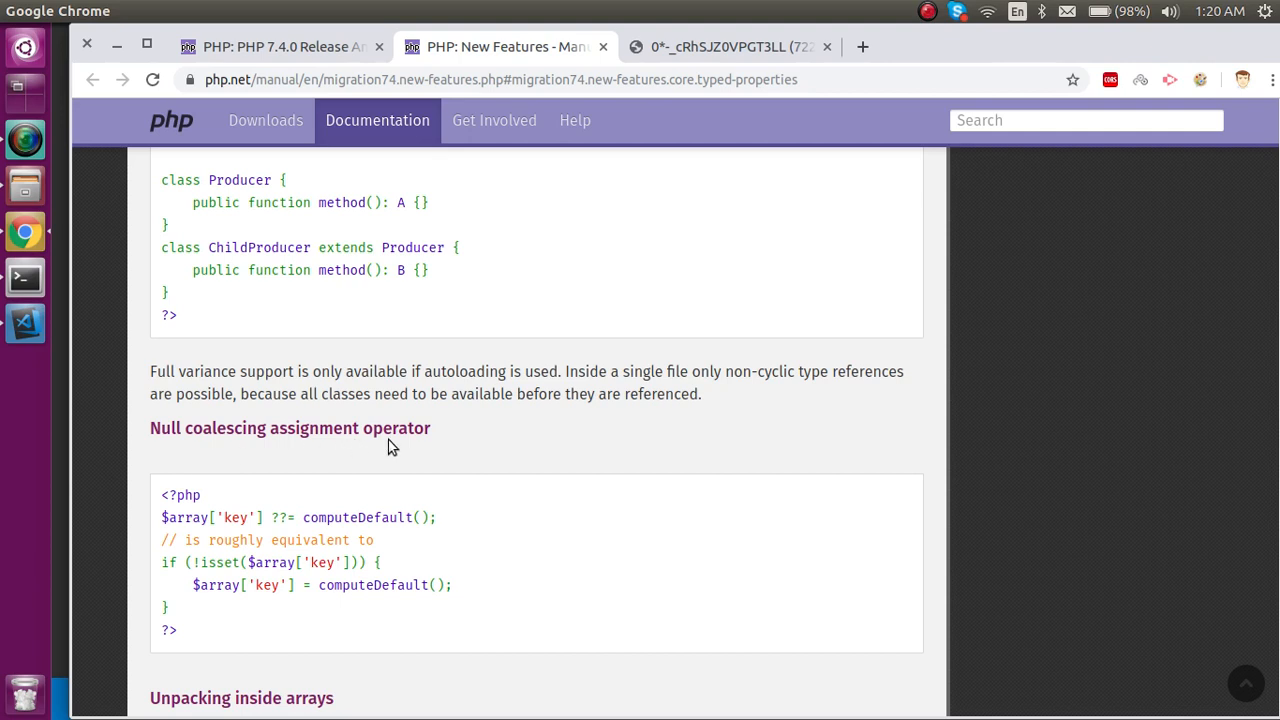
scroll(down, 3)
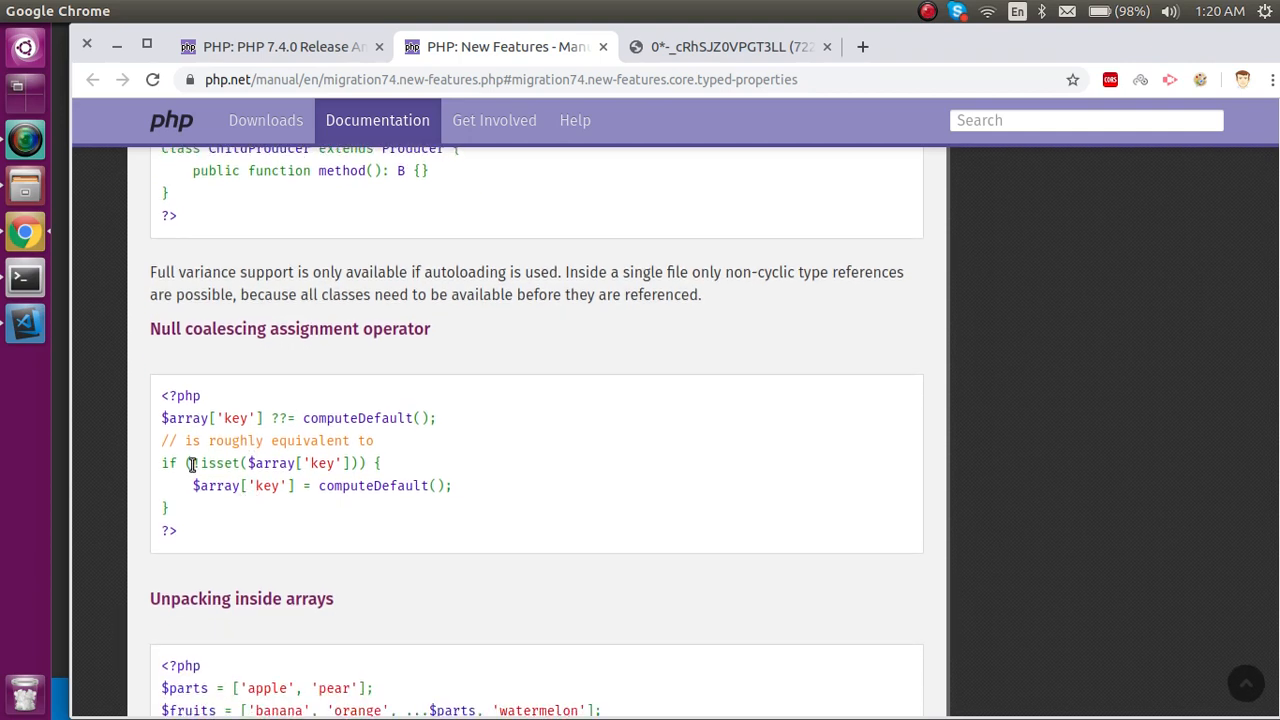
double_click(218, 464)
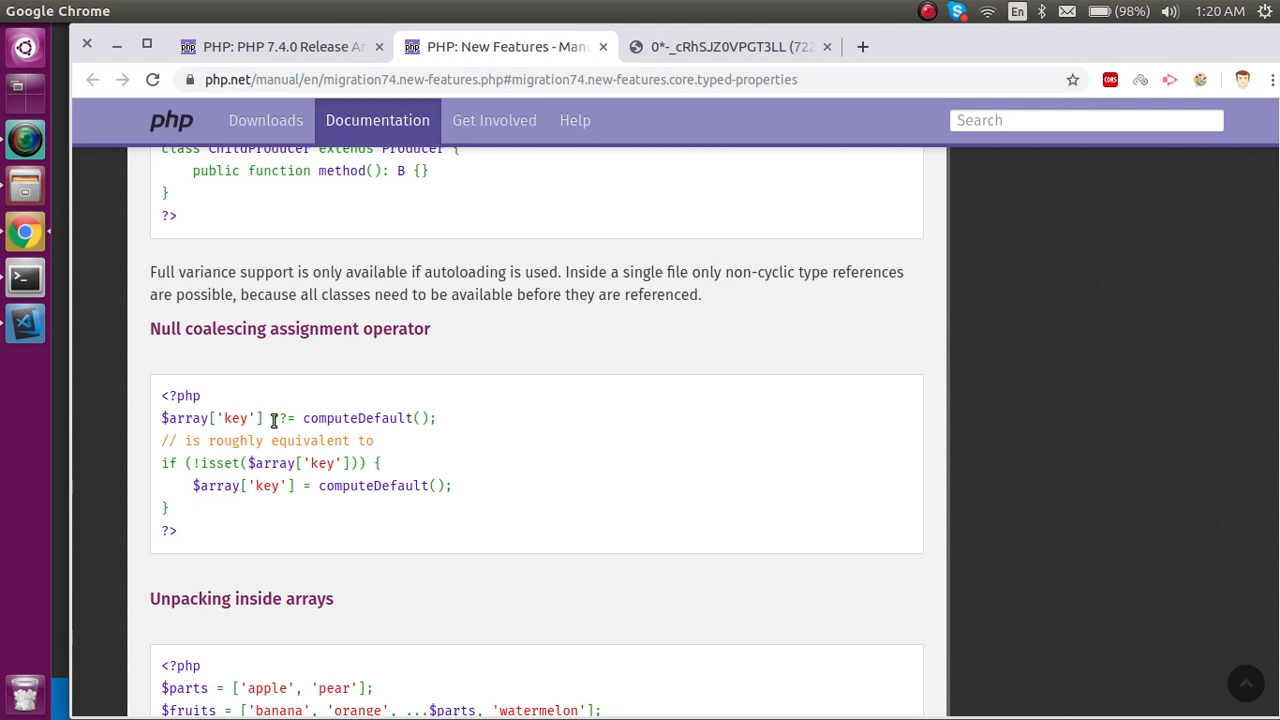
double_click(280, 418)
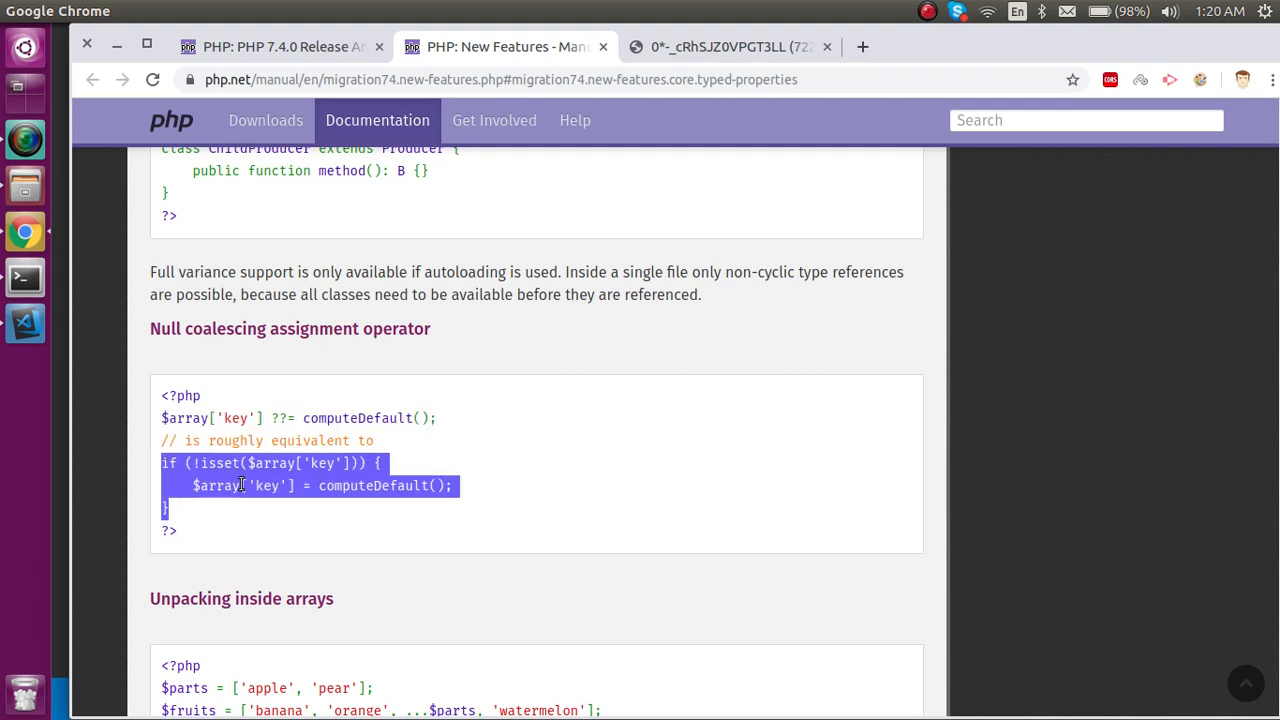
click(452, 418)
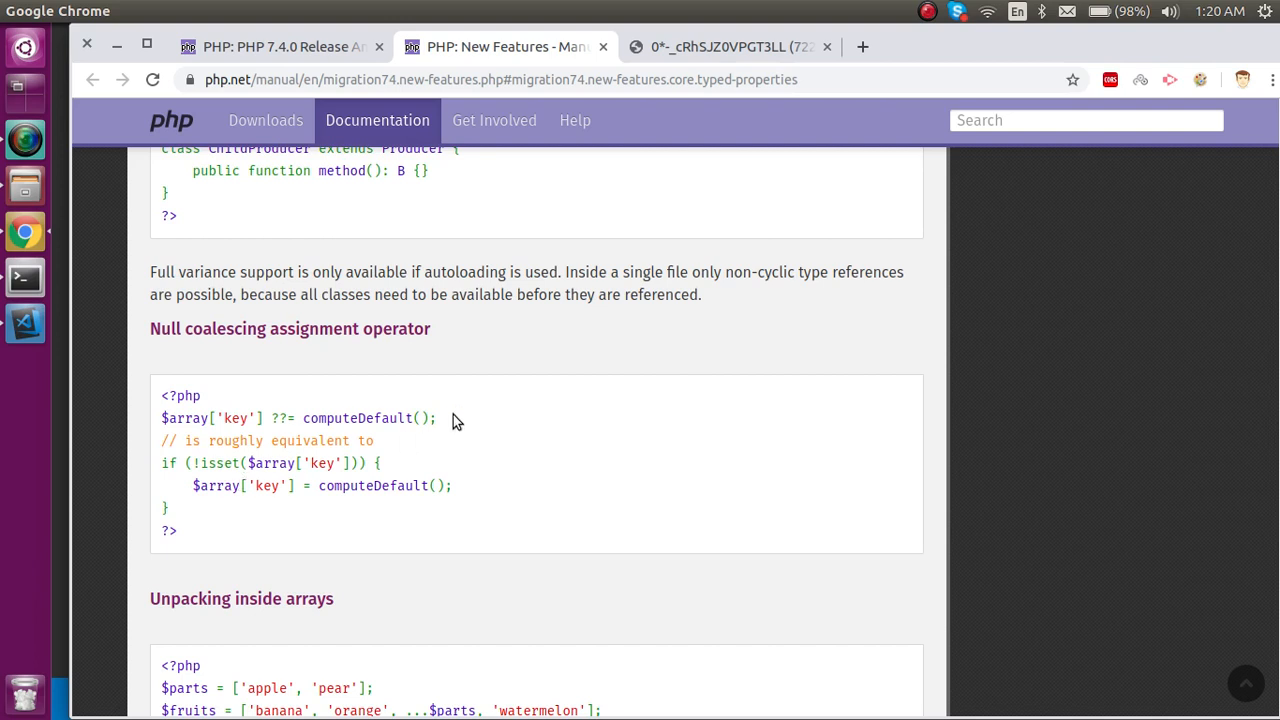
Step: Highlight the ...$parts spread in the fruits array example, then clear the result comment selection
scroll(down, 3)
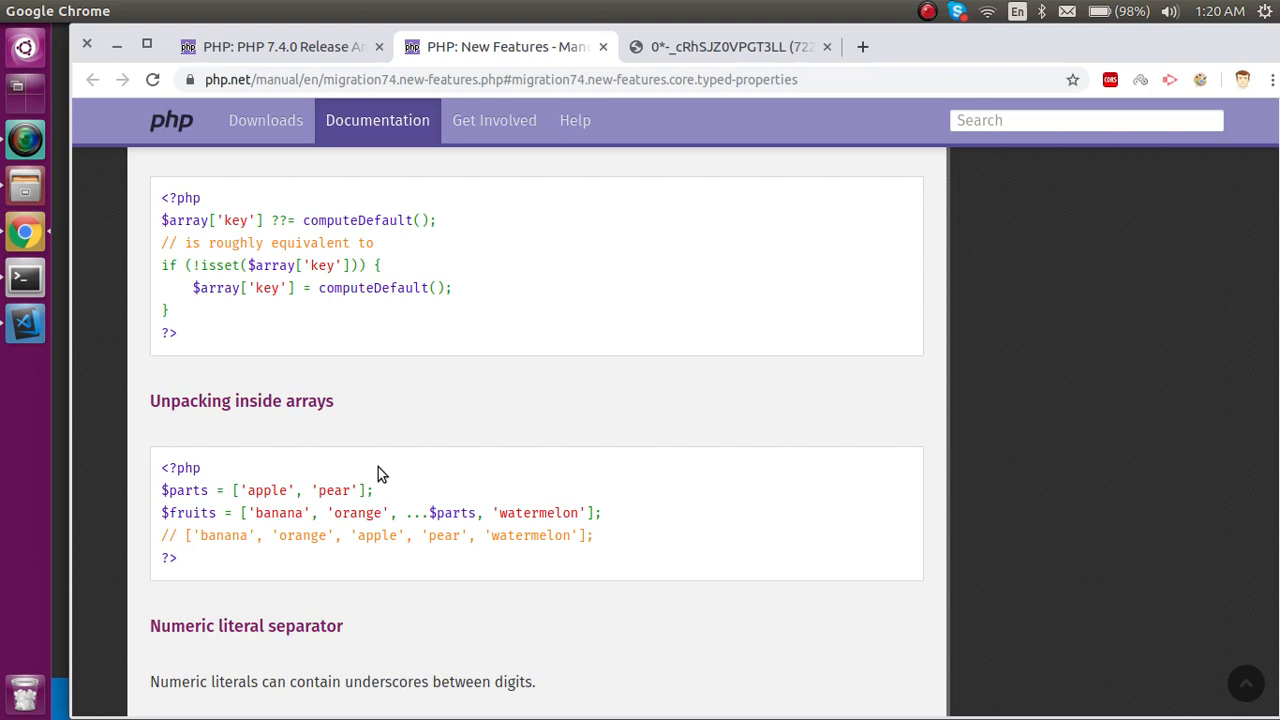
mouse_move(384, 476)
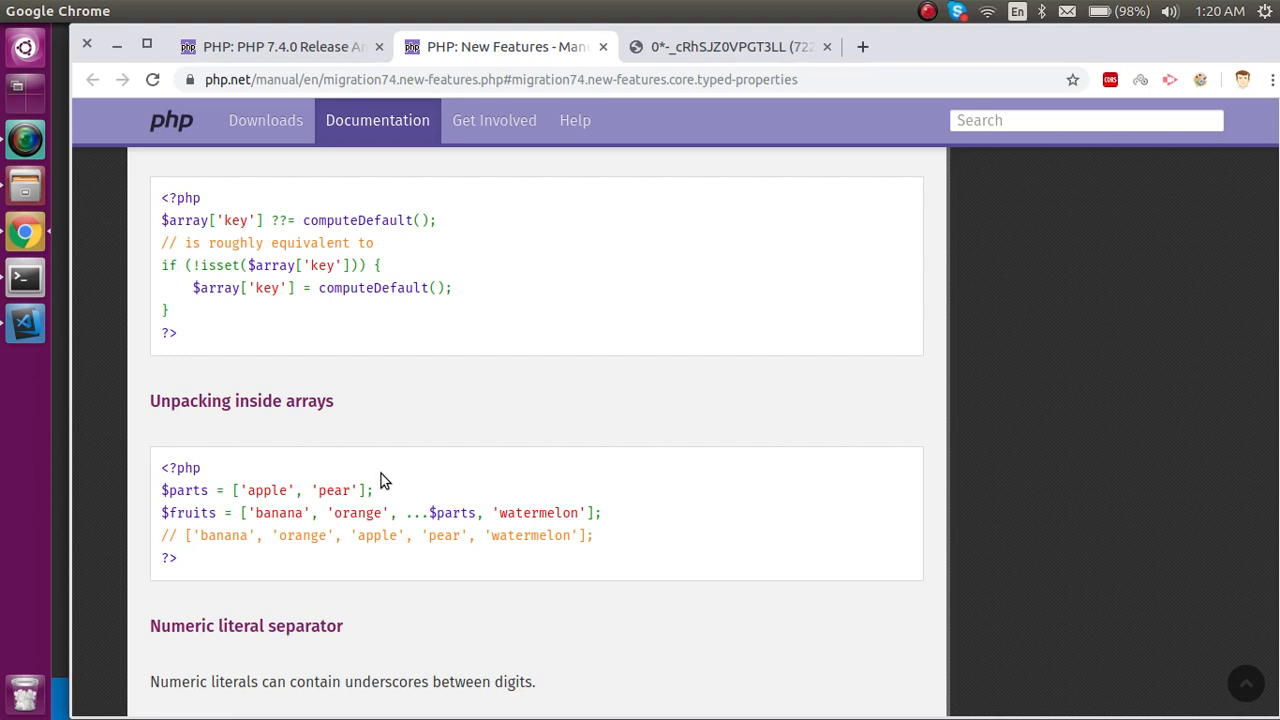
mouse_move(264, 528)
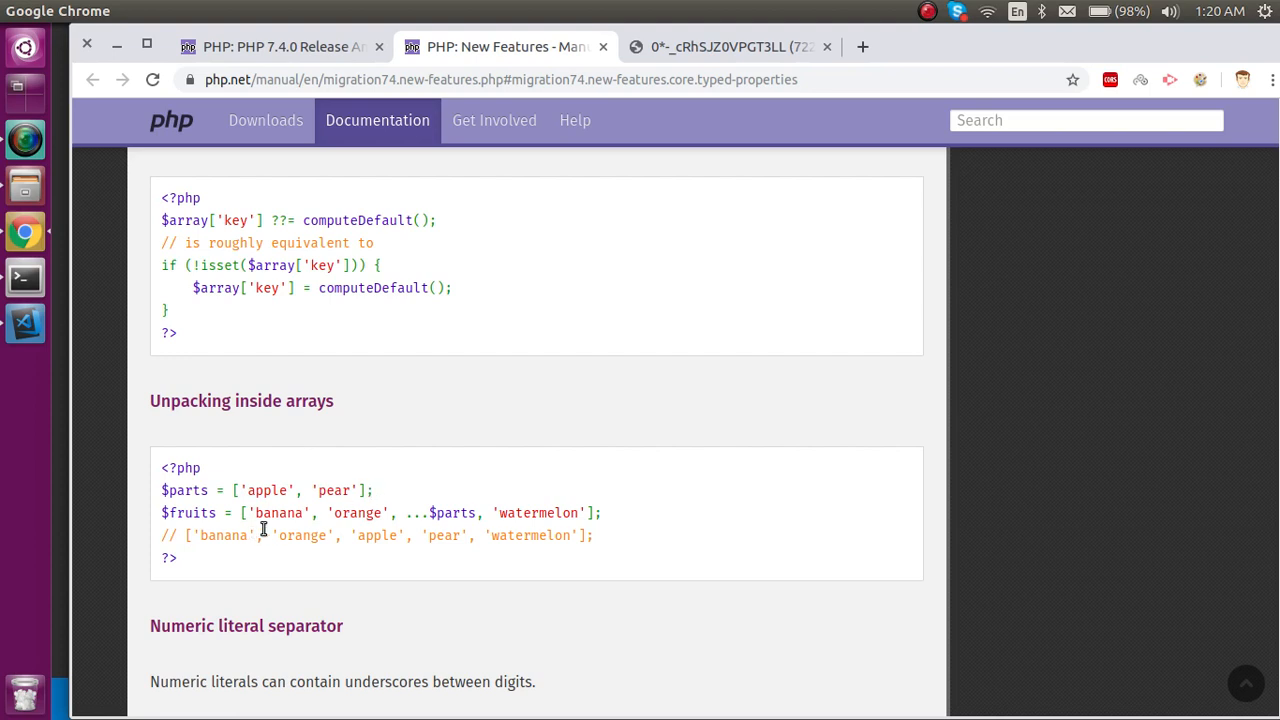
mouse_move(408, 518)
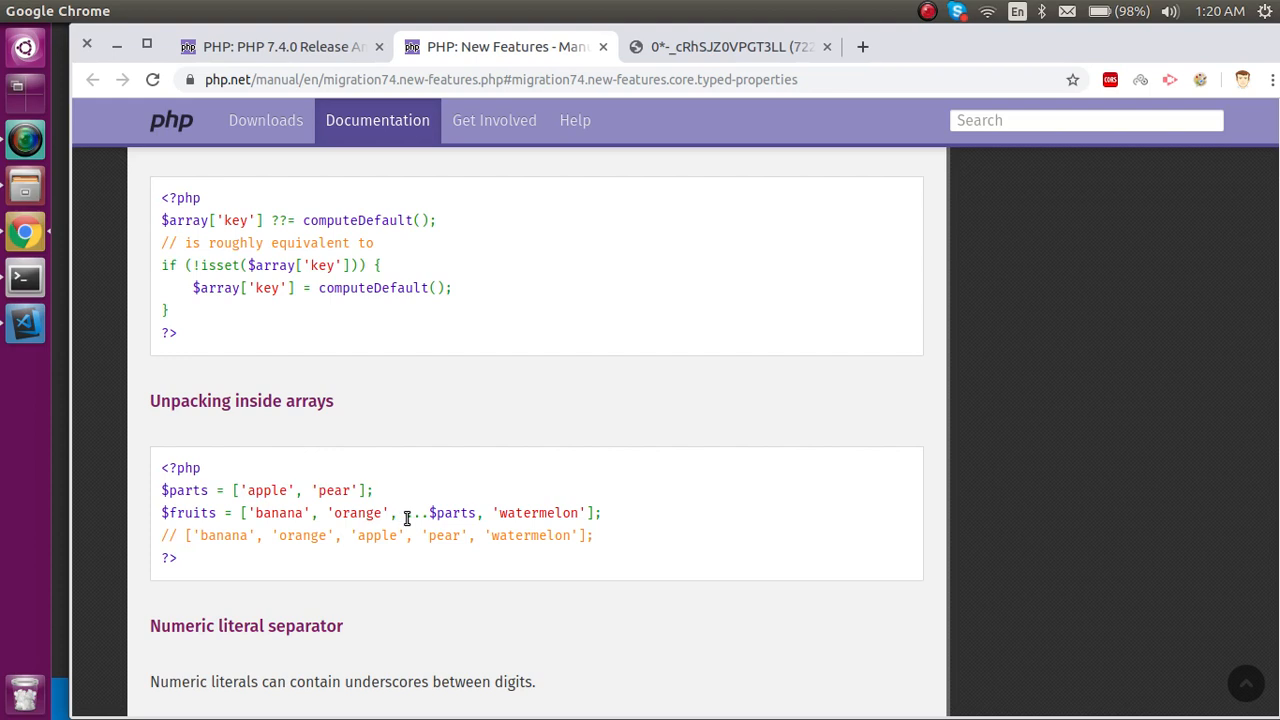
mouse_move(408, 500)
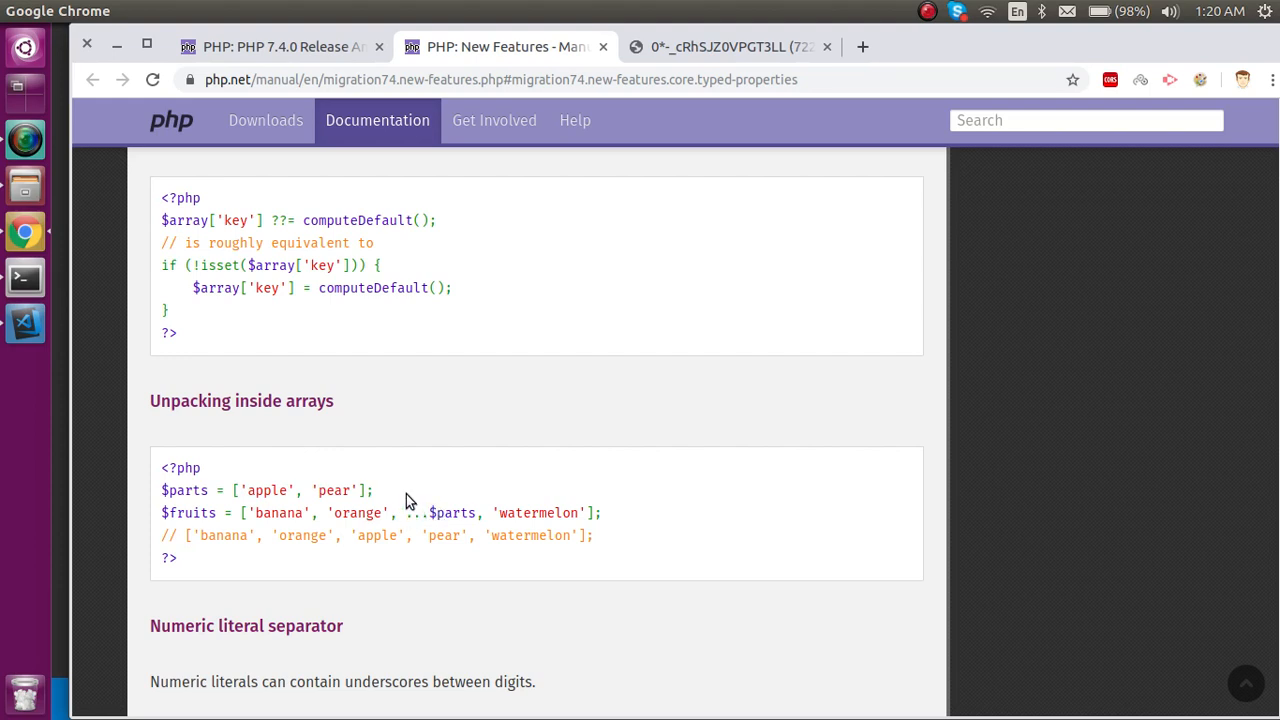
double_click(416, 512)
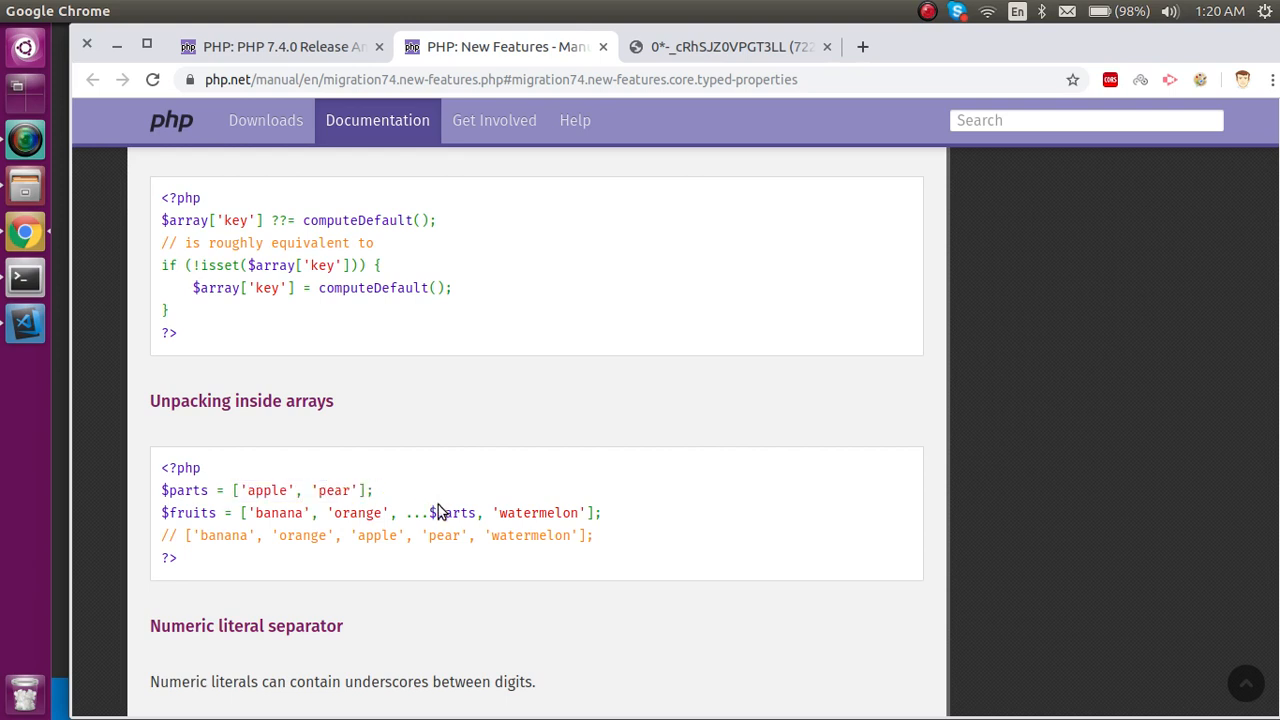
double_click(416, 512)
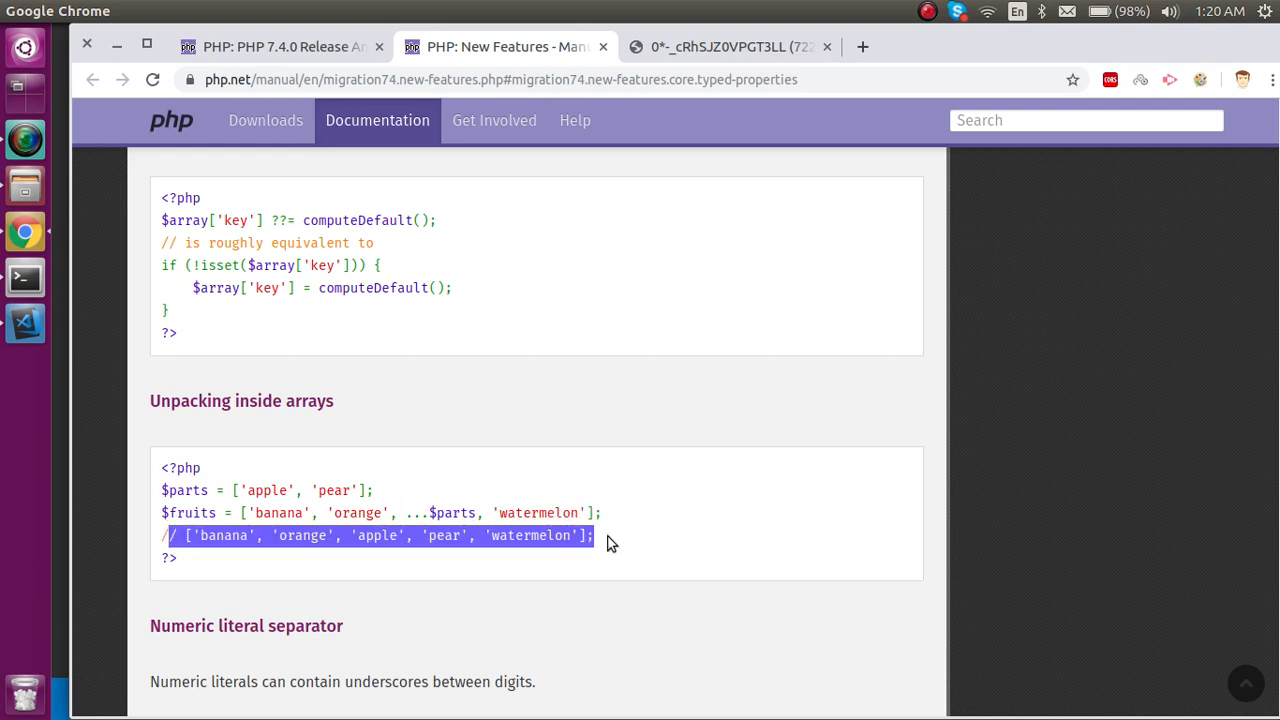
click(612, 536)
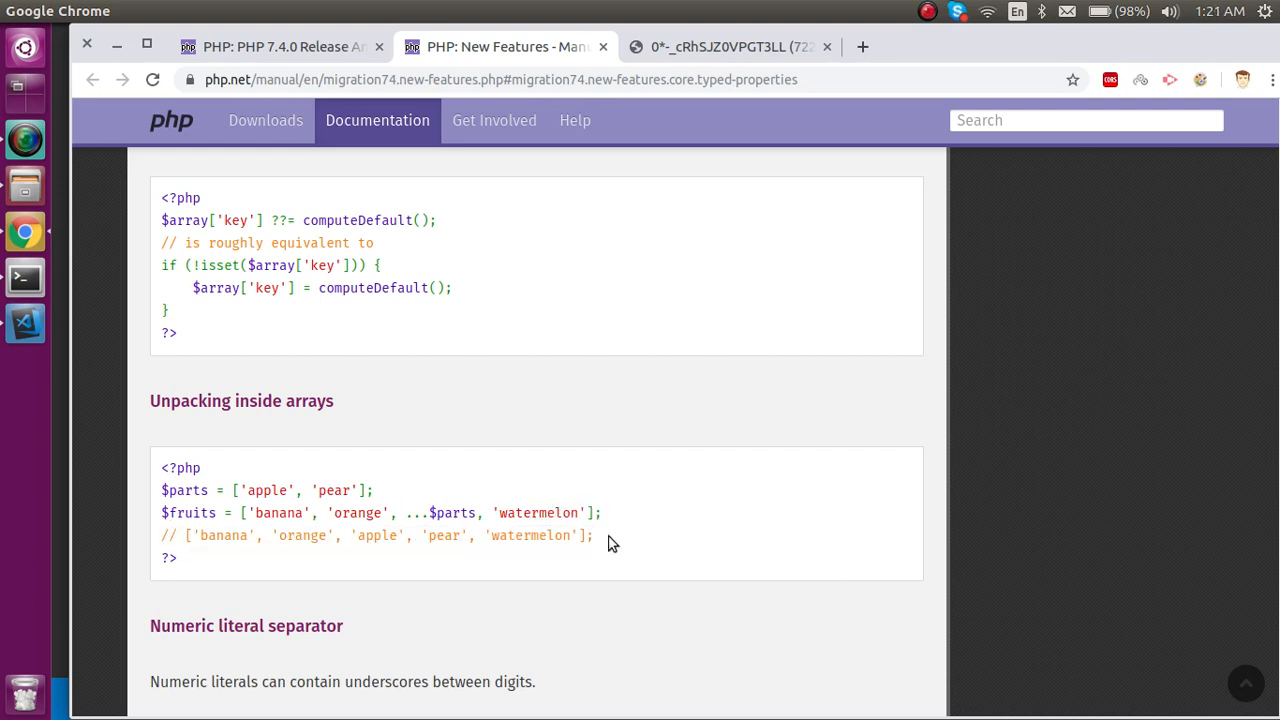
Step: Highlight the underscore-separated digit groups in the float literal and 299_792_458
scroll(down, 3)
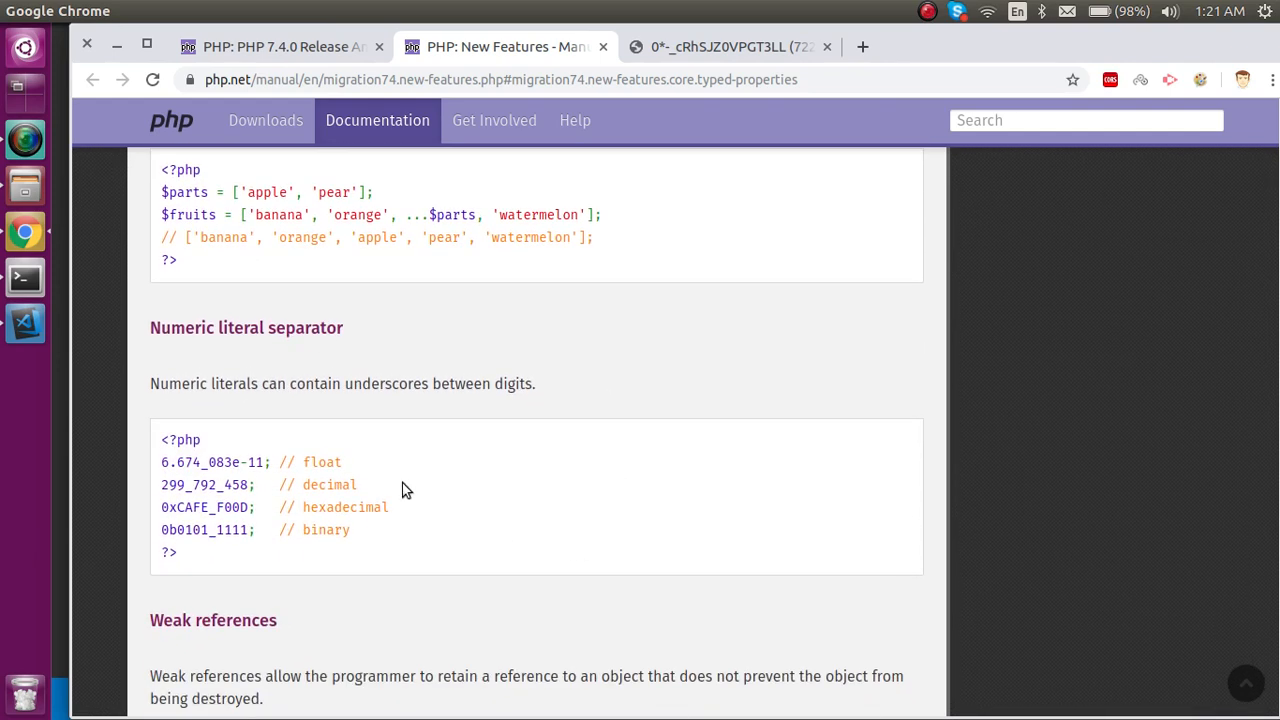
mouse_move(196, 352)
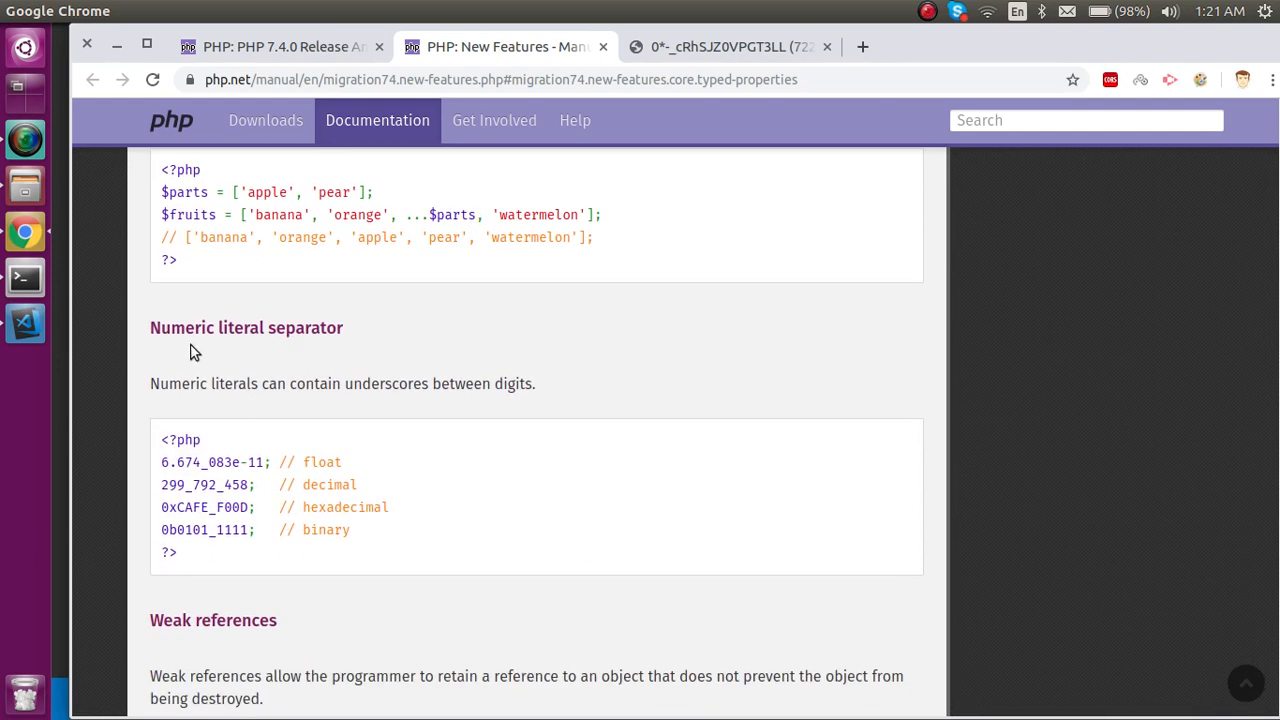
mouse_move(218, 460)
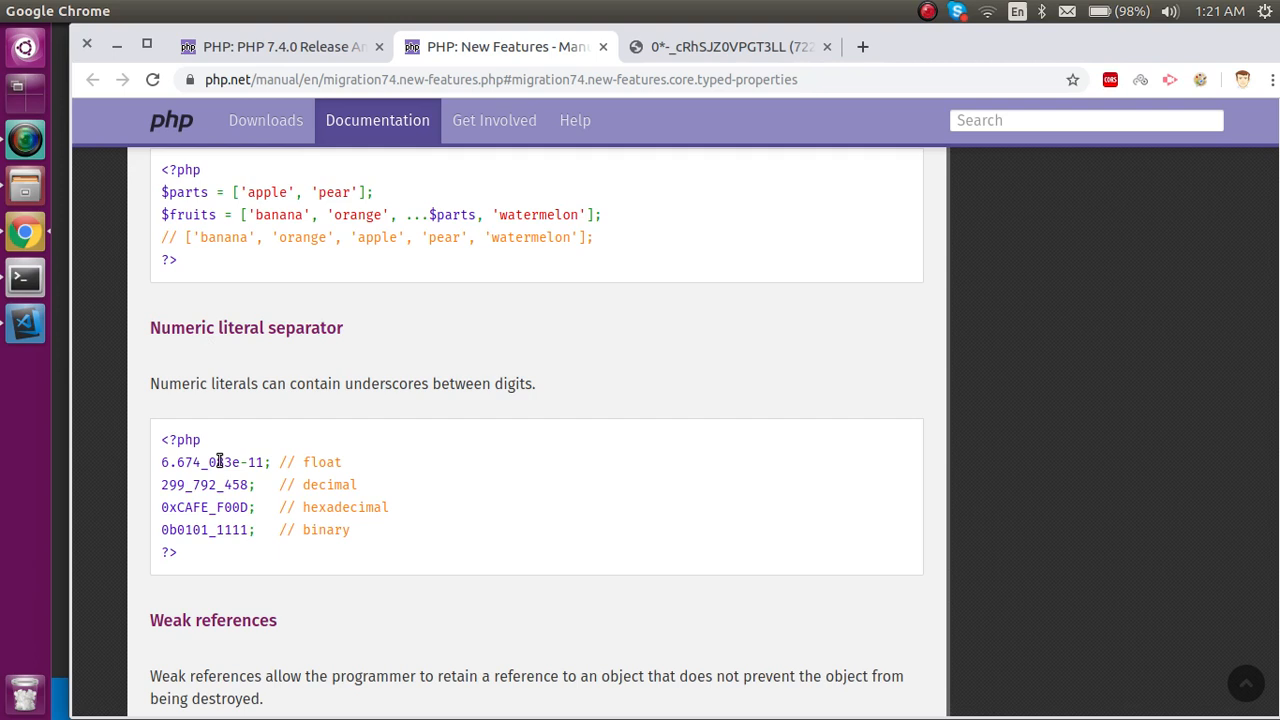
double_click(196, 462)
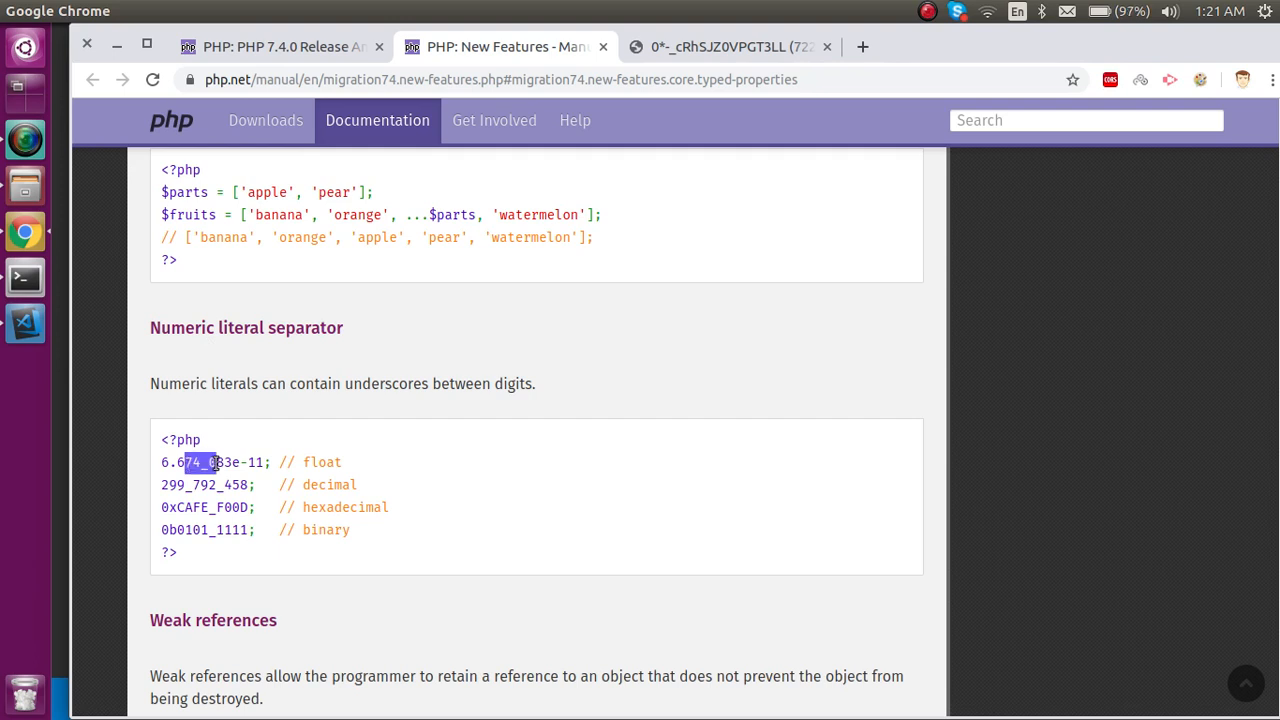
click(192, 486)
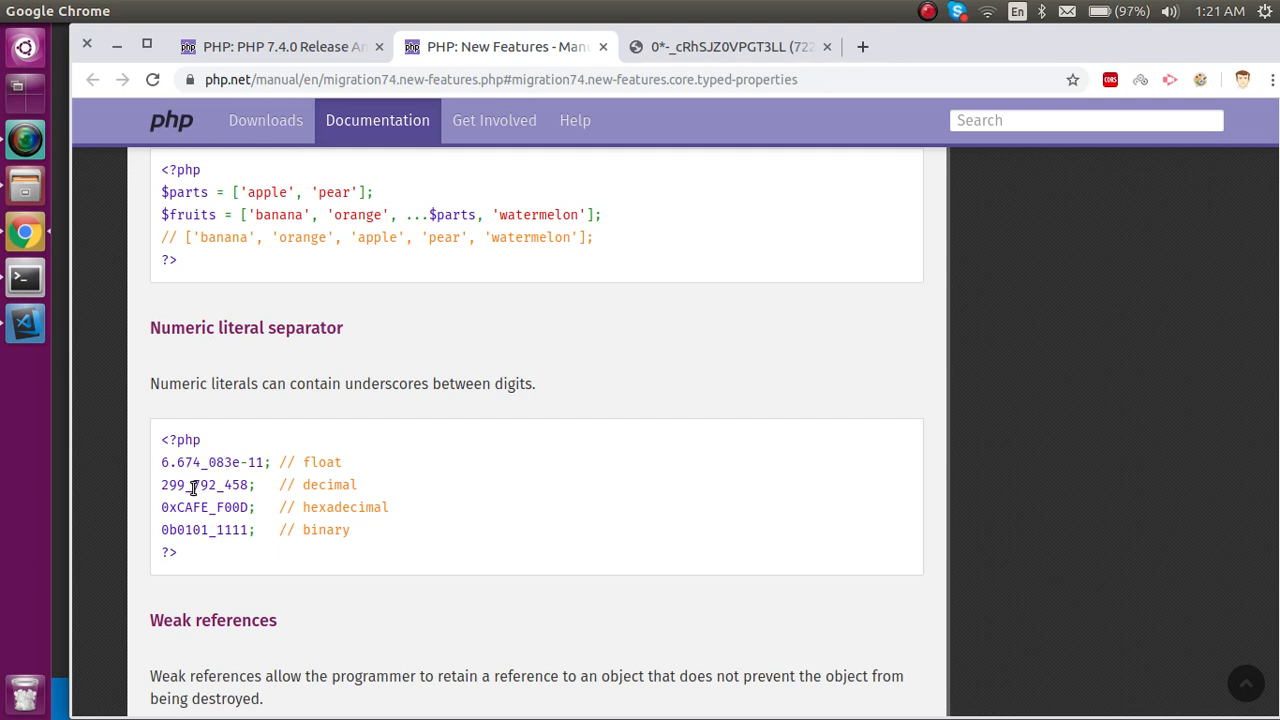
double_click(196, 486)
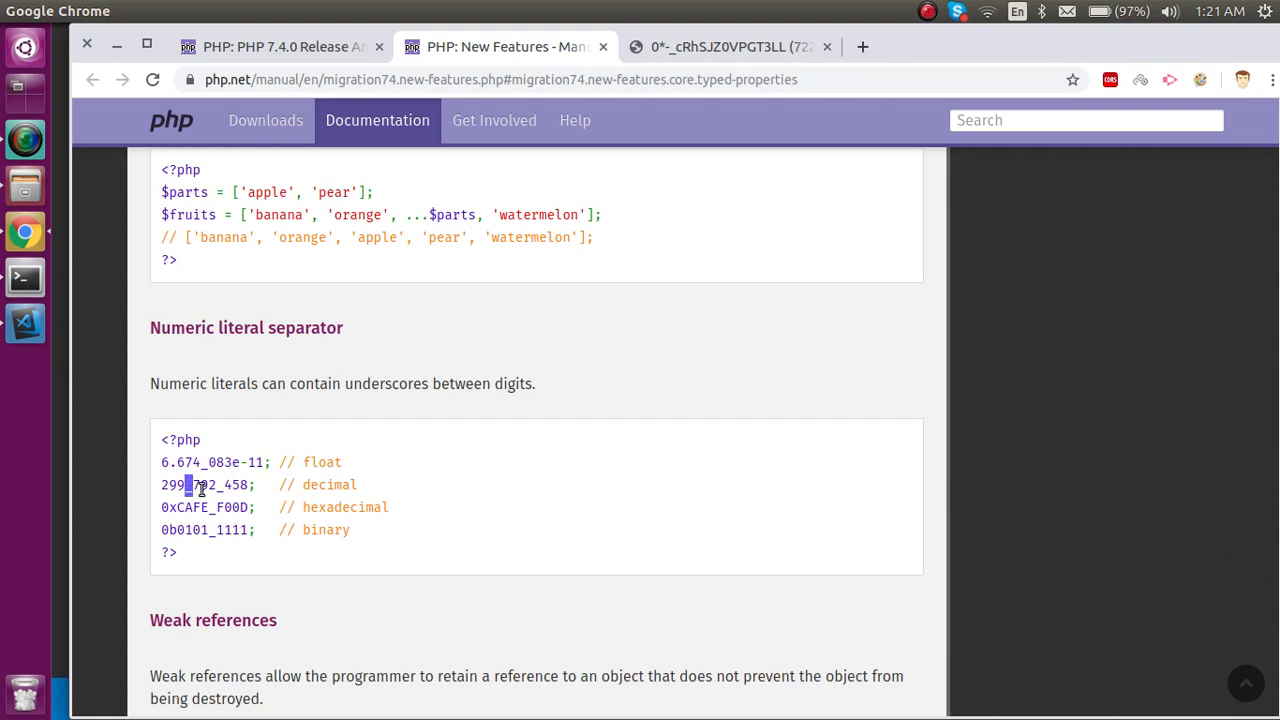
mouse_move(220, 446)
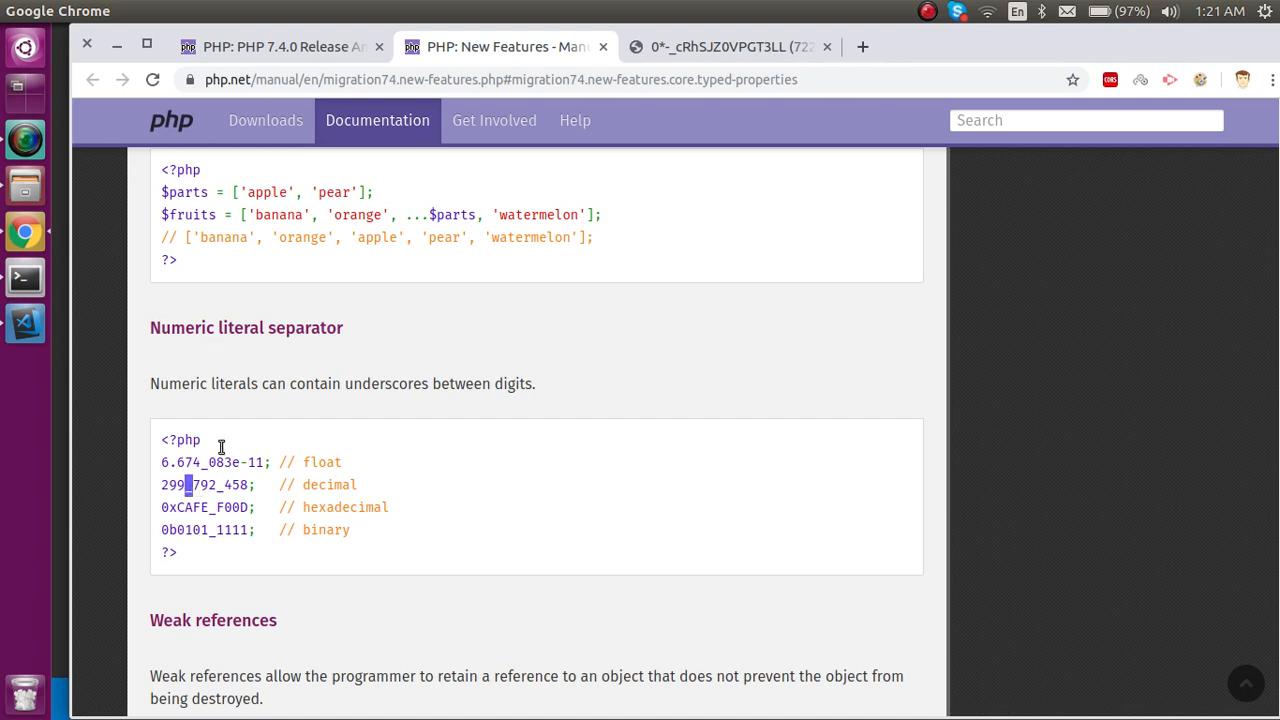
mouse_move(192, 466)
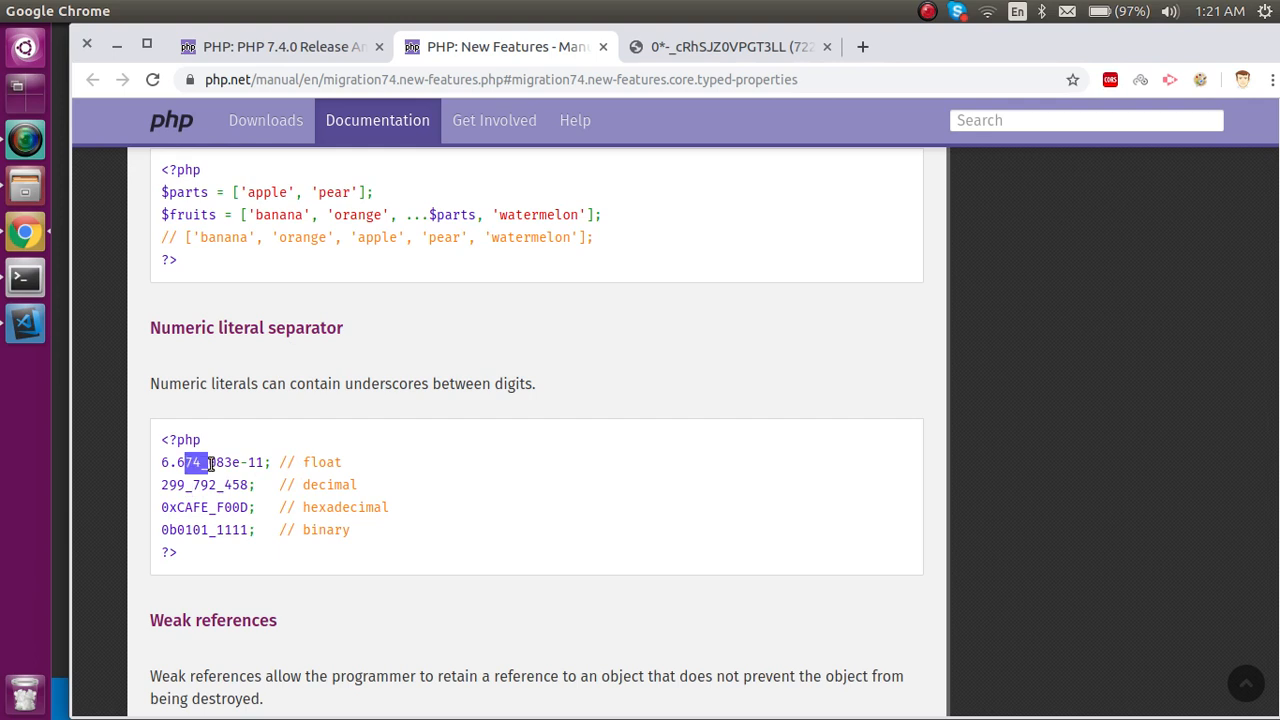
drag(204, 462, 160, 462)
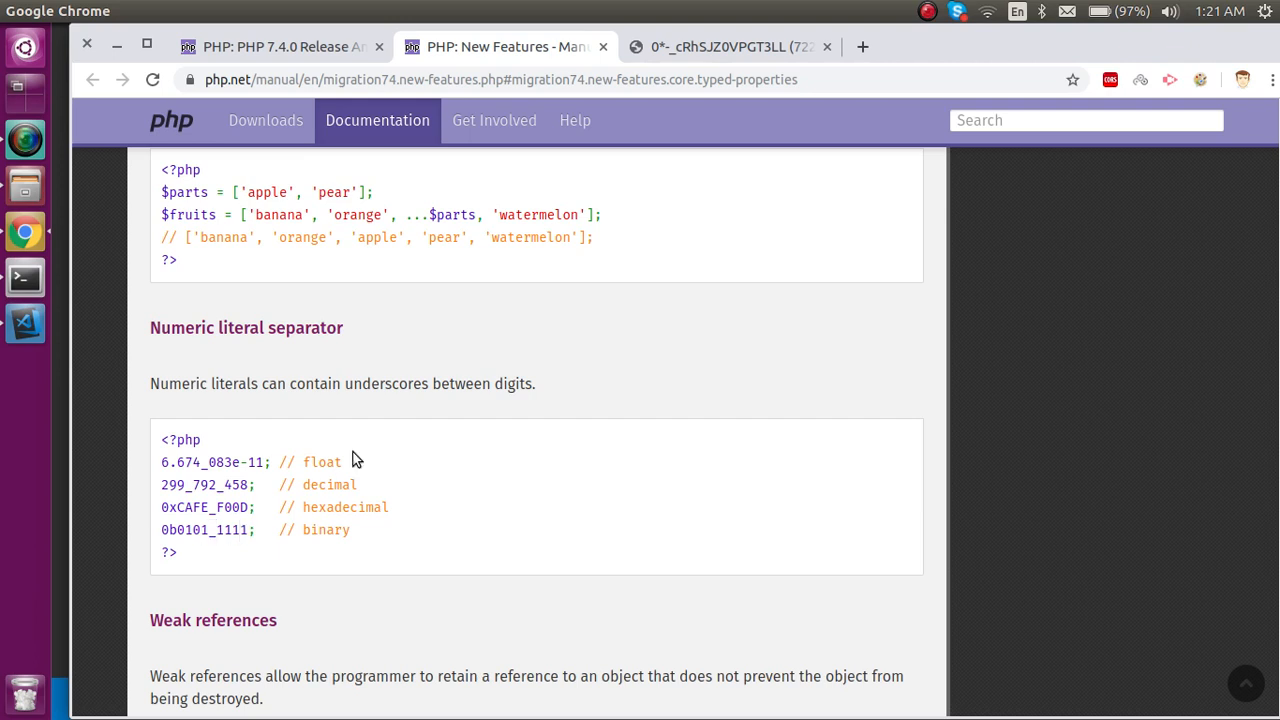
Step: Scroll past Weak references, CURL, Filter and FFI to the Hash, Multibyte String and OPcache notes
scroll(down, 3)
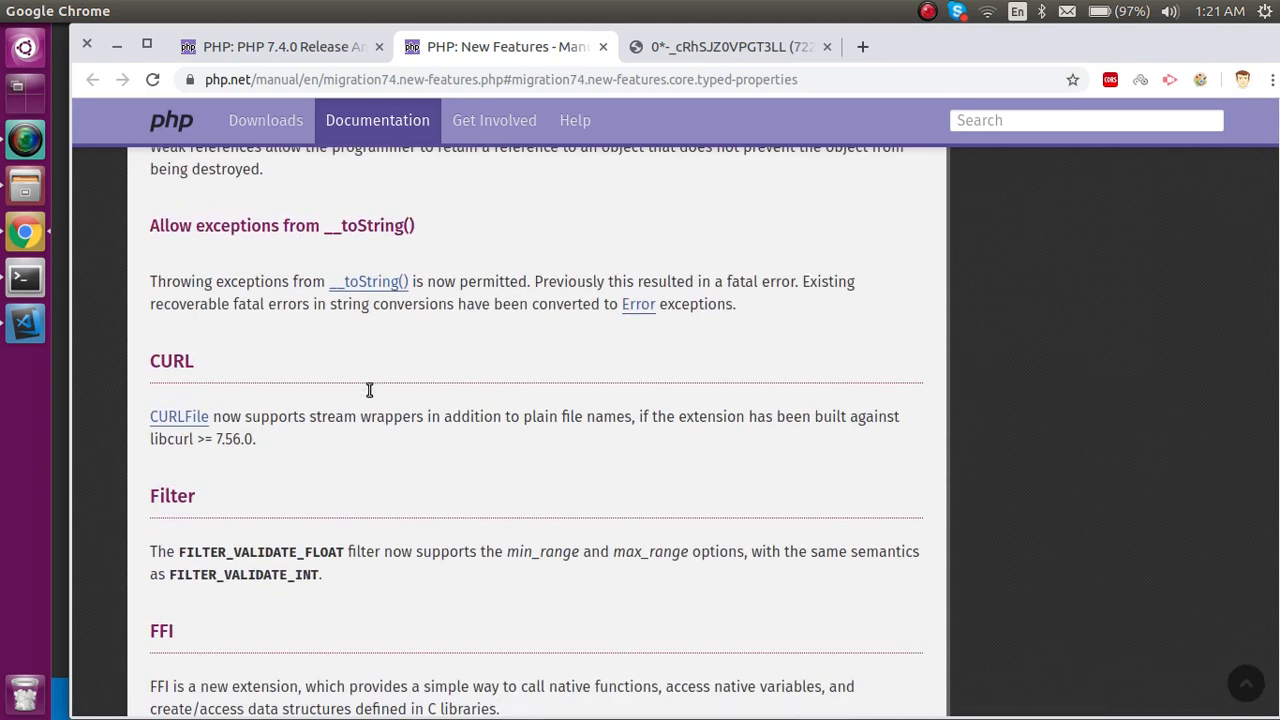
scroll(up, 3)
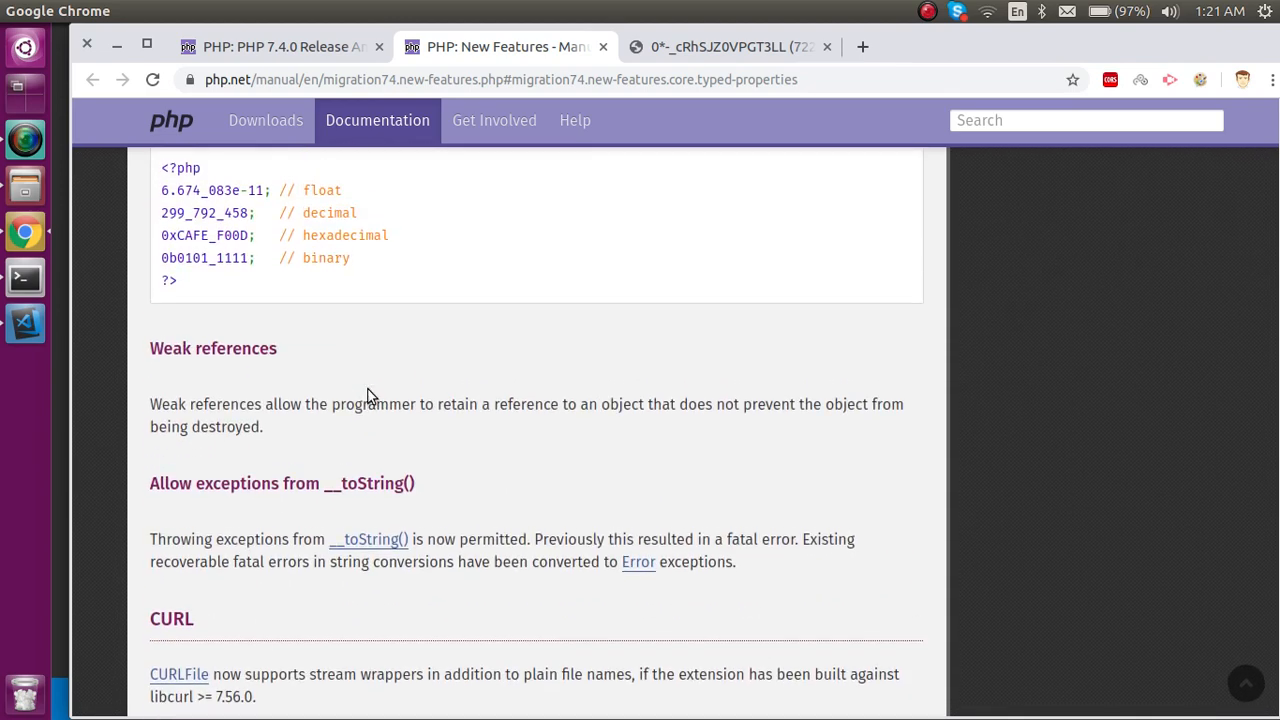
mouse_move(288, 434)
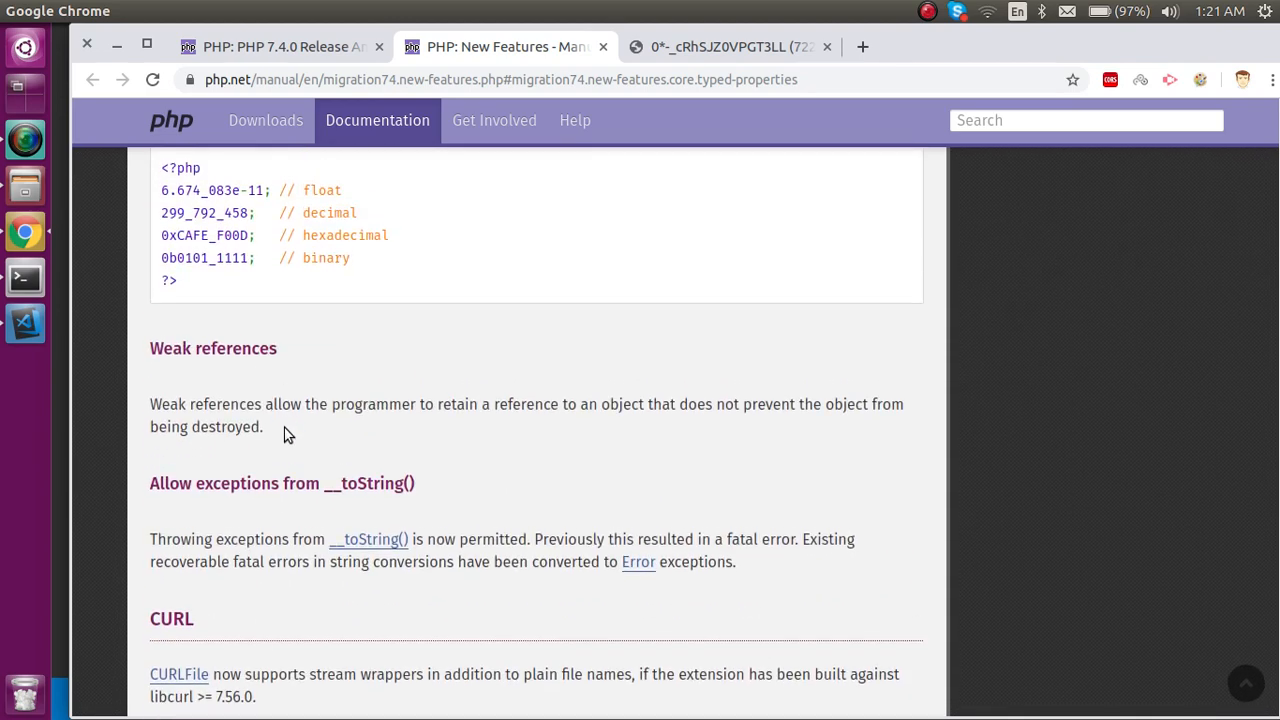
scroll(down, 3)
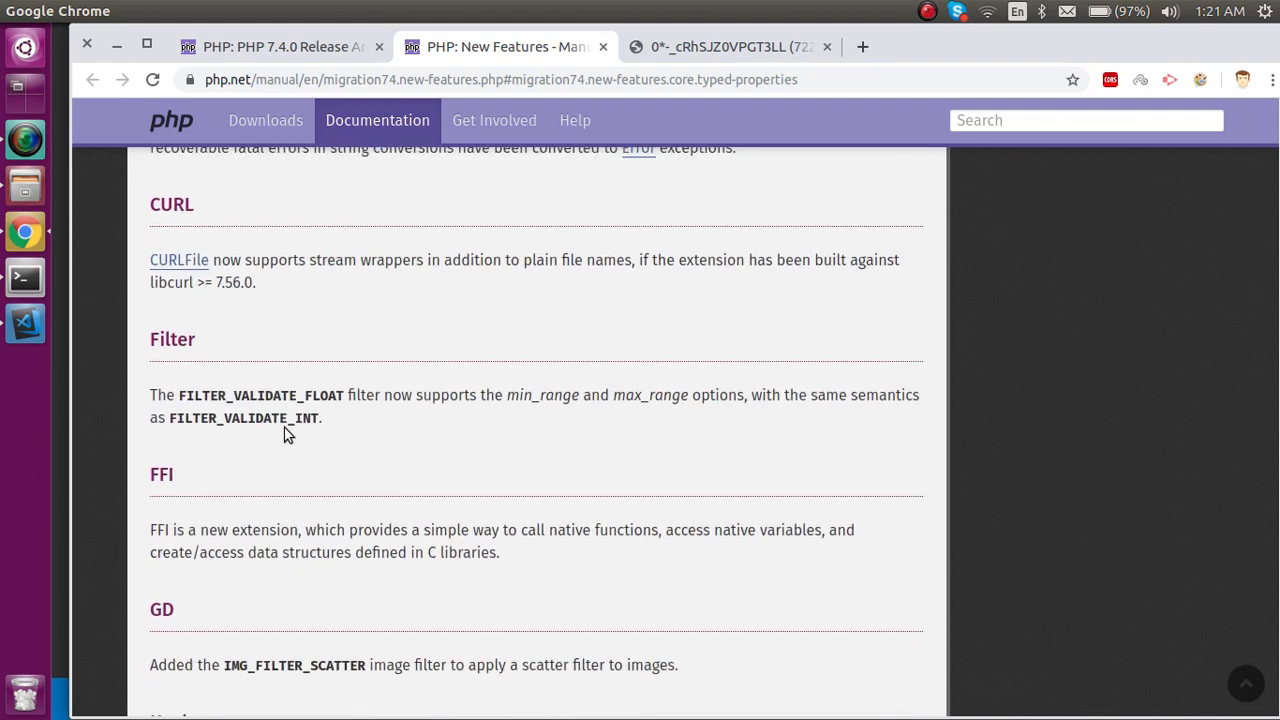
scroll(down, 3)
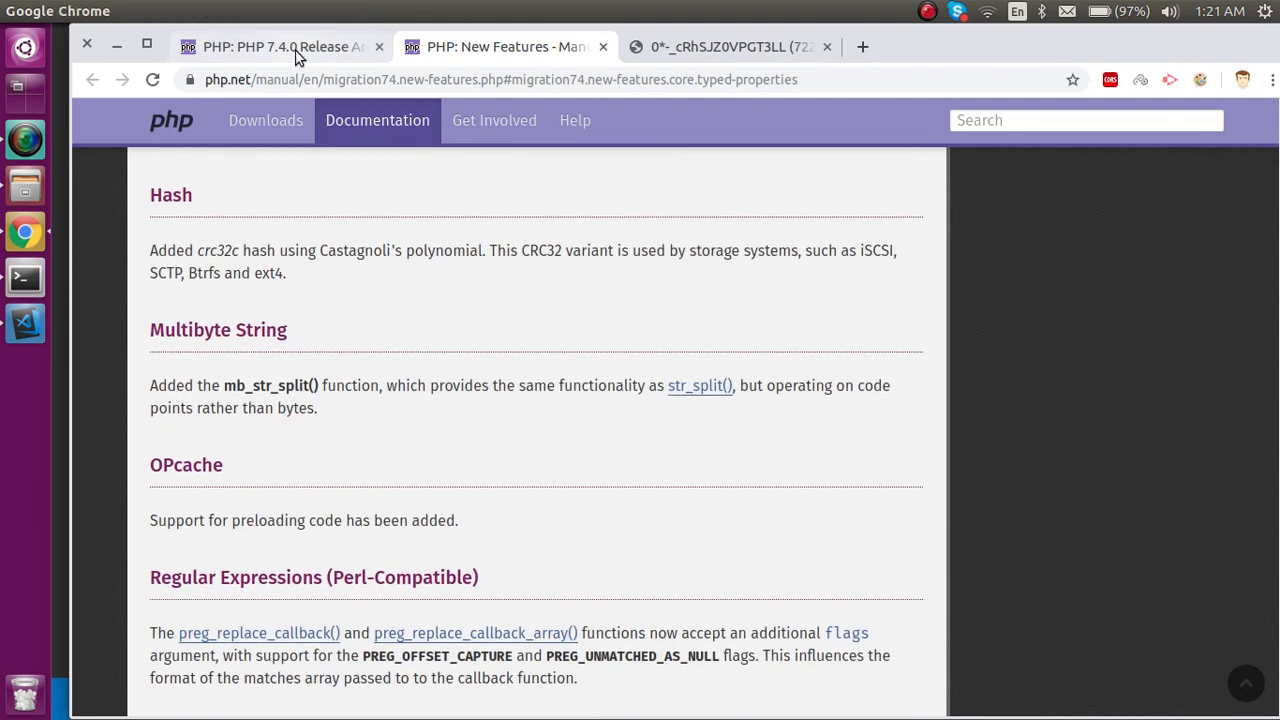
mouse_move(280, 46)
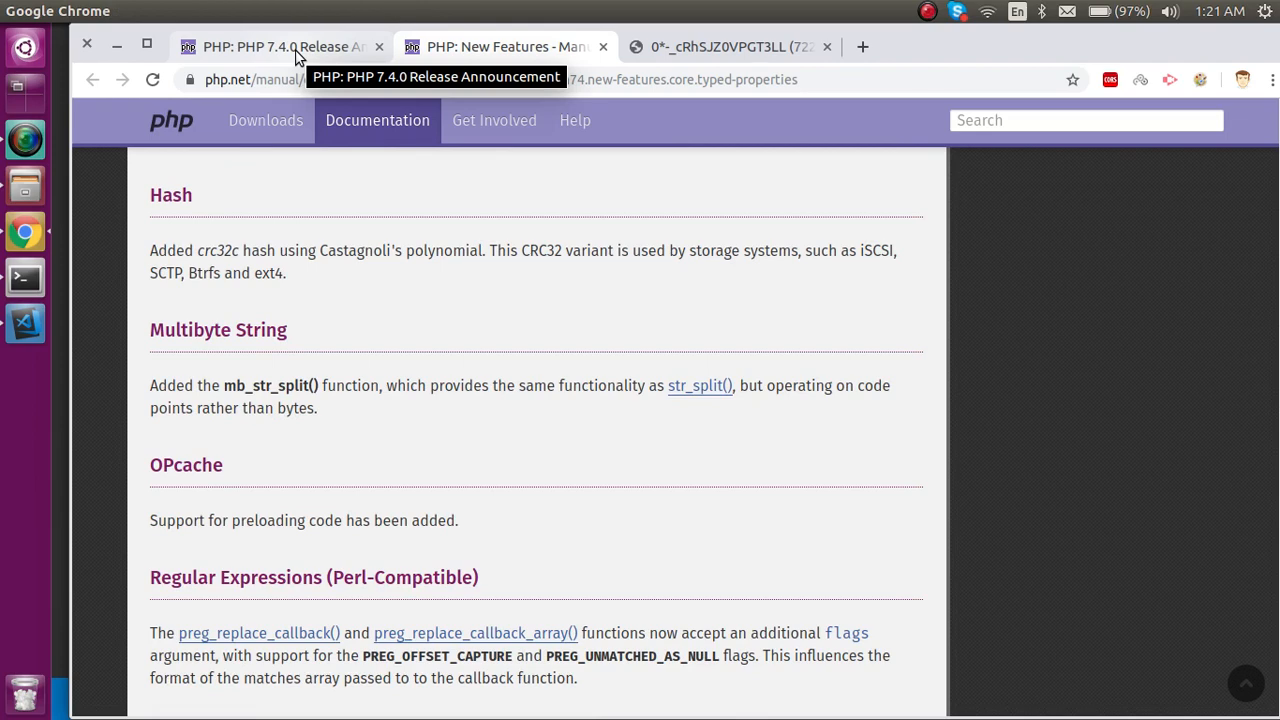
Step: Return to the release announcement and open Extensions Removed from the Core in a new tab
scroll(down, 3)
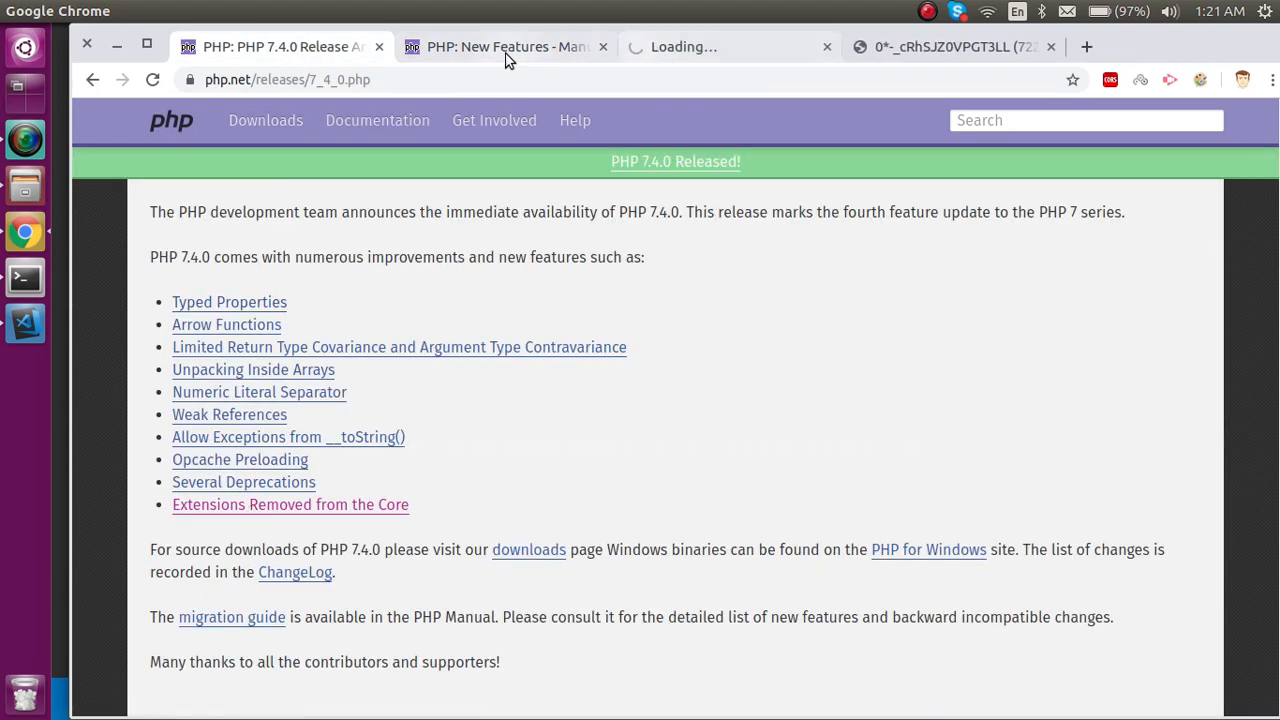
click(290, 504)
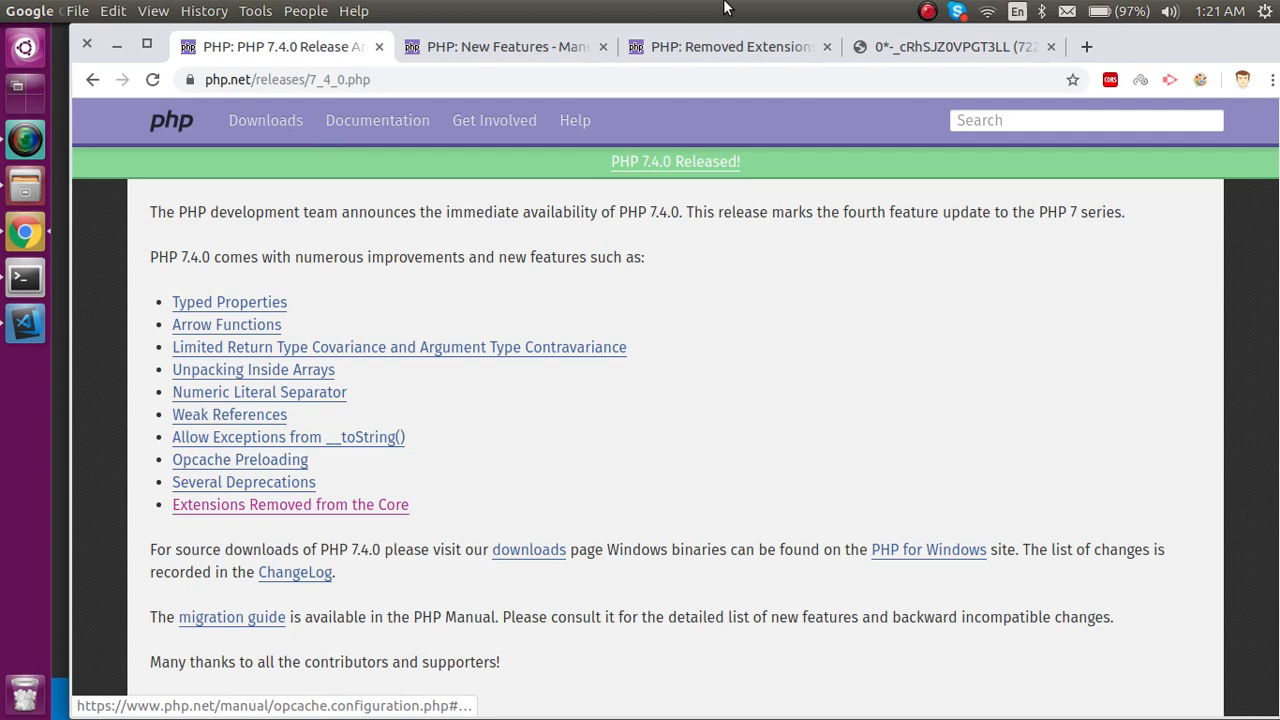
Step: Review the Removed Extensions page, picking out words in its list
click(290, 504)
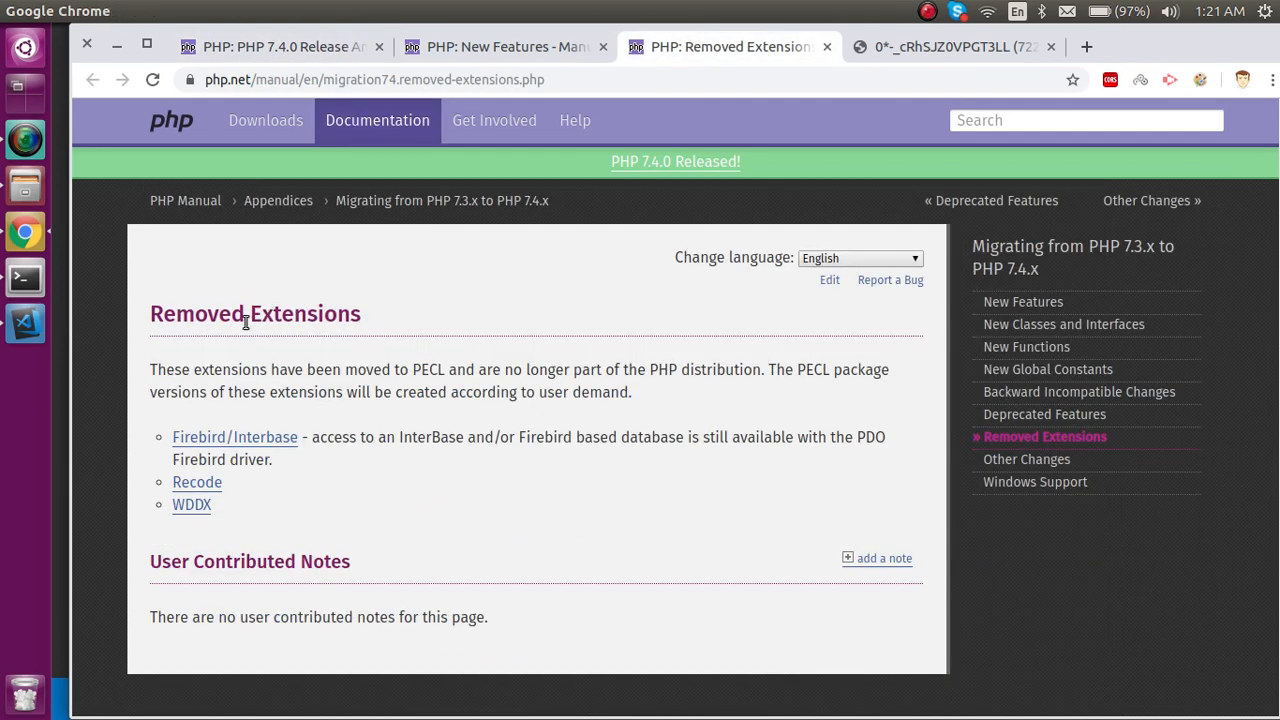
double_click(284, 312)
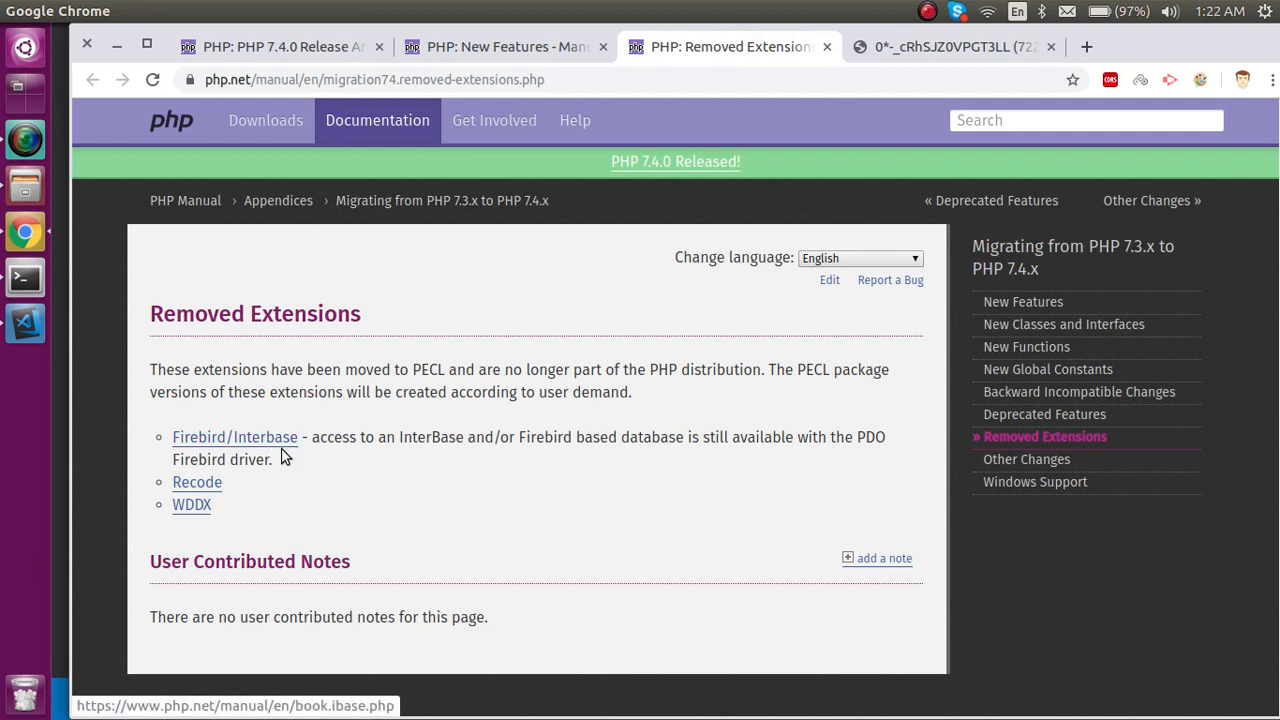
mouse_move(212, 512)
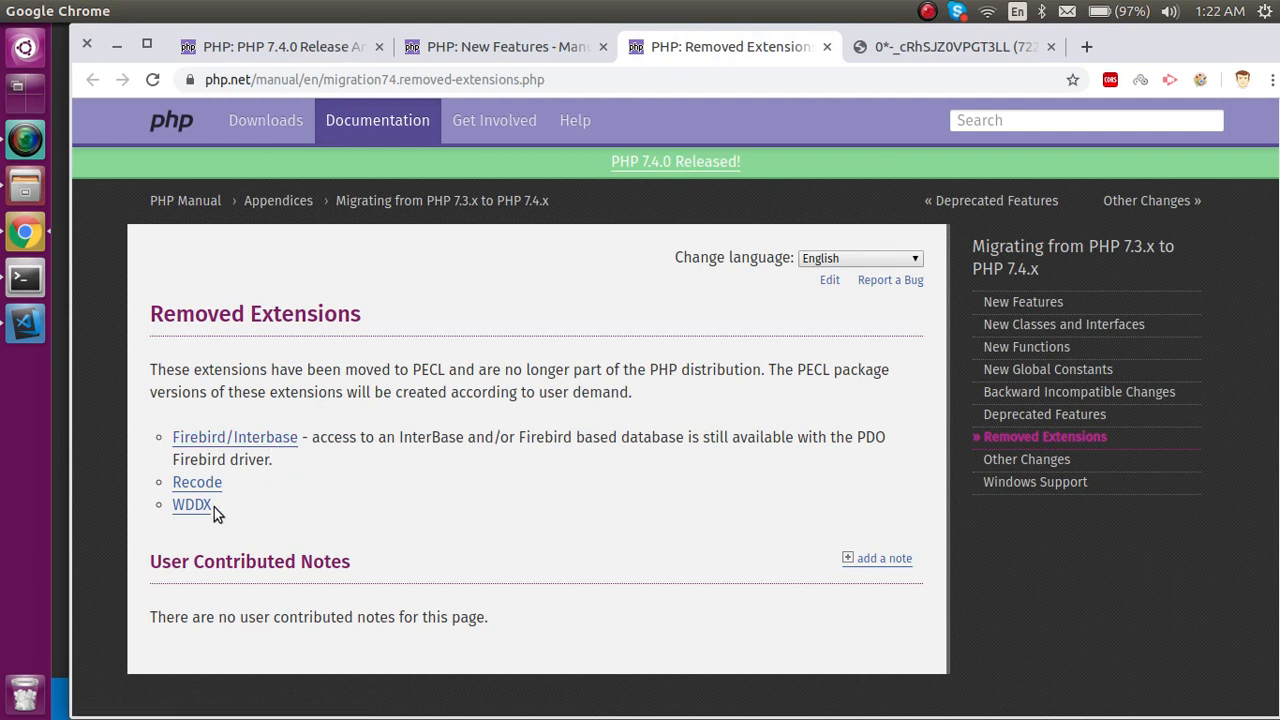
mouse_move(300, 512)
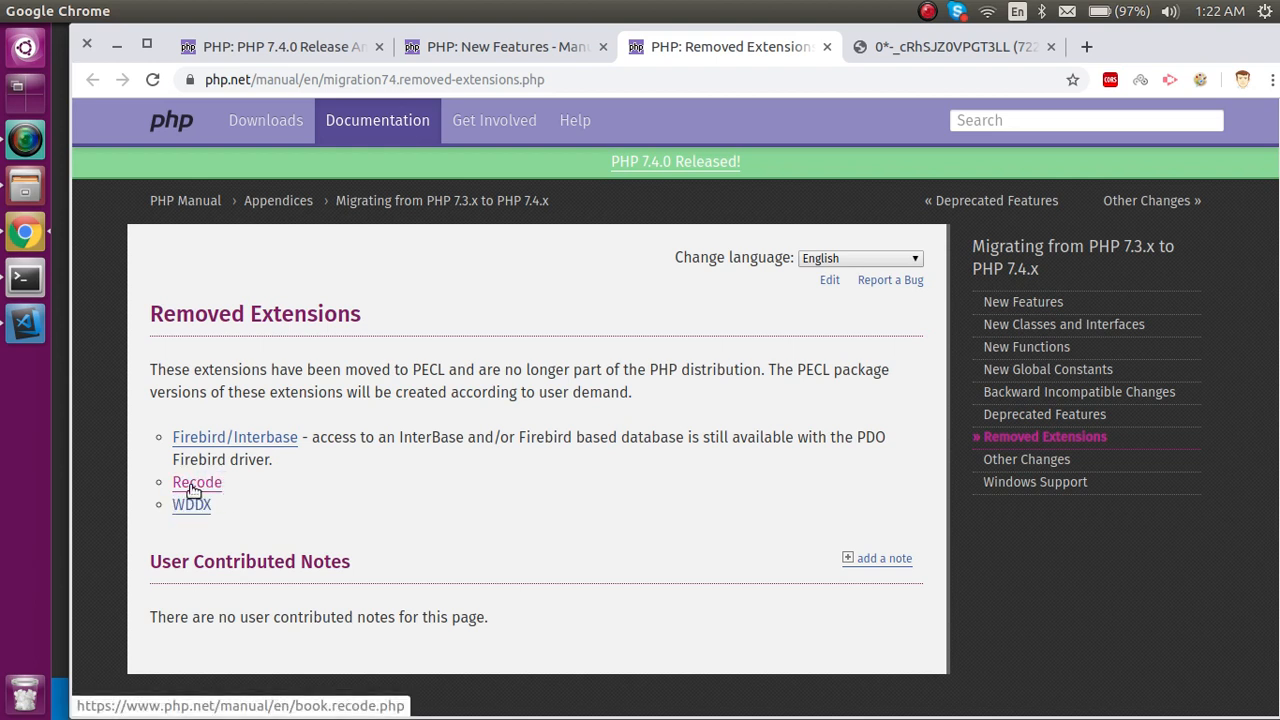
mouse_move(418, 494)
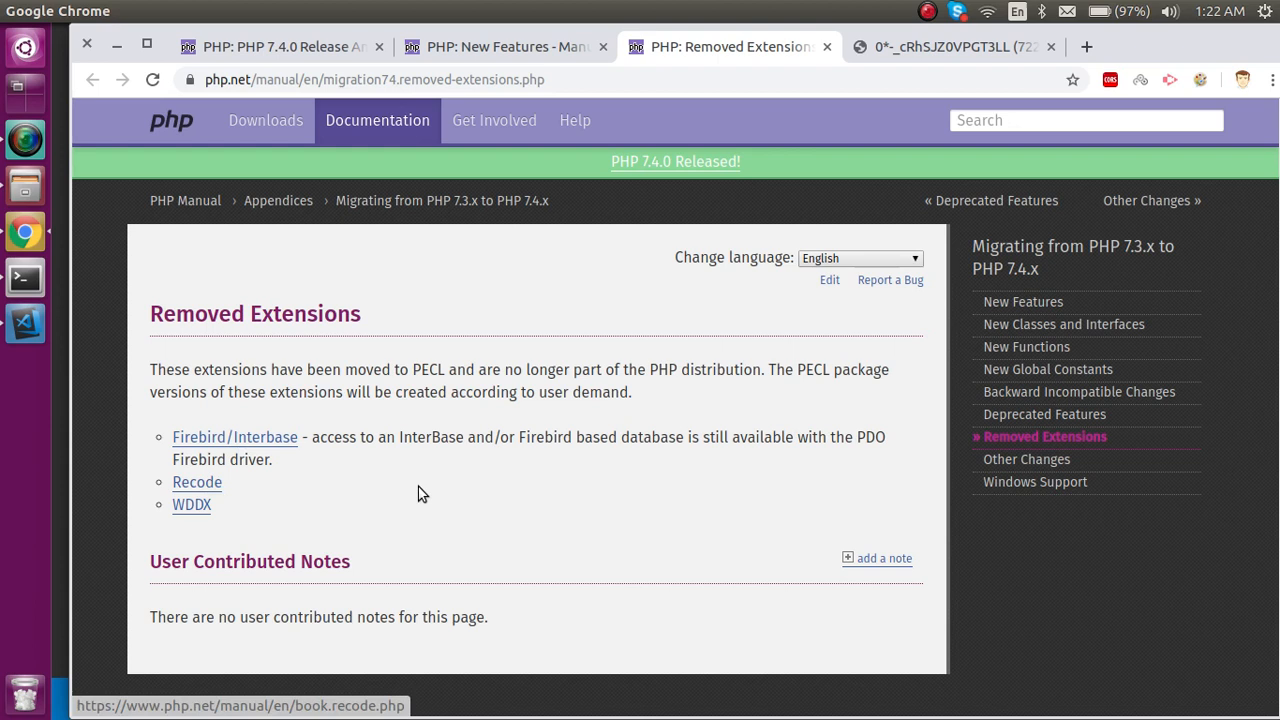
mouse_move(288, 470)
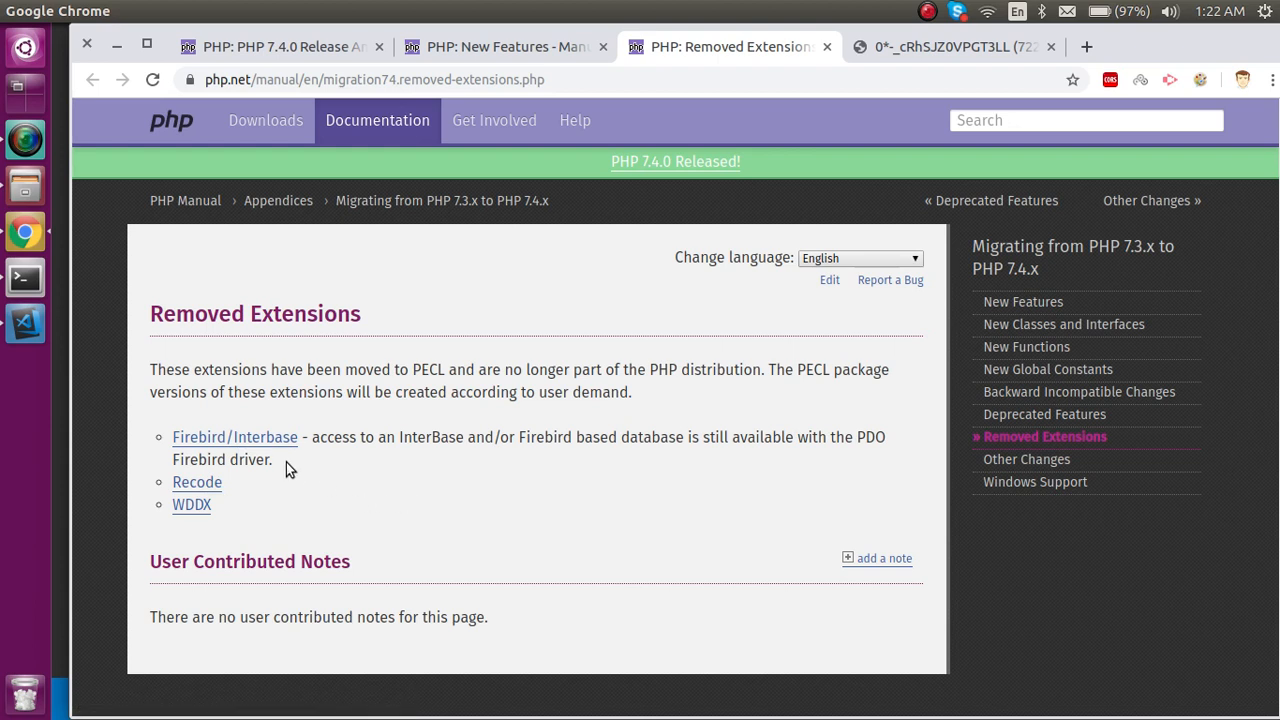
mouse_move(200, 450)
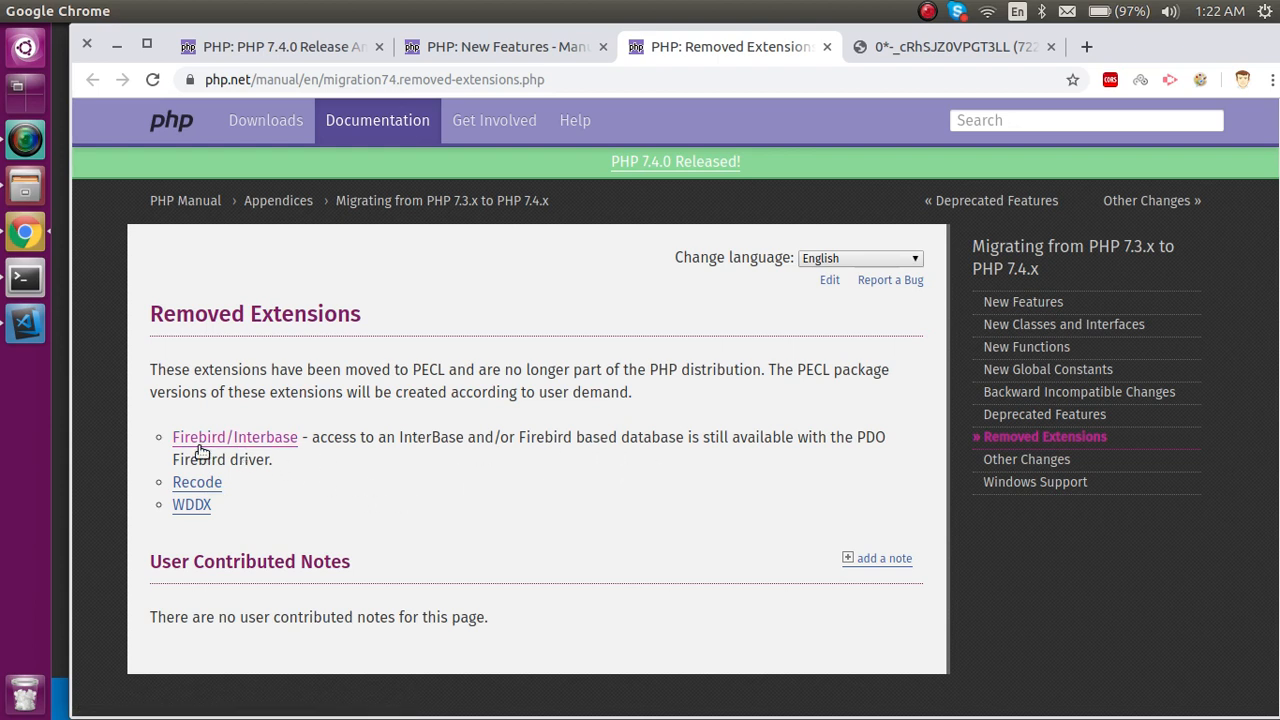
double_click(868, 436)
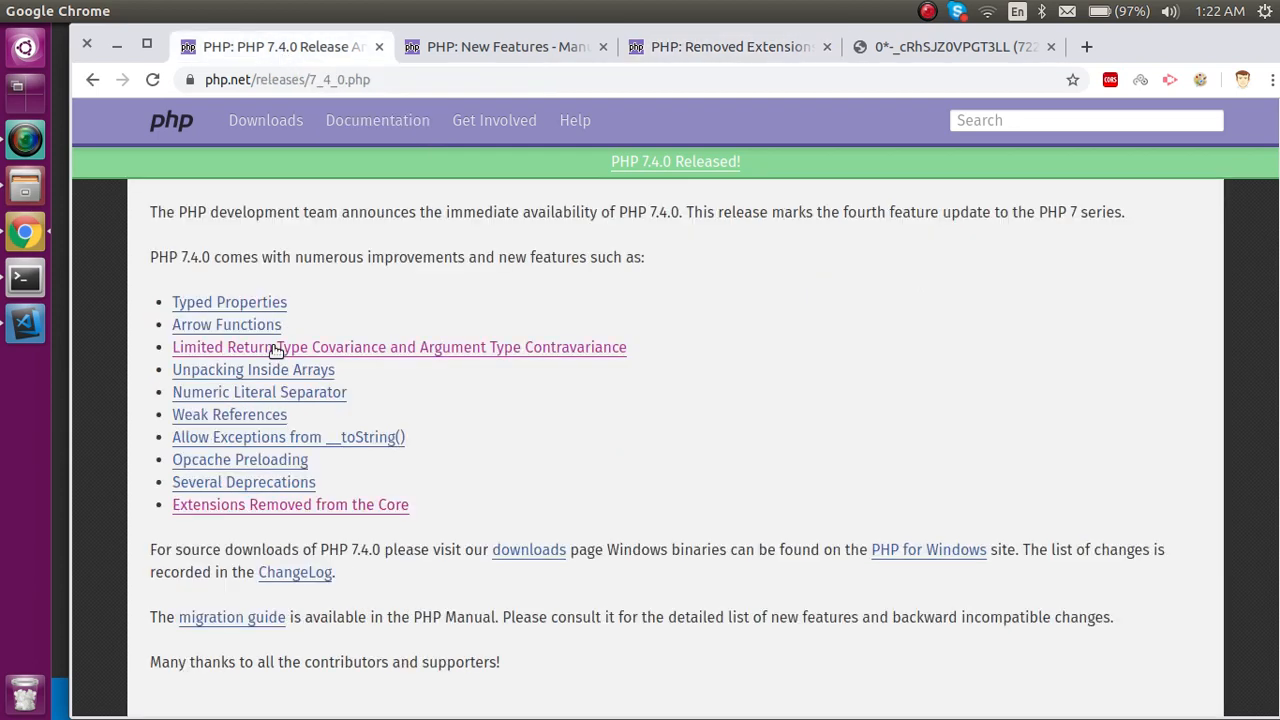
Step: Open Several Deprecations from the announcement in a new tab and switch to the Deprecated Features page
click(244, 482)
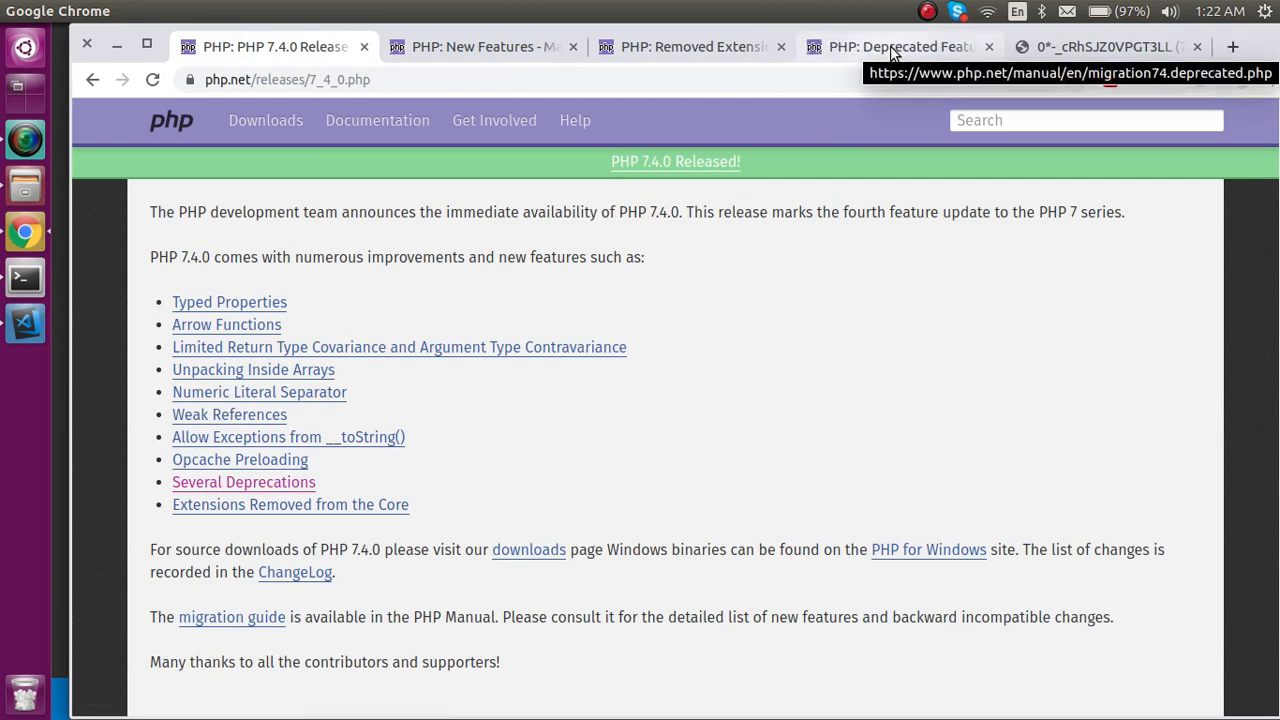
click(890, 46)
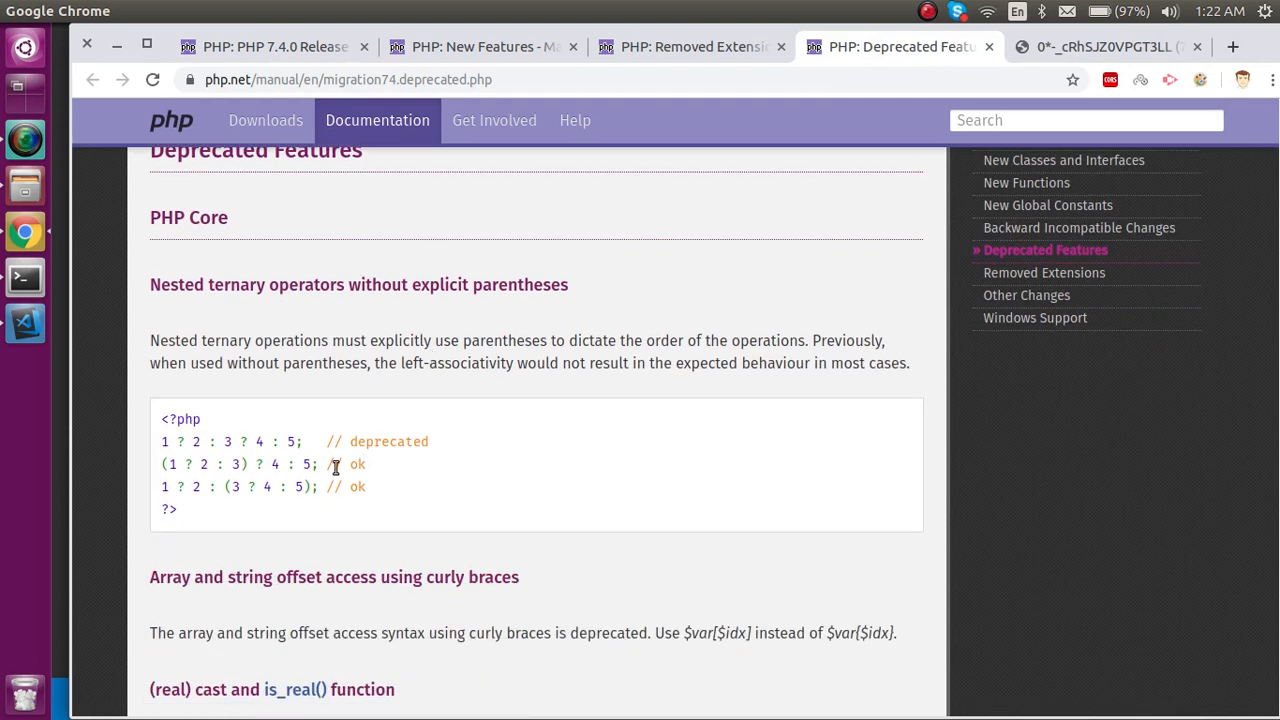
mouse_move(160, 448)
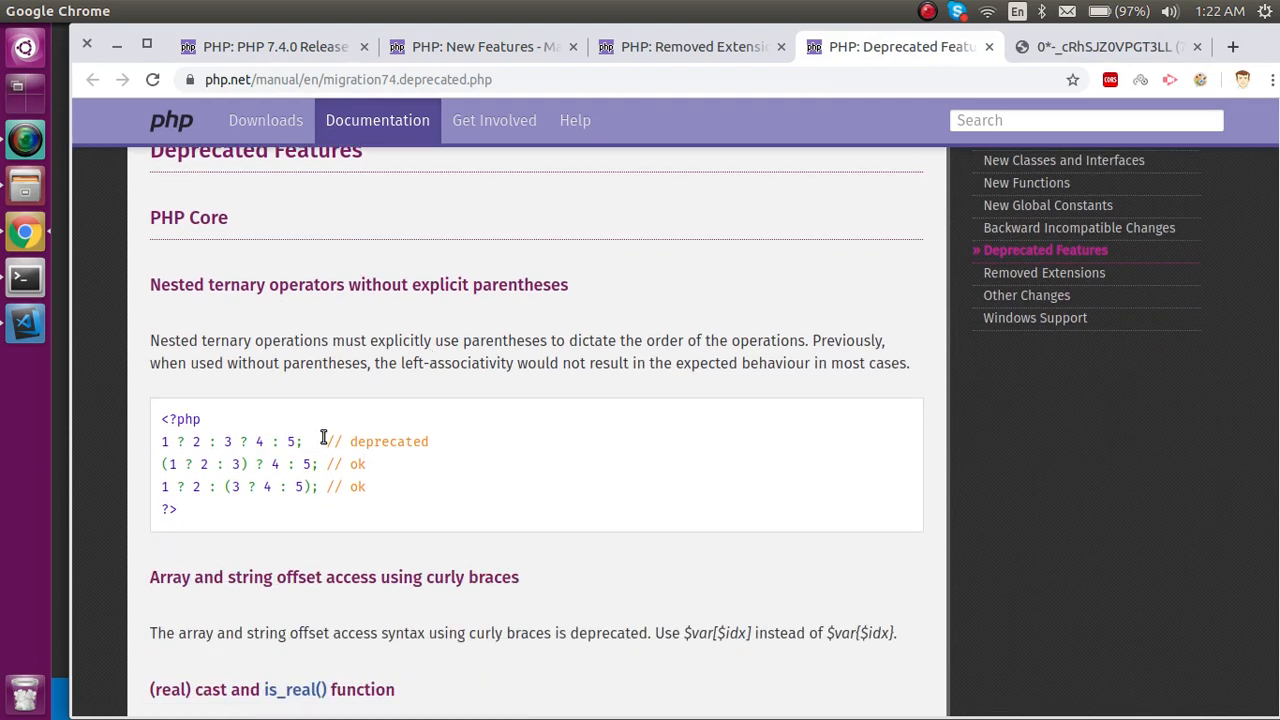
mouse_move(178, 450)
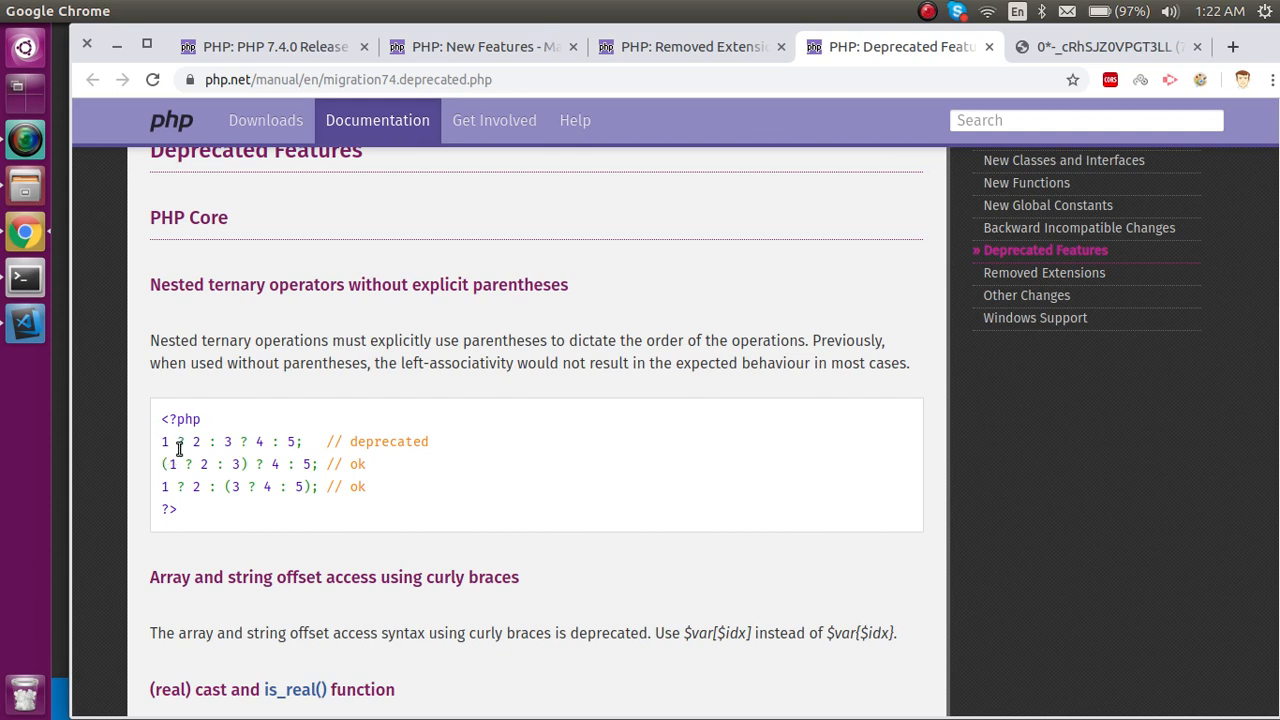
Step: Highlight the unparenthesised nested ternary line, then just the word 'deprecated' in its comment
double_click(224, 284)
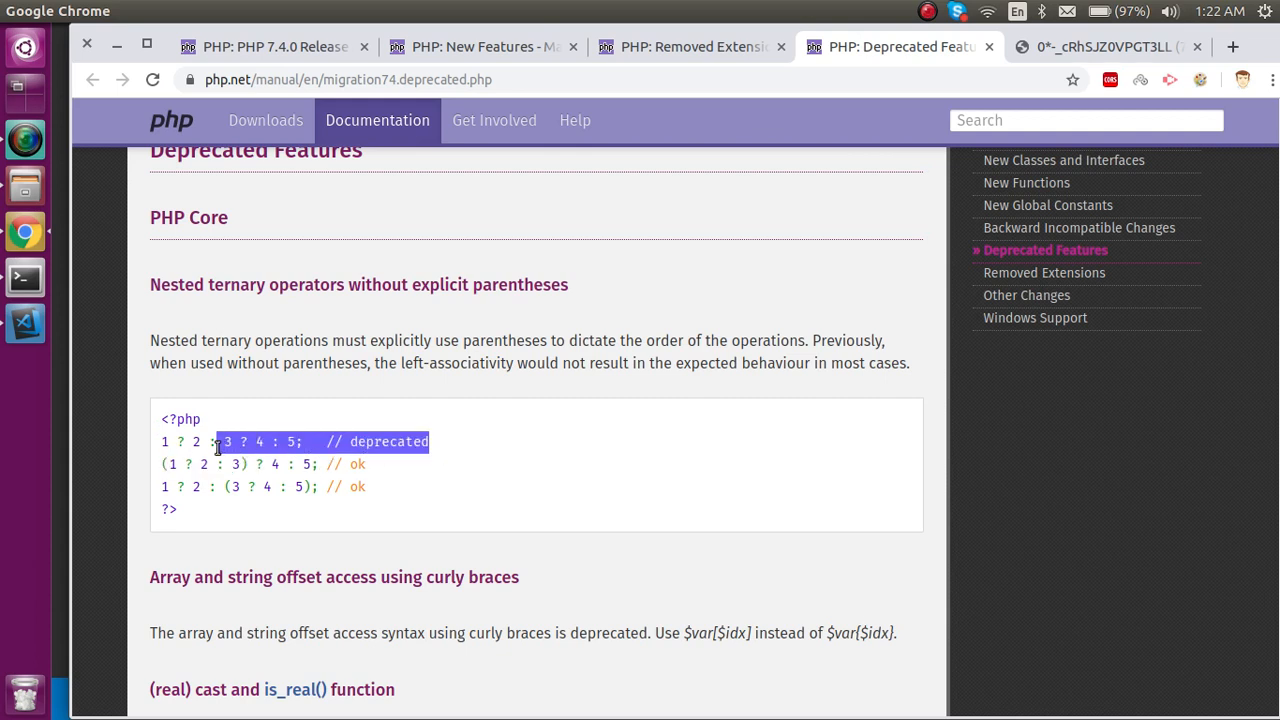
click(384, 442)
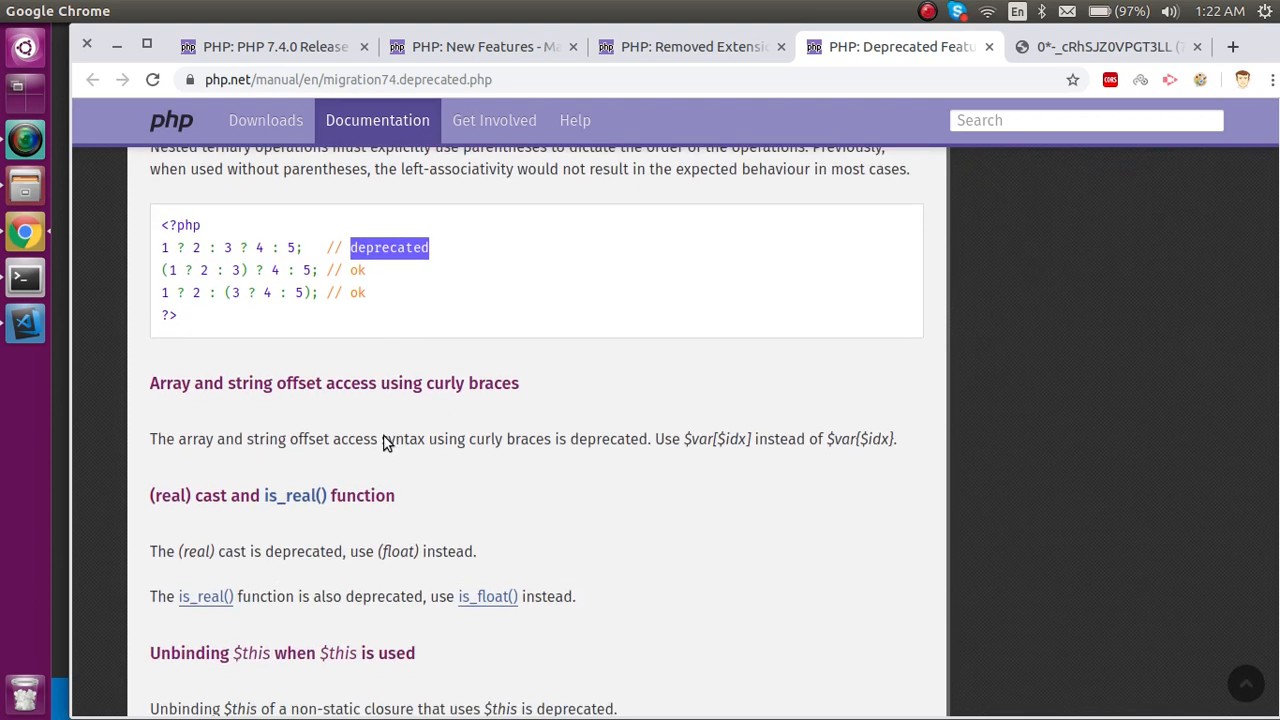
Step: Highlight $this in the Unbinding $this heading among the (real) cast notes, then clear the highlight
scroll(down, 3)
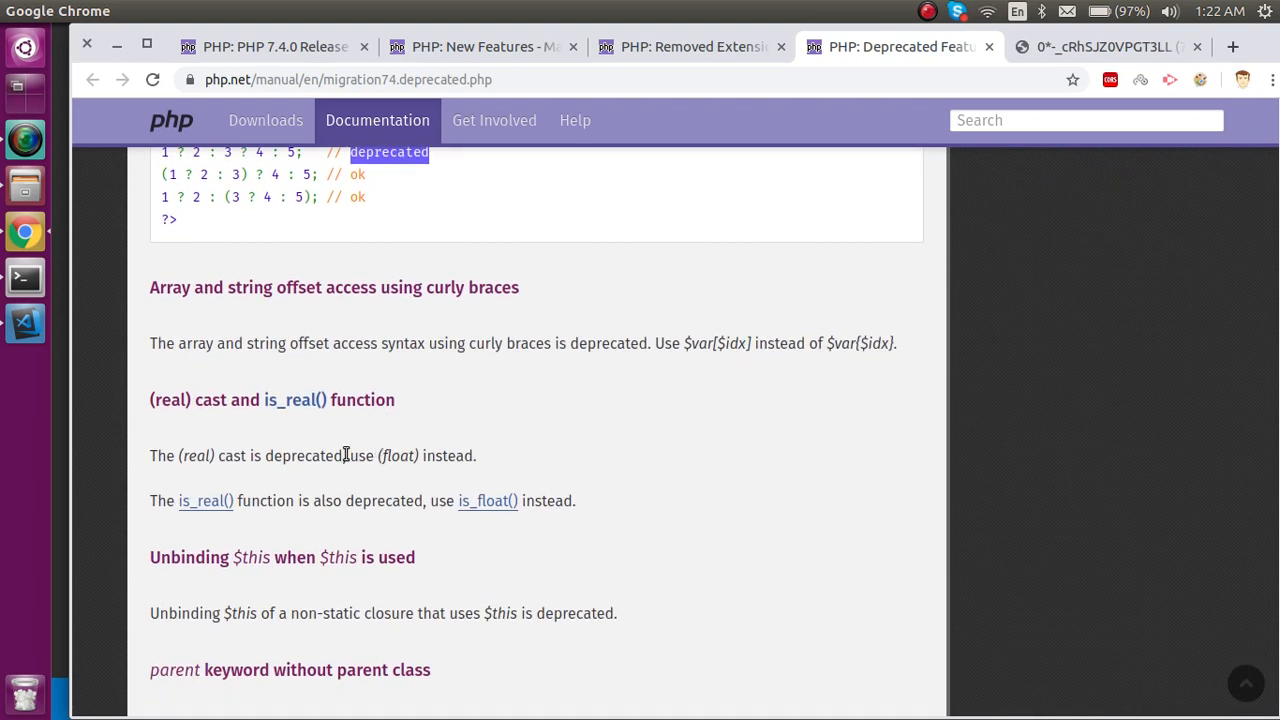
double_click(196, 456)
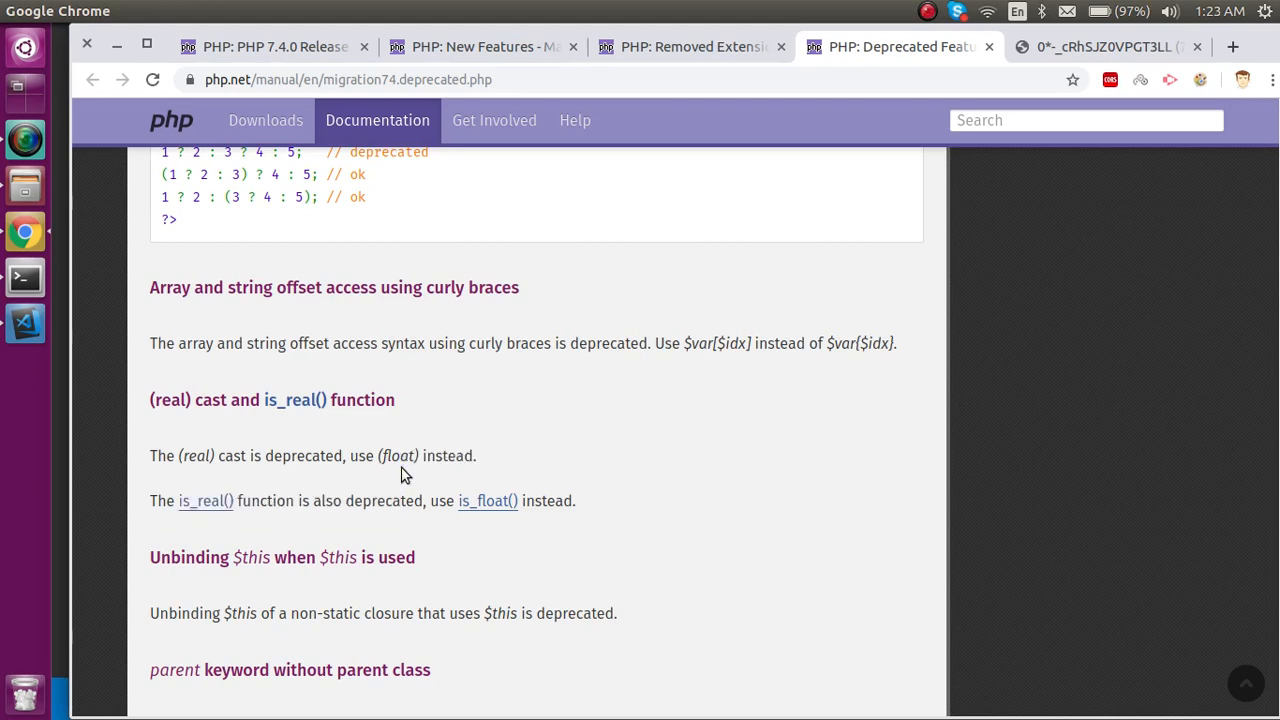
scroll(down, 3)
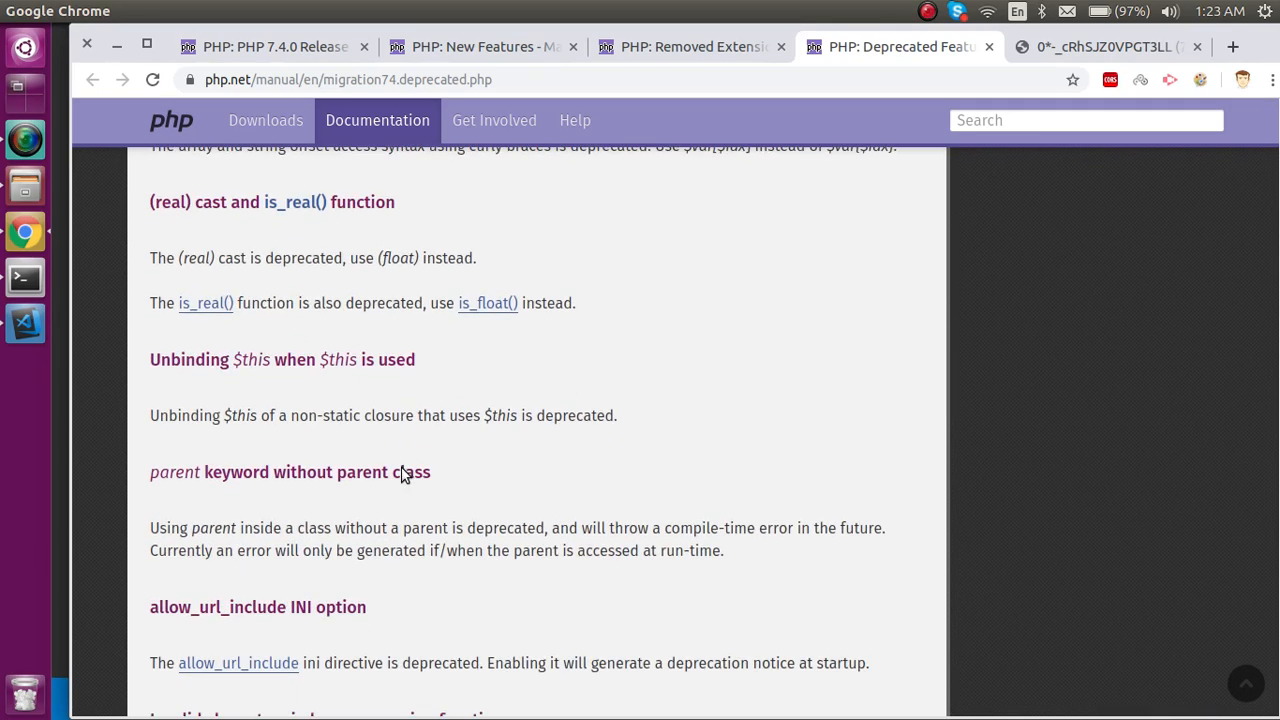
mouse_move(192, 388)
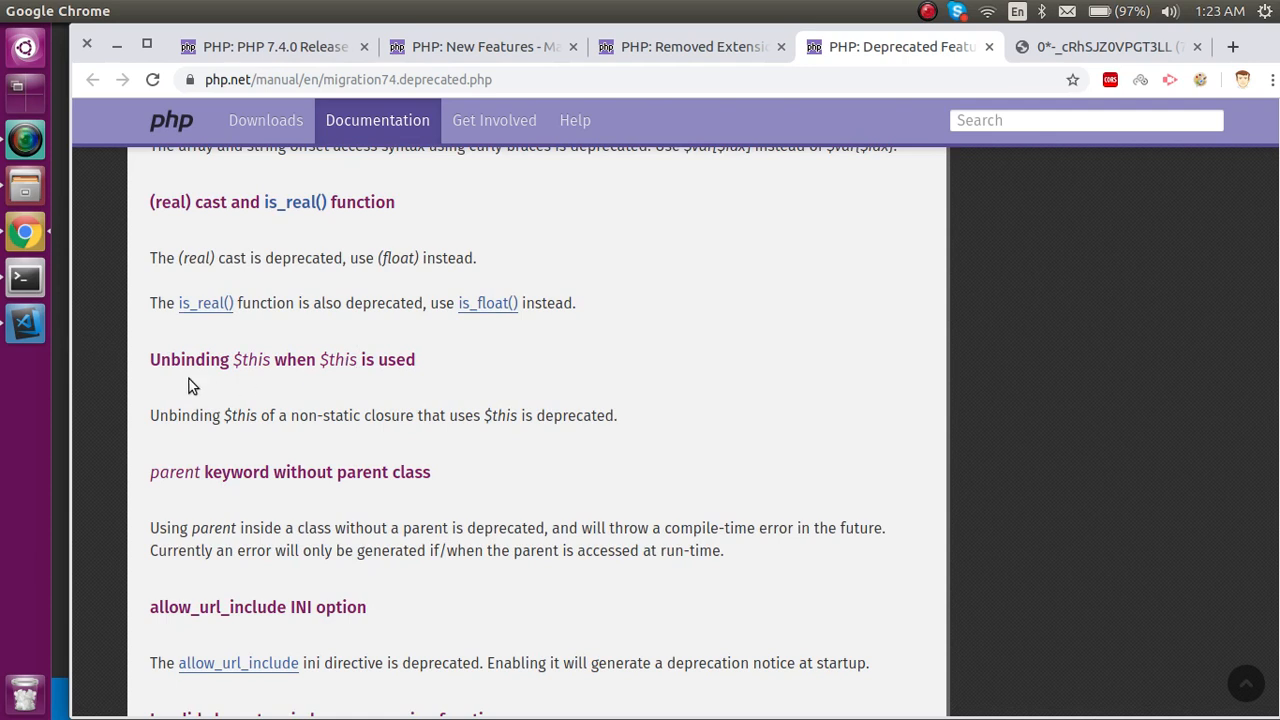
double_click(250, 360)
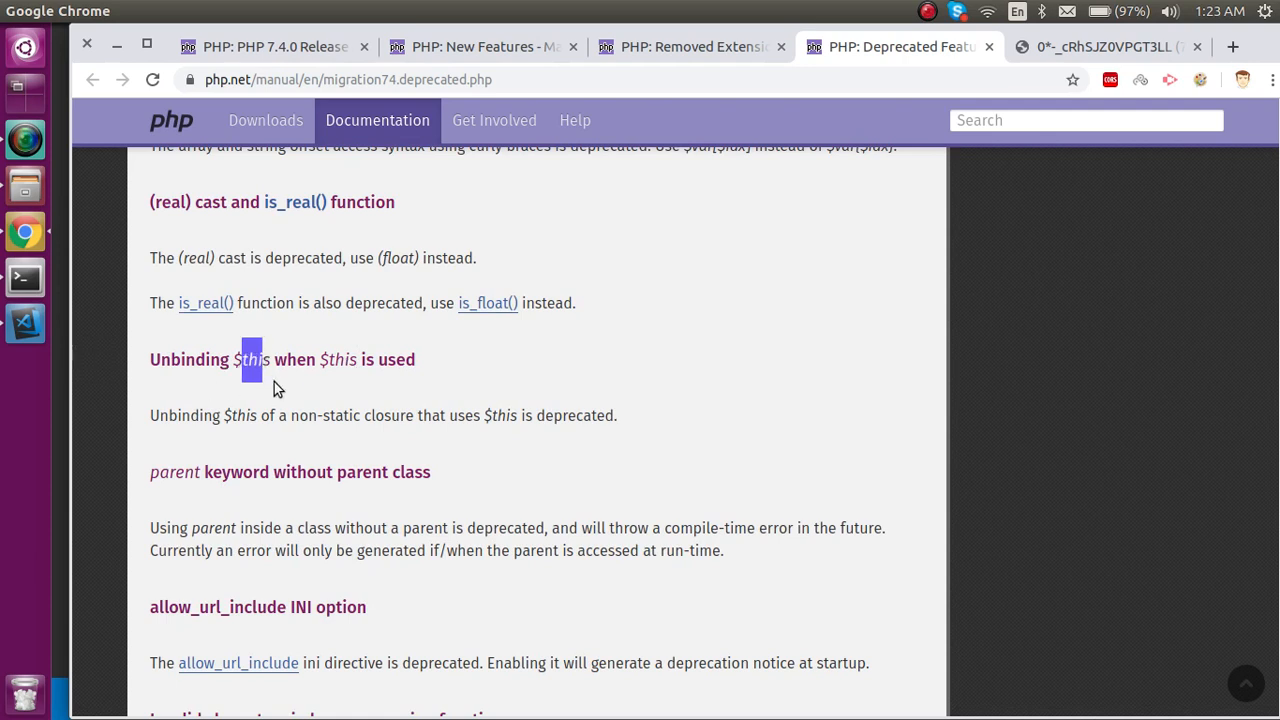
mouse_move(404, 420)
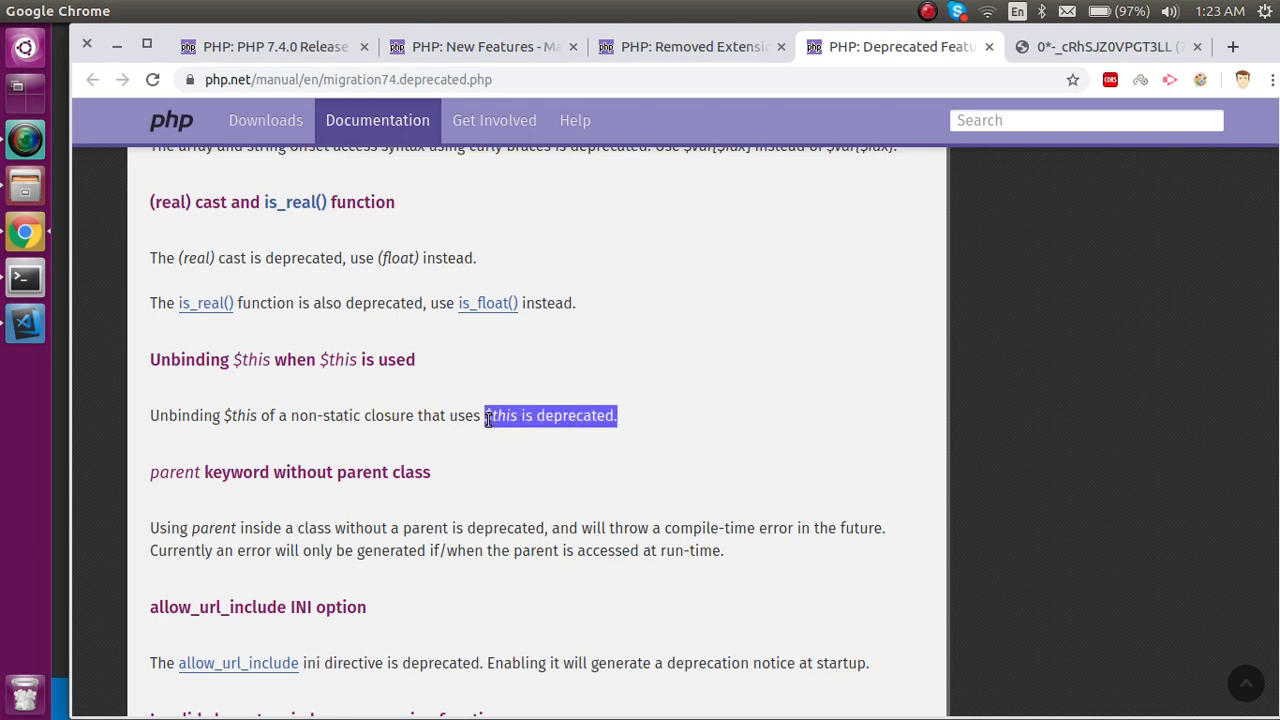
click(488, 414)
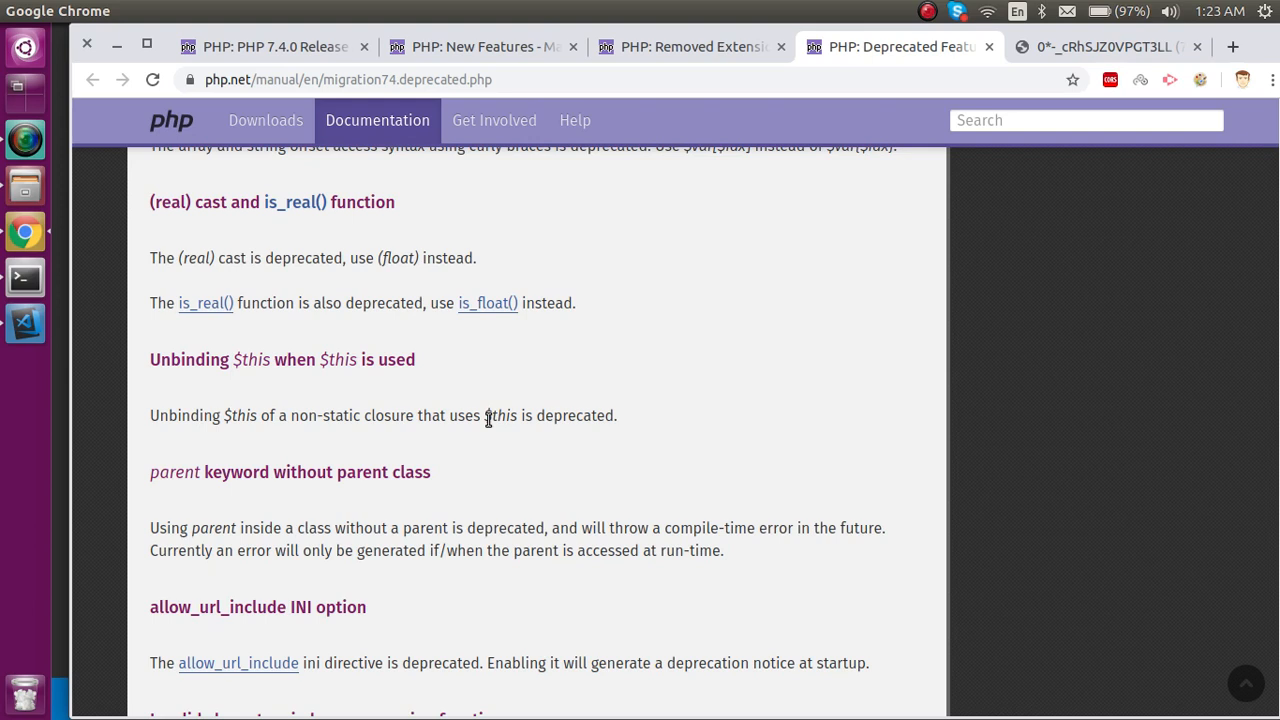
mouse_move(464, 364)
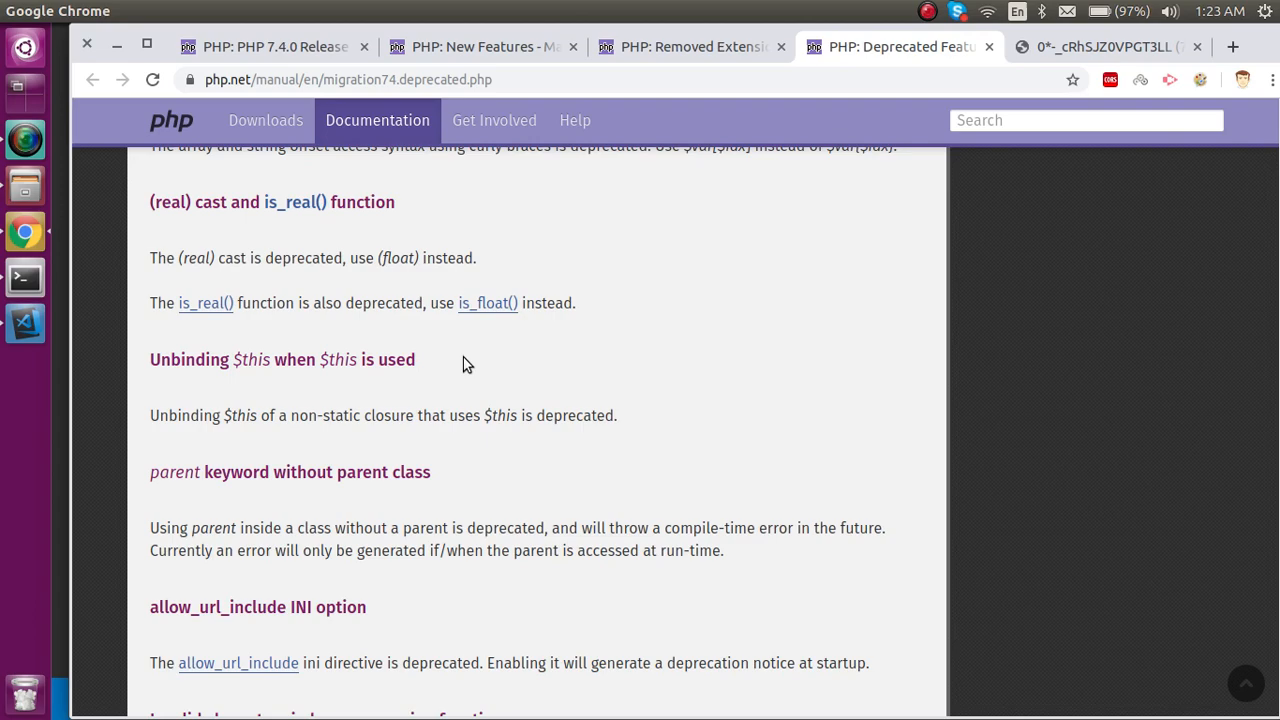
Step: Scroll through the remaining deprecation notes (parent keyword, allow_url_include) and back to the nested ternary example
scroll(down, 3)
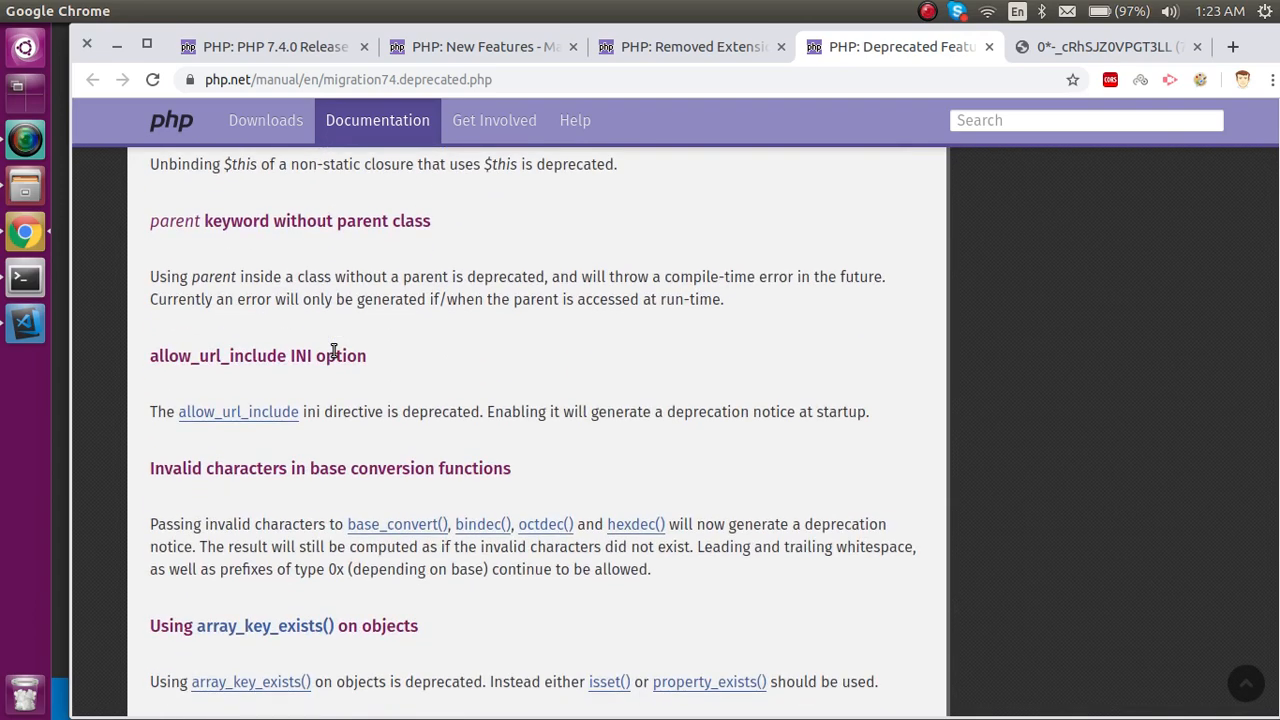
scroll(down, 3)
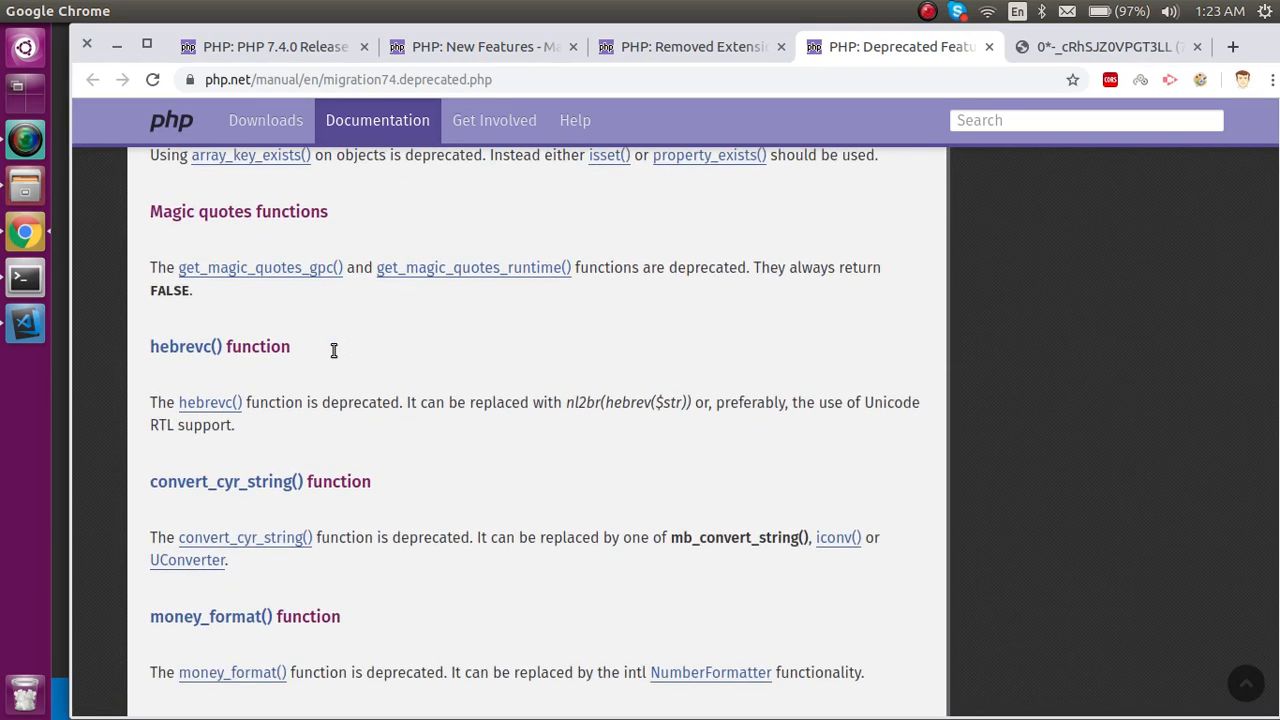
scroll(down, 3)
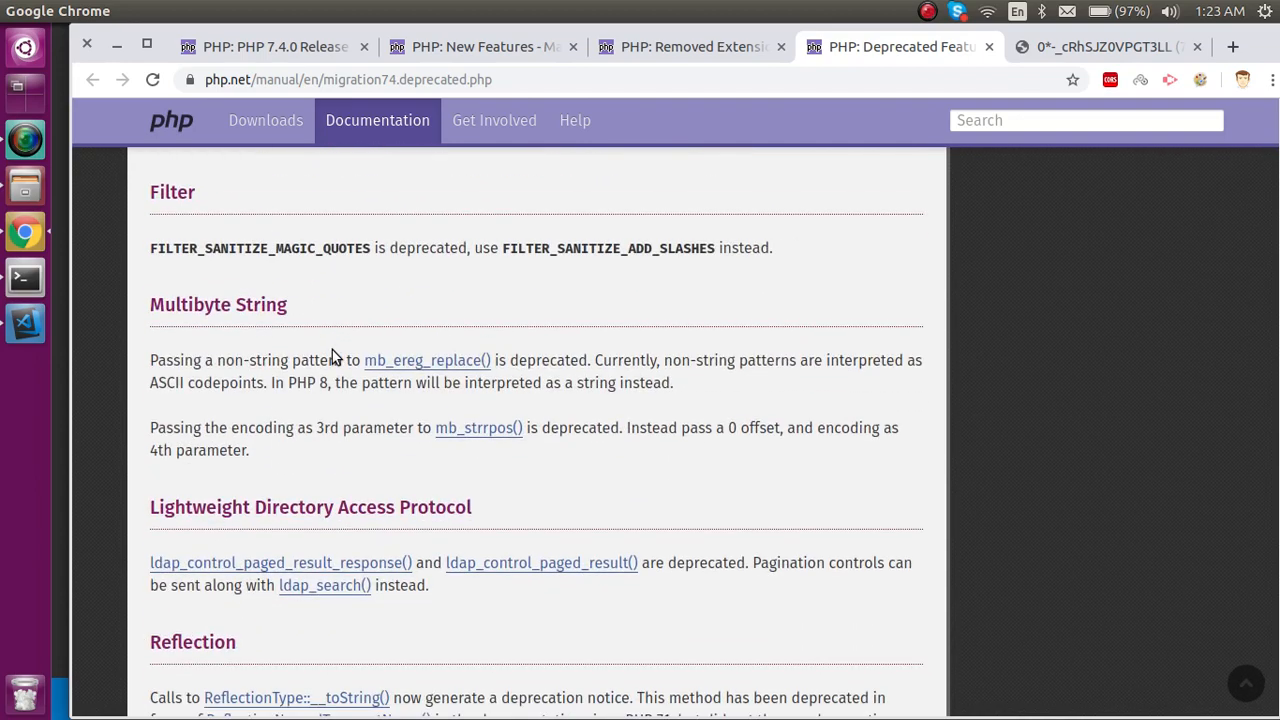
scroll(down, 3)
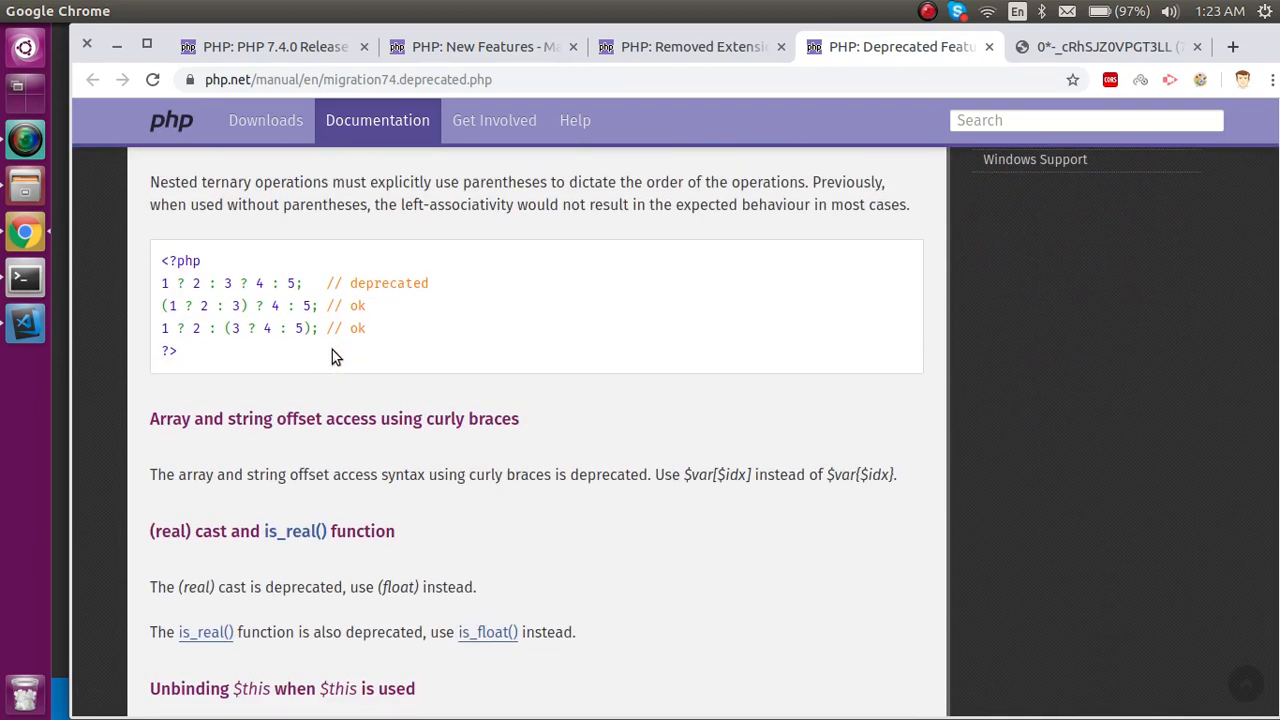
mouse_move(270, 48)
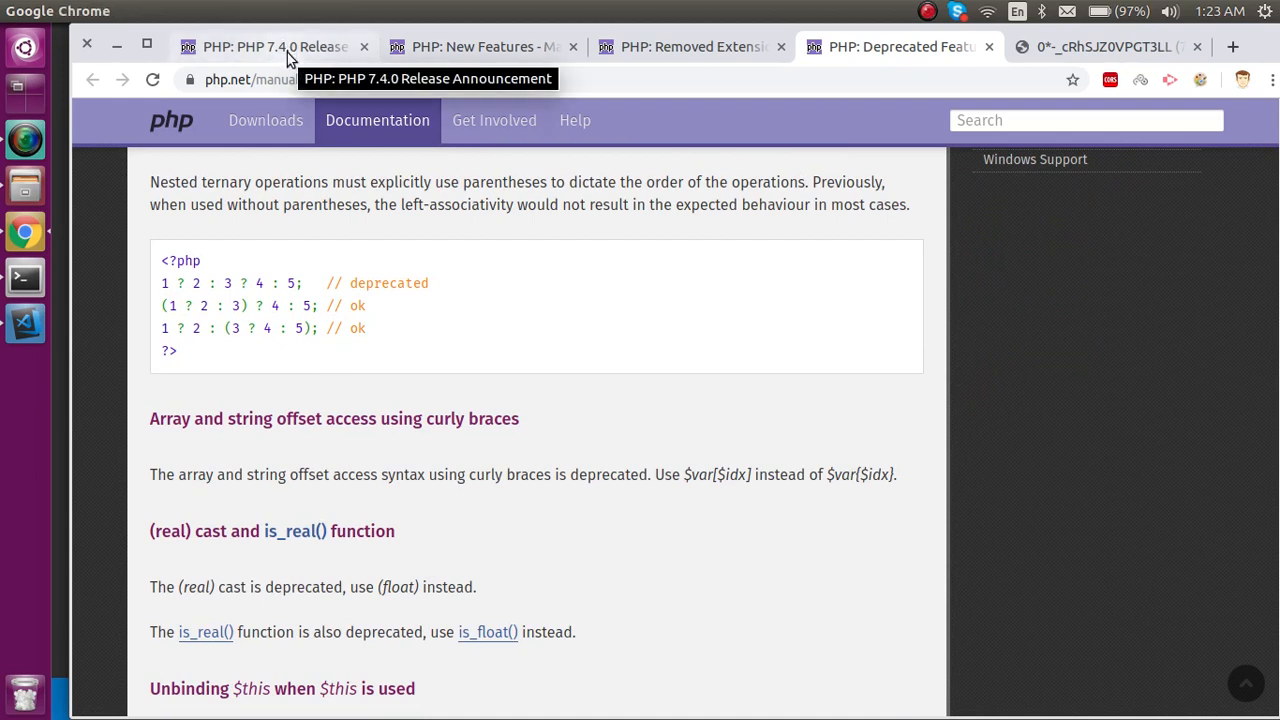
mouse_move(450, 332)
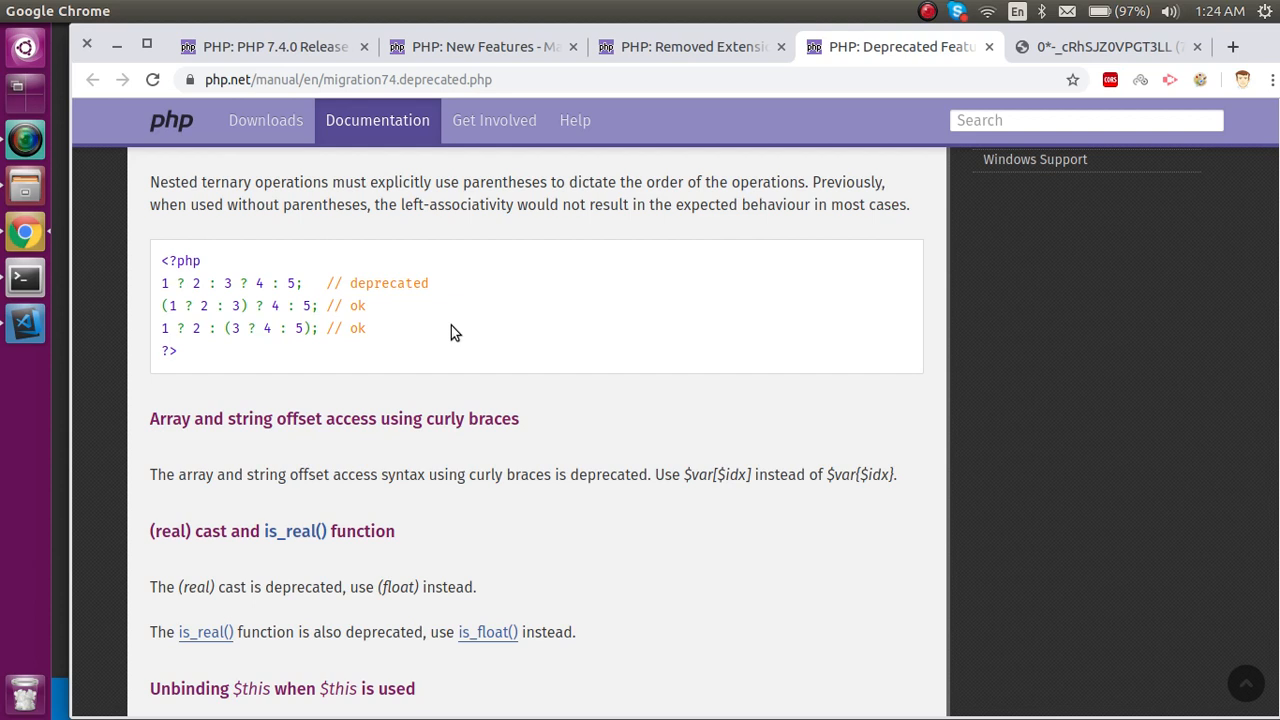
mouse_move(744, 154)
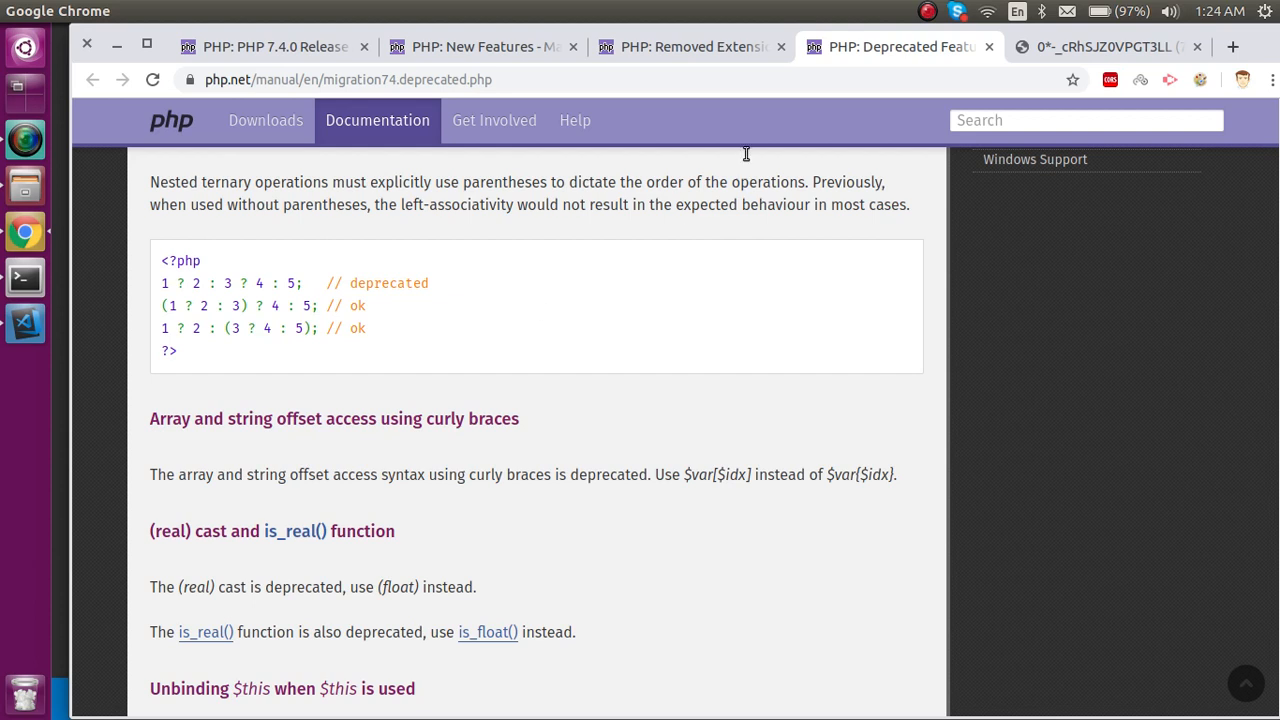